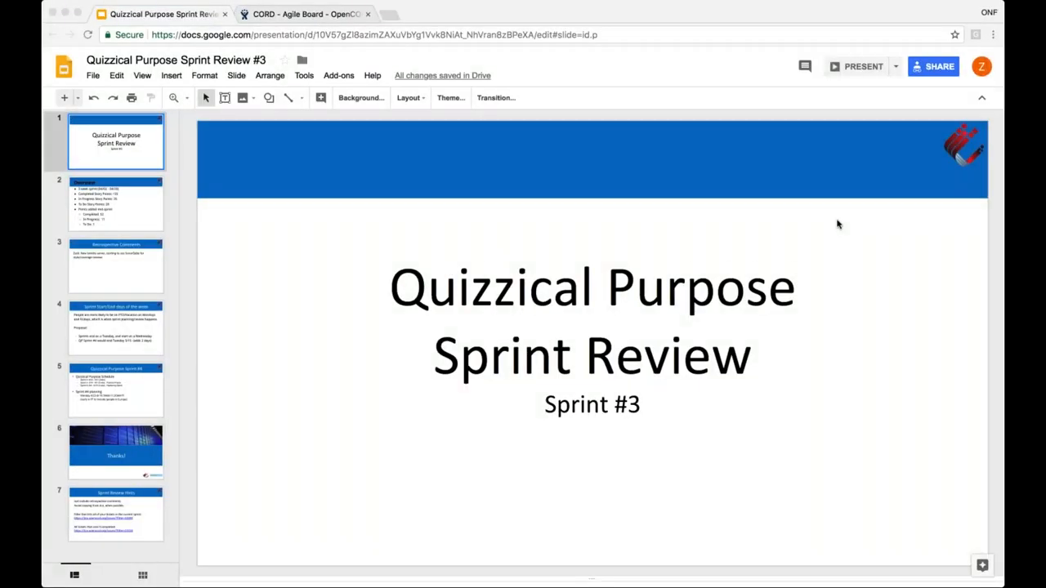
mouse_move(591, 258)
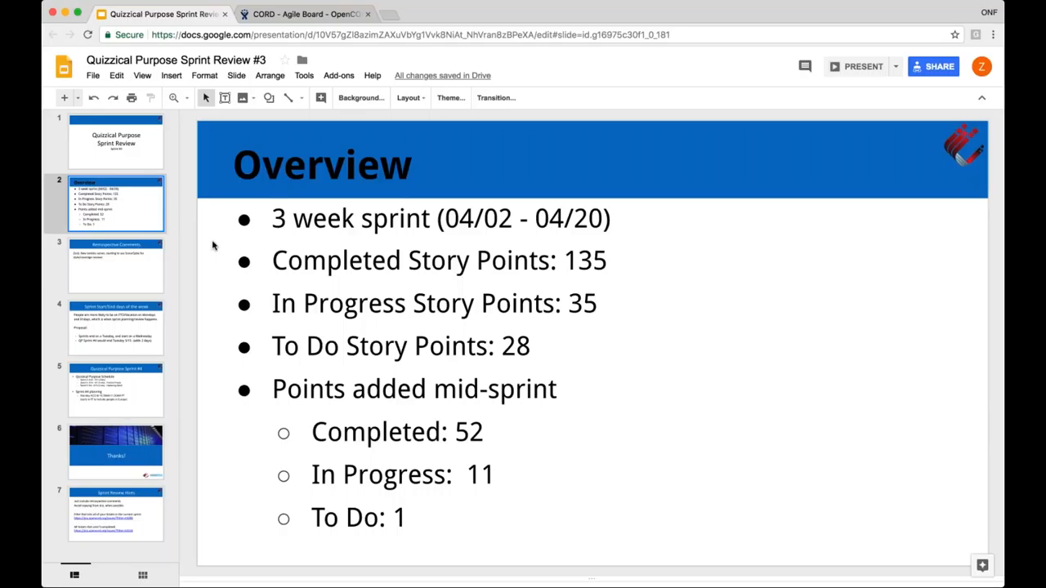
mouse_move(126, 276)
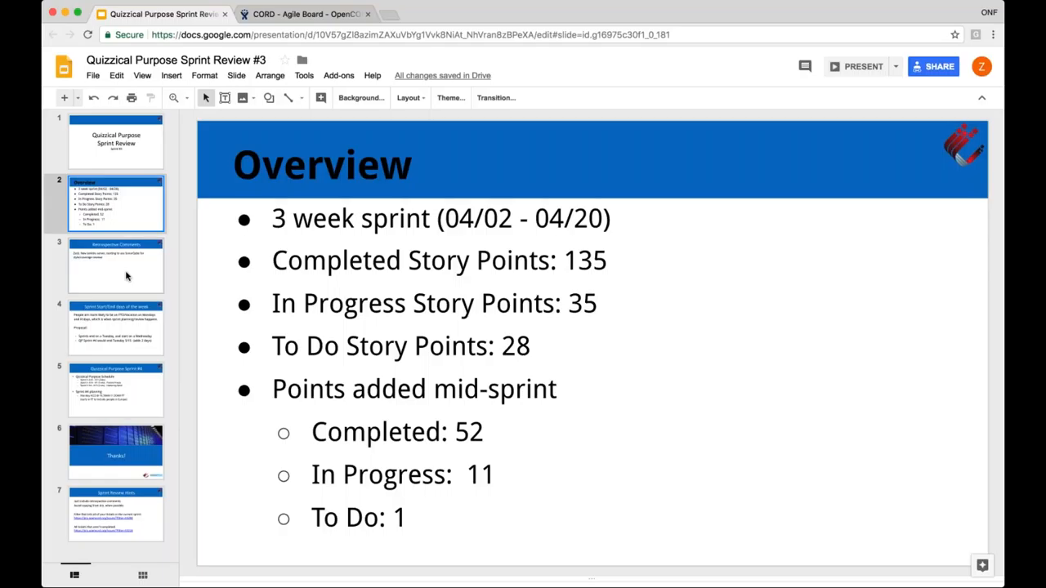
Show the Retrospective Comments slide (slide 3) in the sprint review deck
click(116, 264)
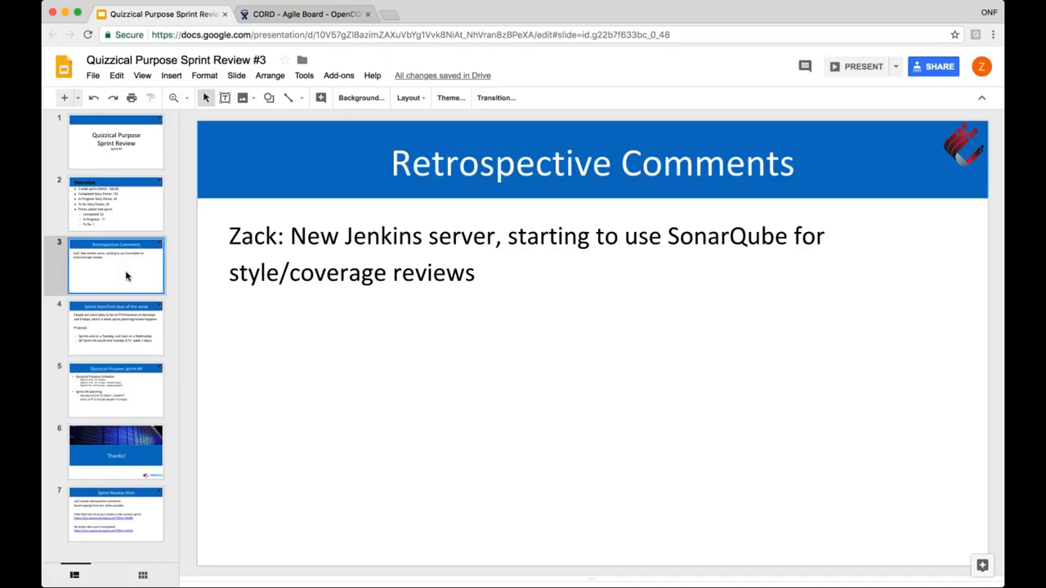
Open the sonarqube.opencord.org projects overview in a new browser tab
click(384, 14)
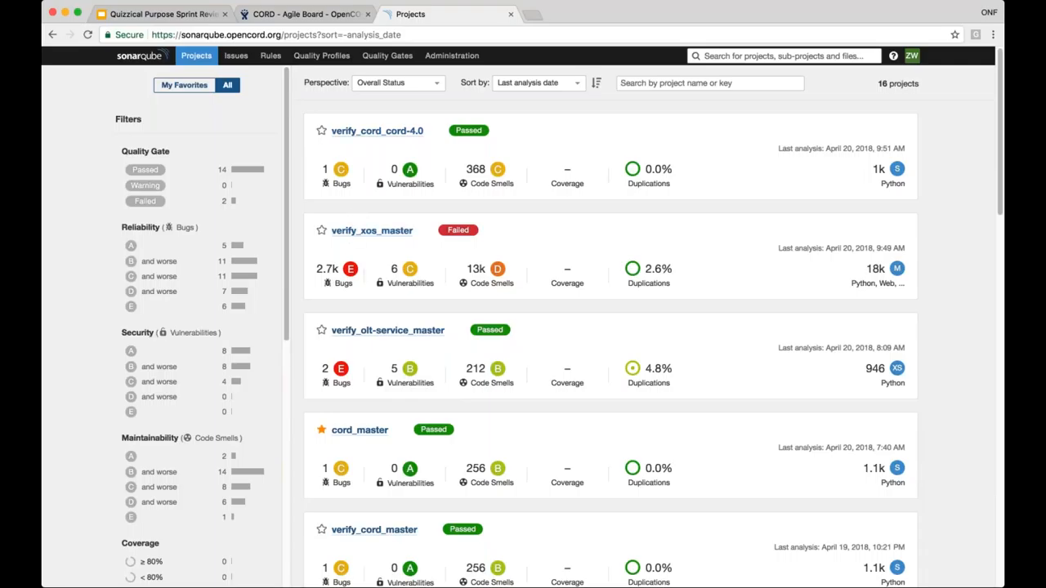
click(360, 430)
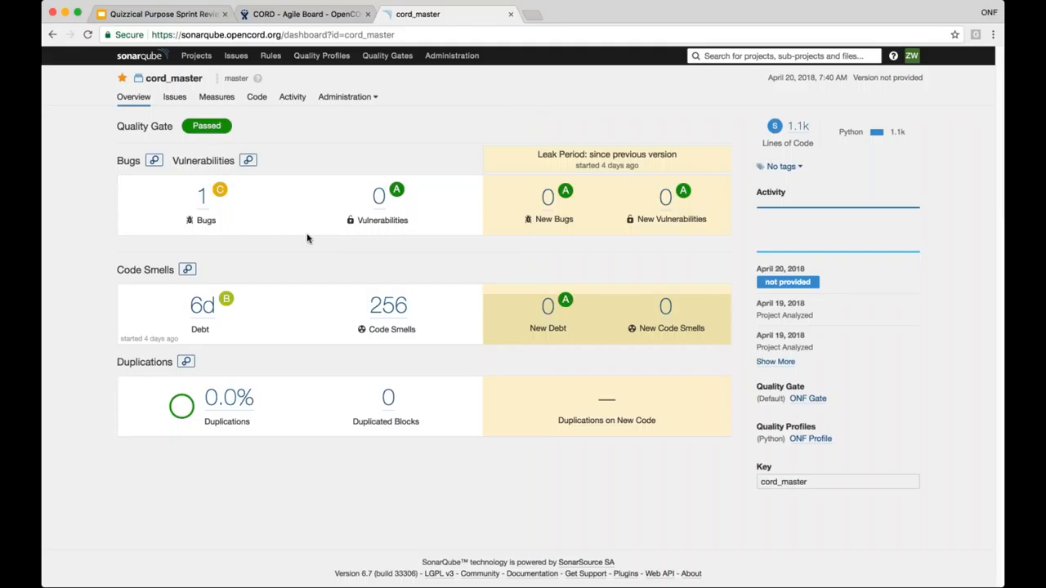
mouse_move(332, 253)
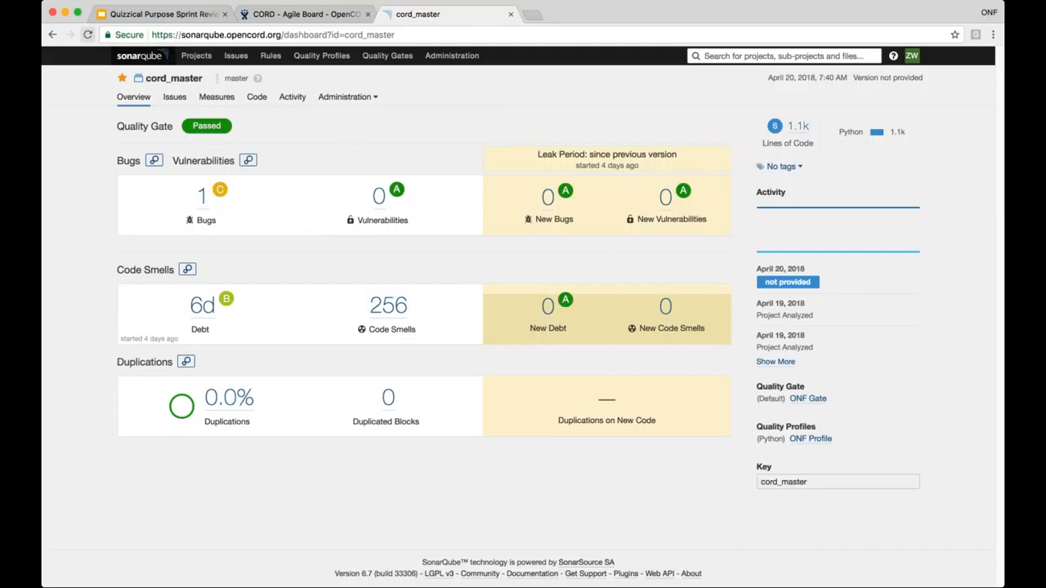
click(196, 56)
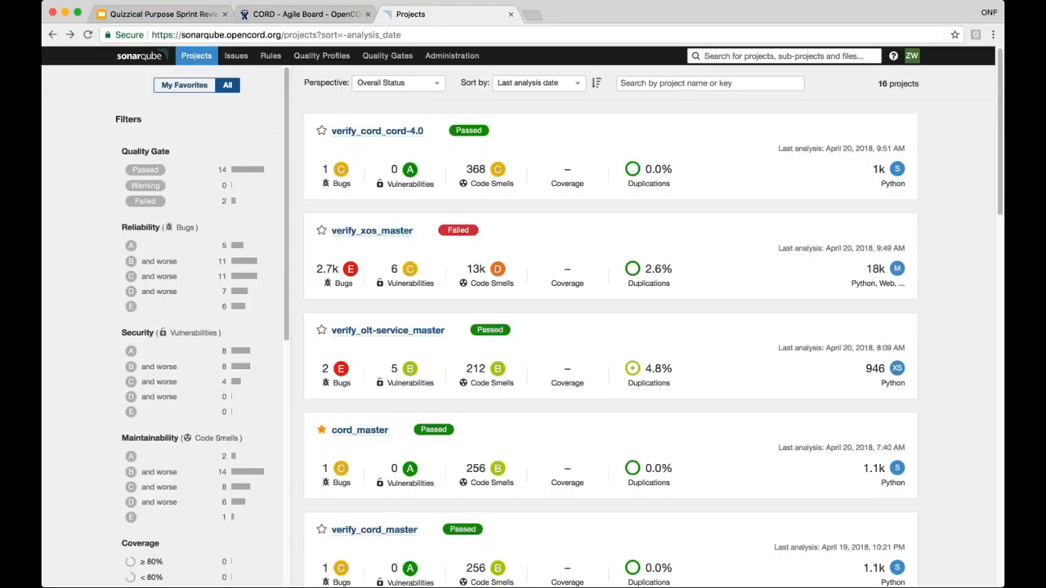
scroll(down, 3)
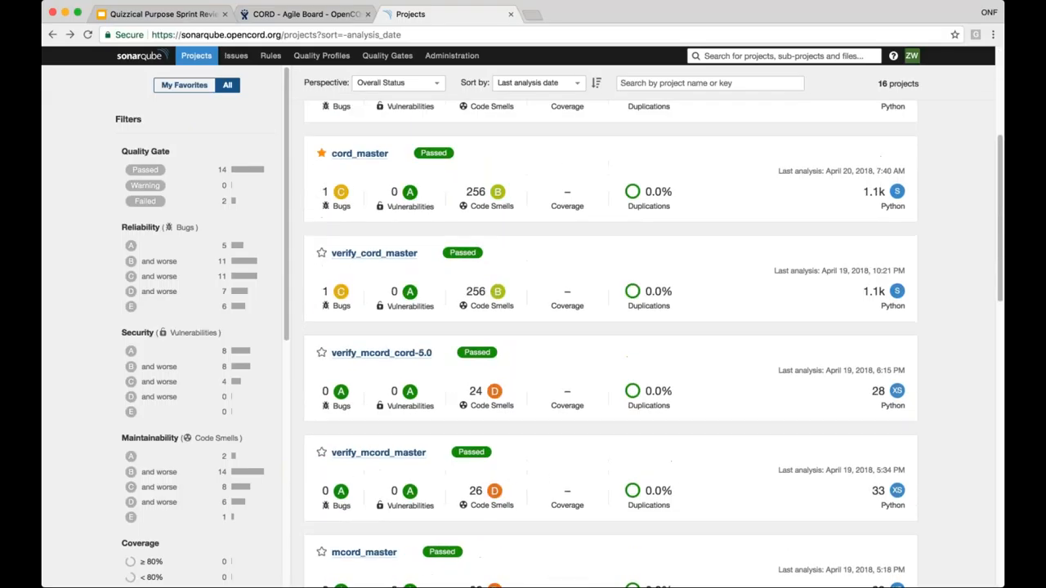
scroll(down, 3)
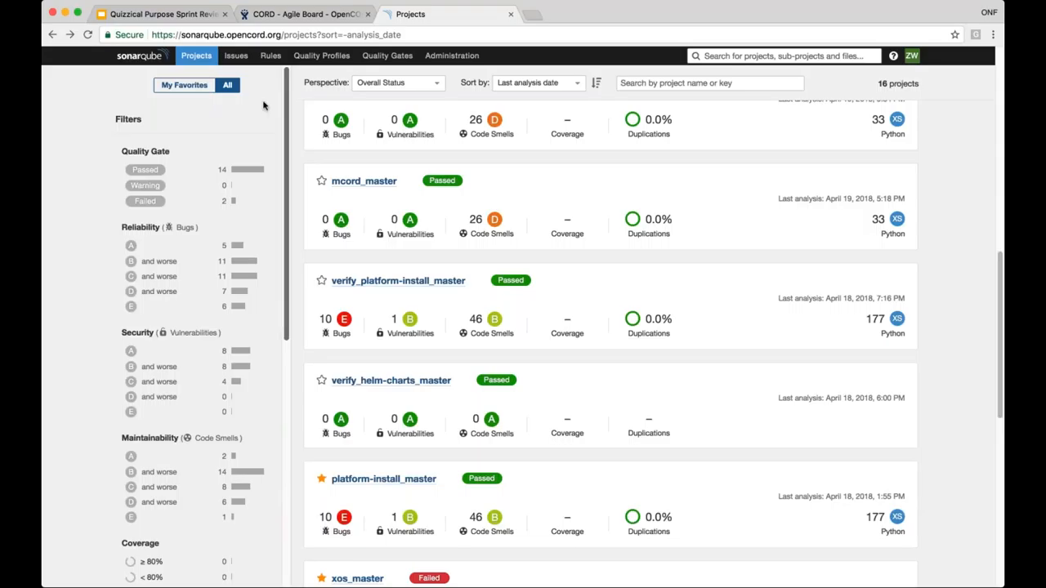
mouse_move(551, 235)
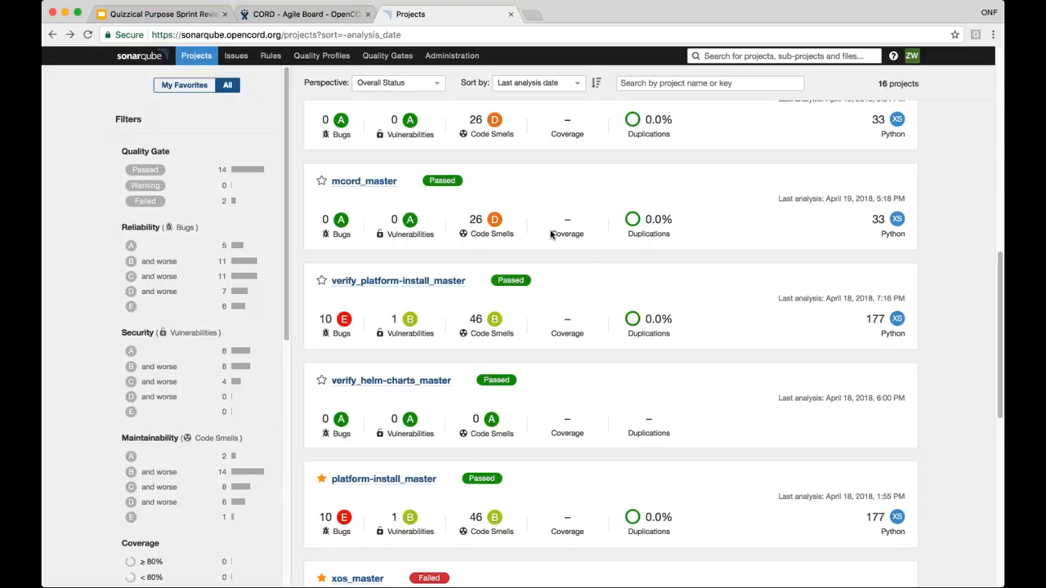
mouse_move(304, 134)
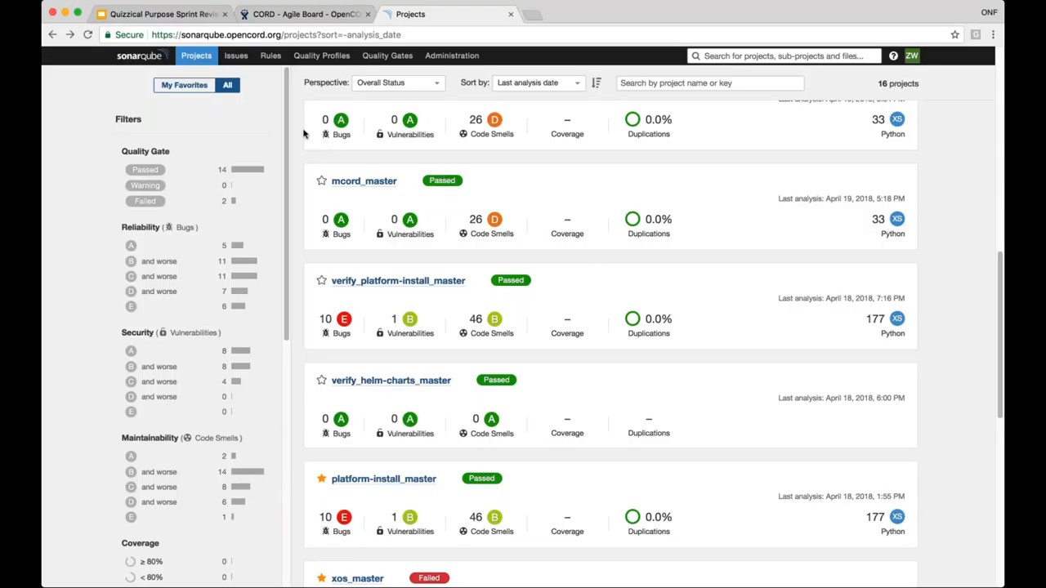
mouse_move(343, 96)
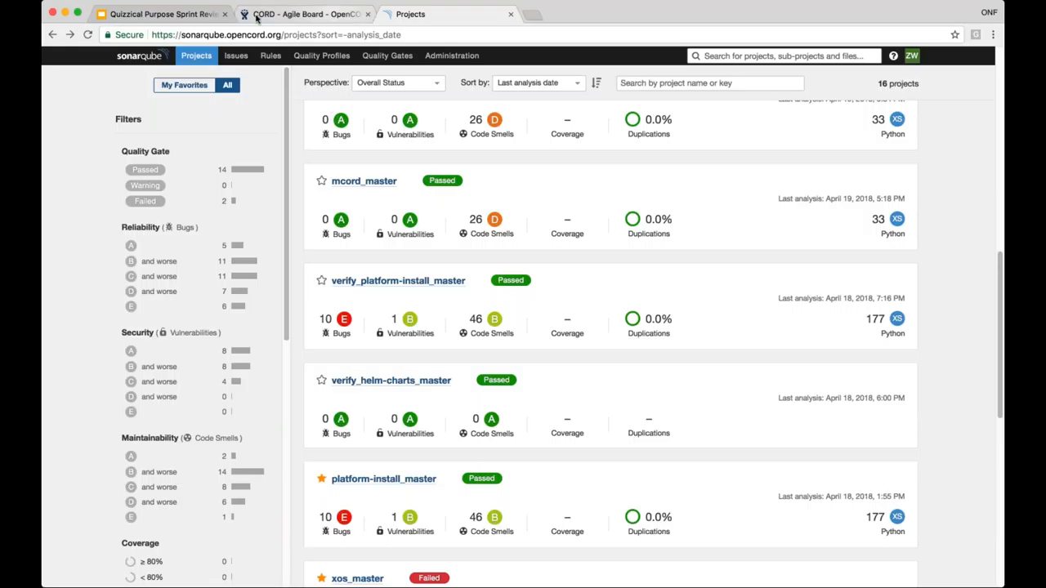
Switch back to the Quizzical Purpose Sprint Review slides tab
click(159, 14)
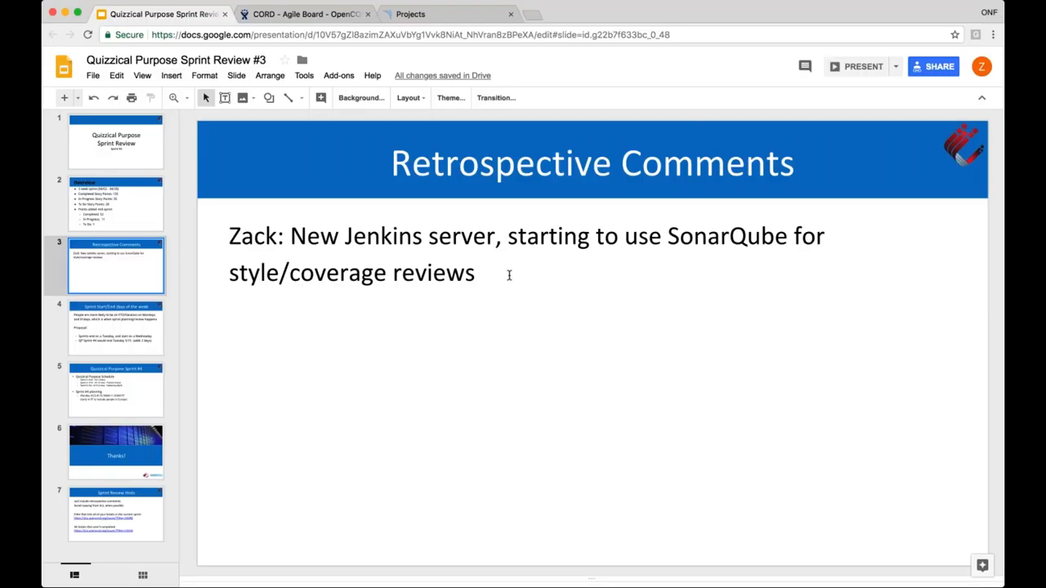
mouse_move(467, 432)
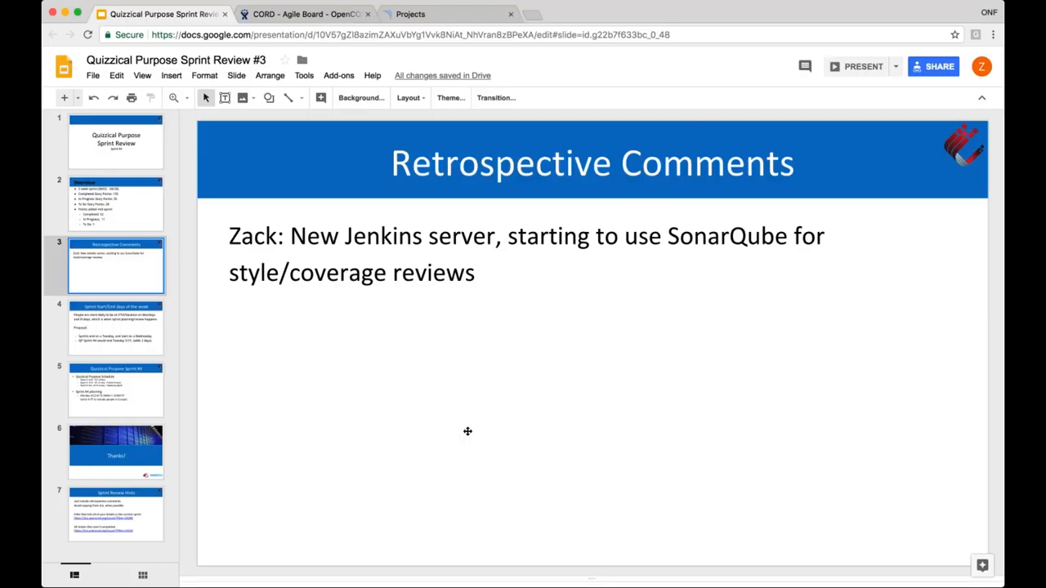
mouse_move(586, 486)
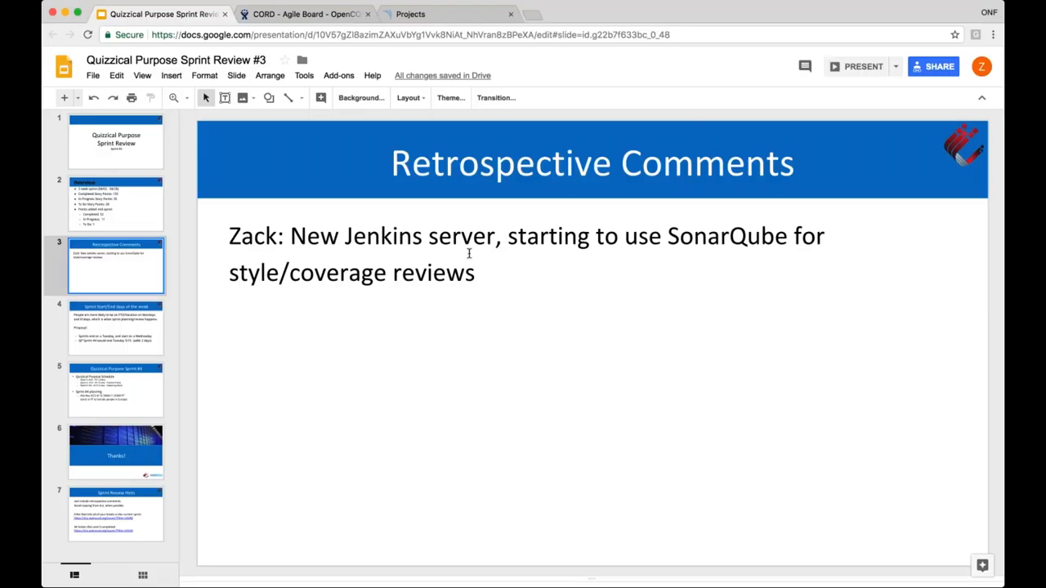
mouse_move(181, 398)
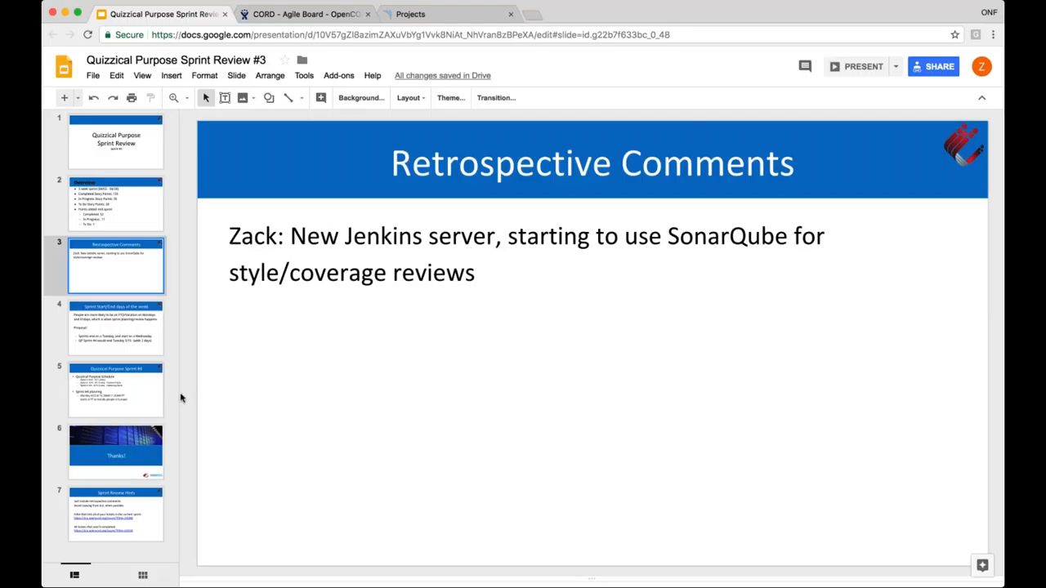
mouse_move(296, 346)
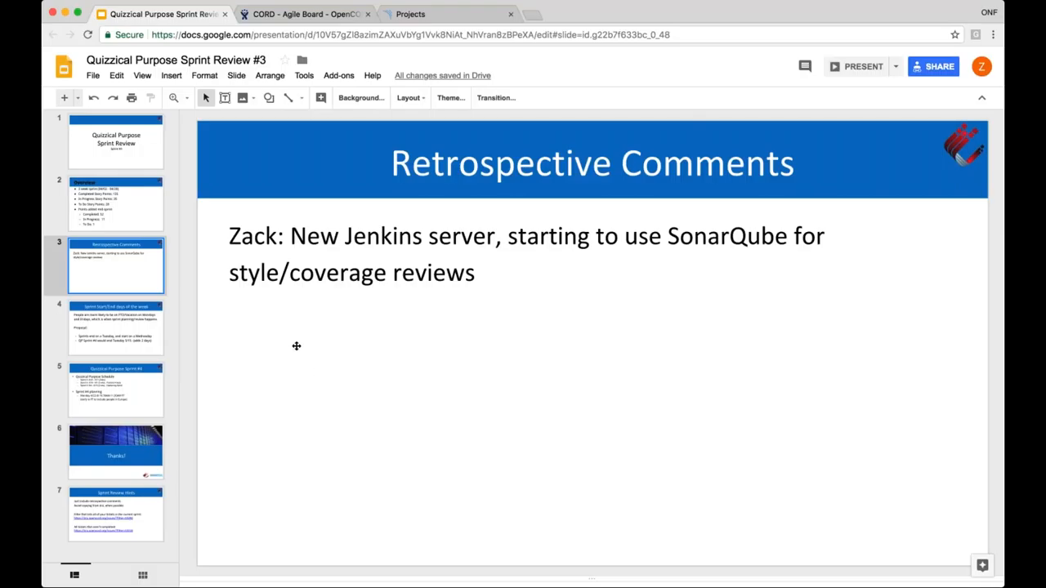
mouse_move(125, 337)
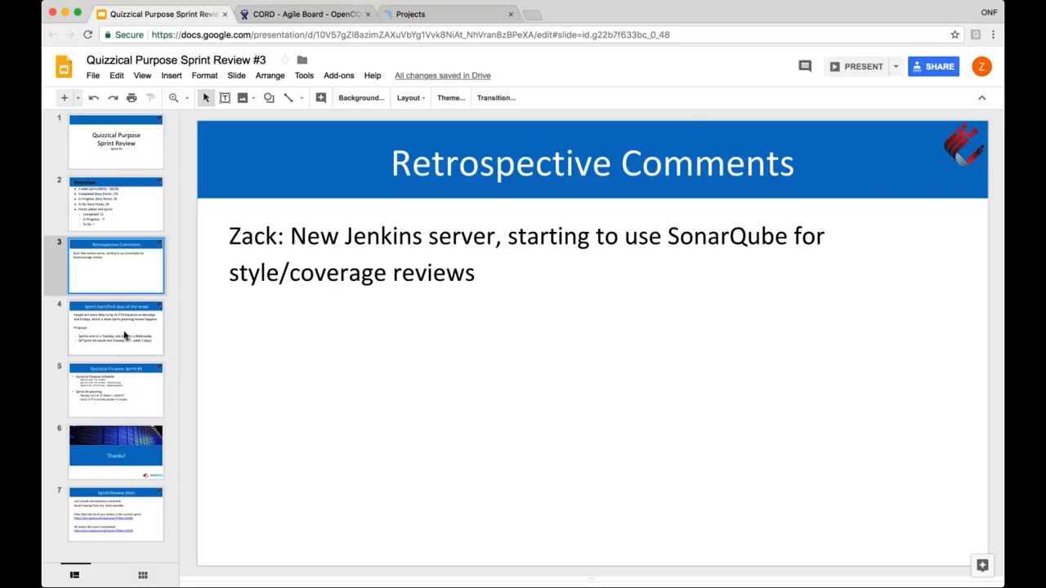
Show slide 4, proposing sprints end Tuesday and start Wednesday
click(116, 327)
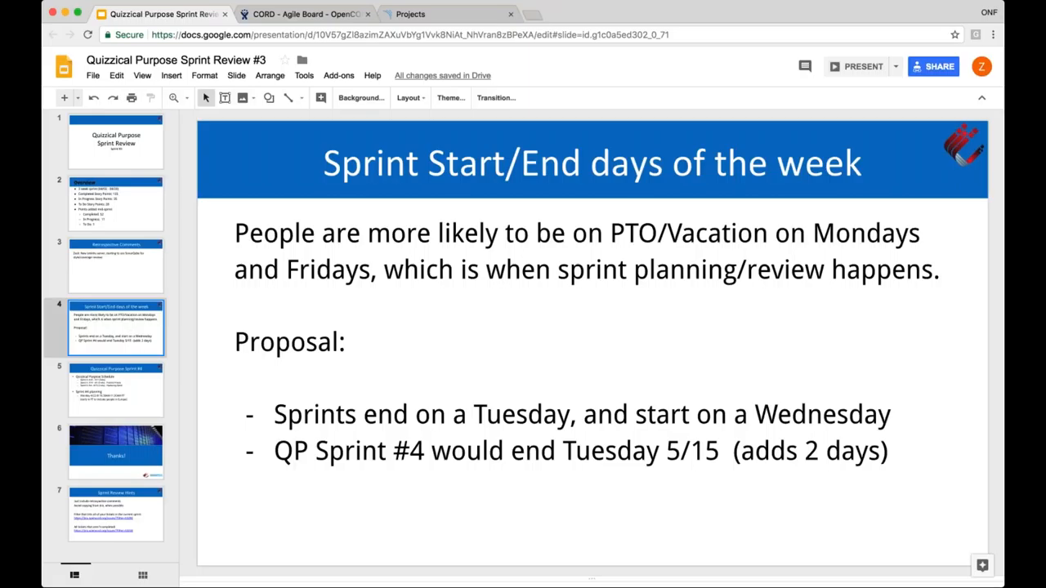
click(306, 14)
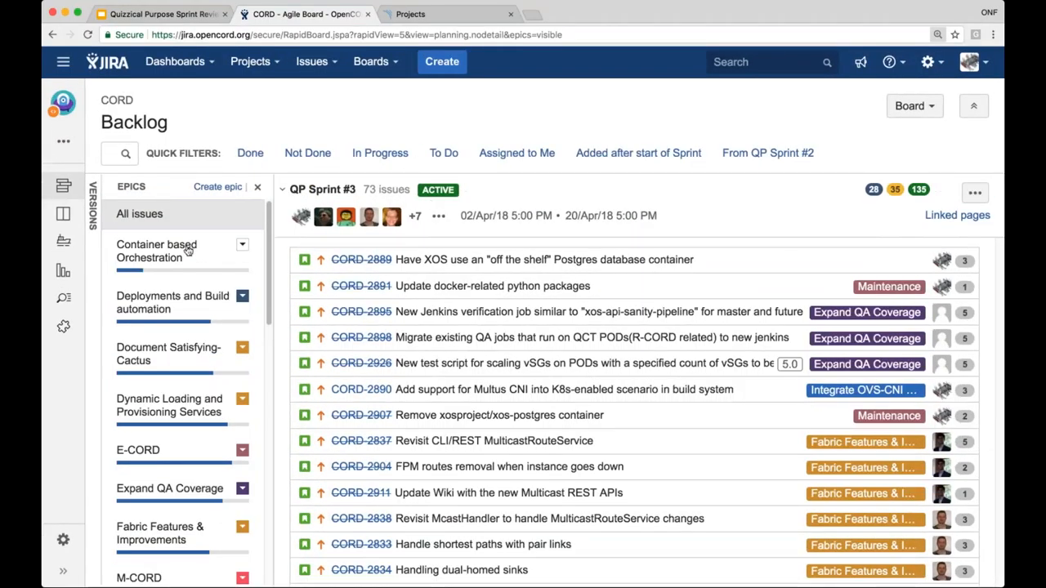
click(157, 251)
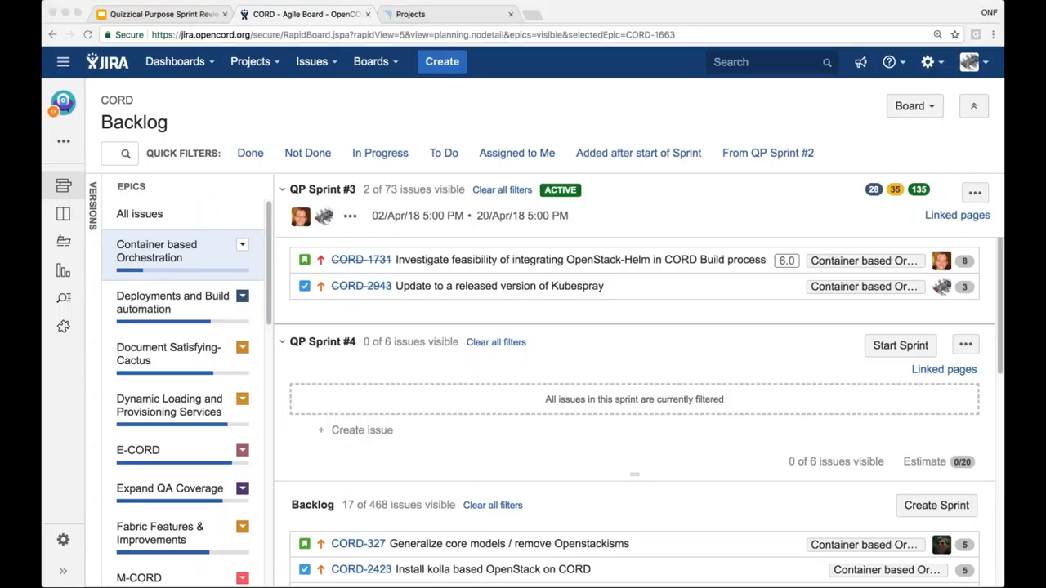
mouse_move(347, 333)
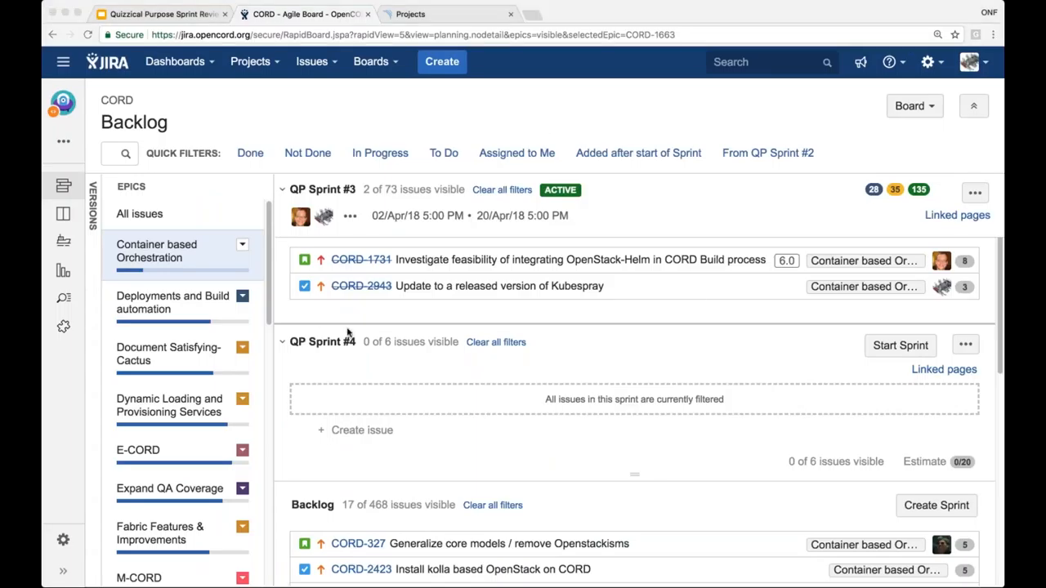
mouse_move(403, 362)
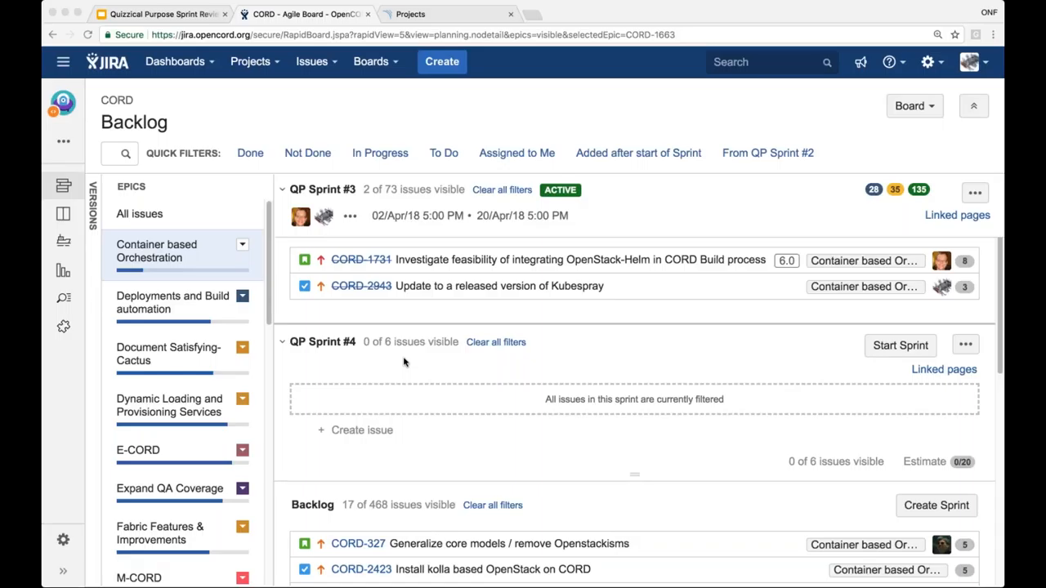
mouse_move(701, 179)
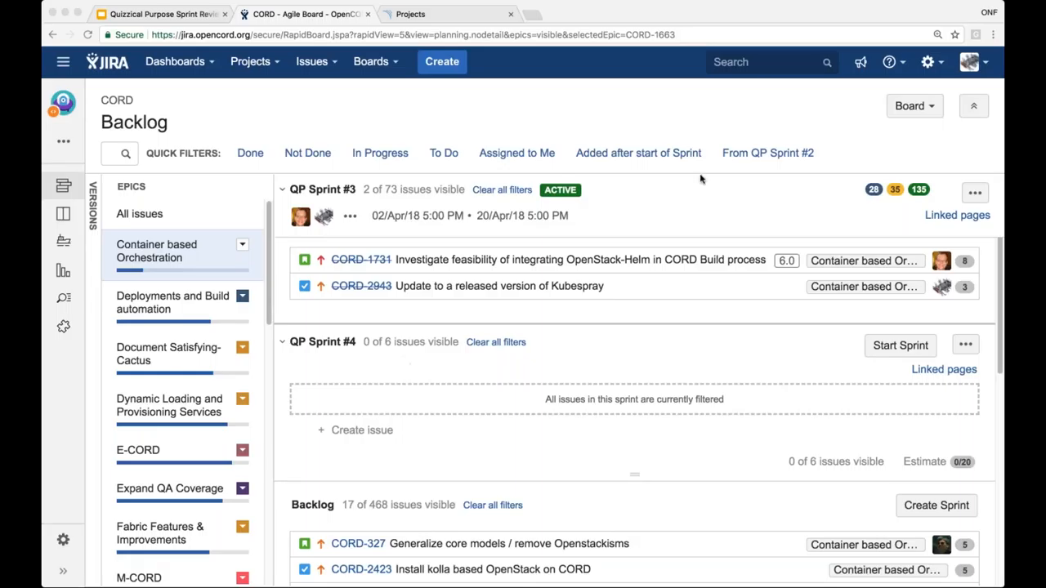
mouse_move(701, 178)
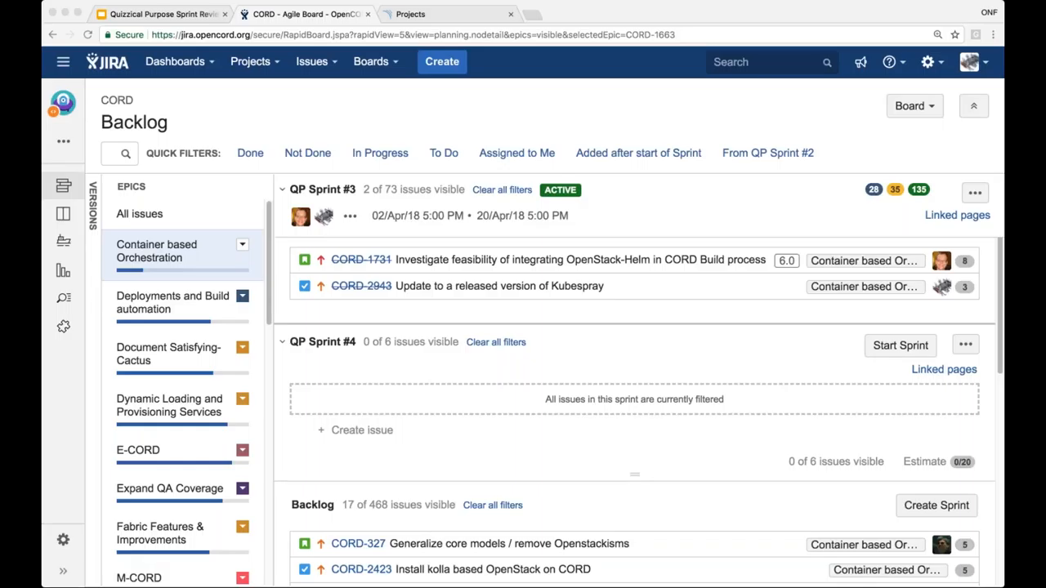
mouse_move(510, 344)
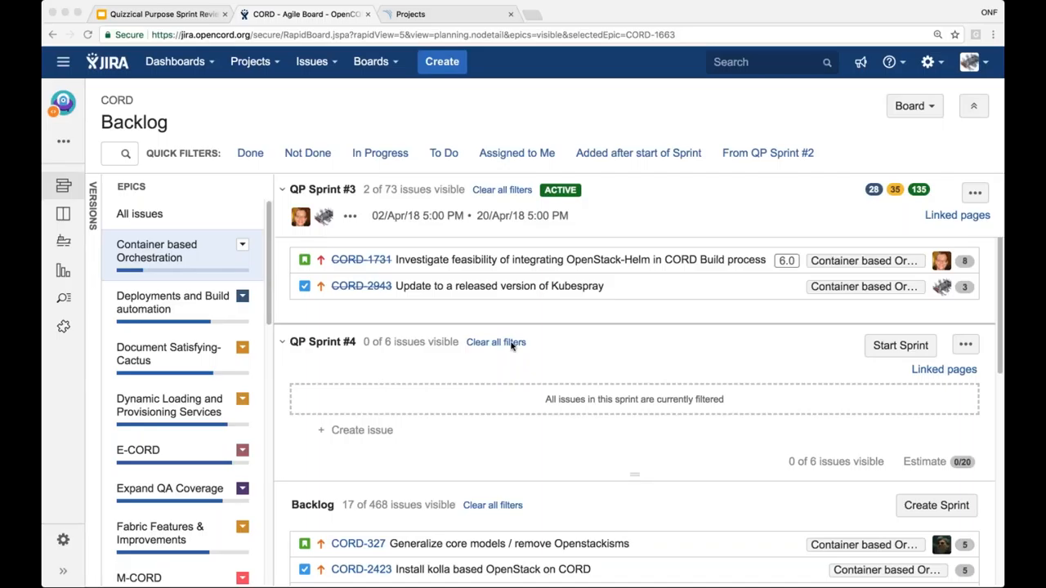
mouse_move(477, 322)
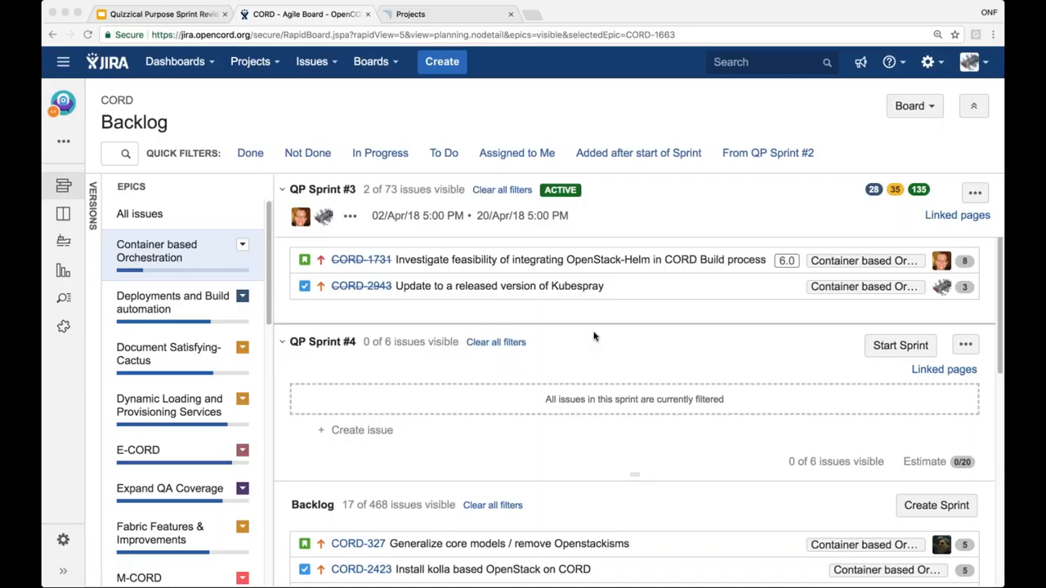
mouse_move(621, 360)
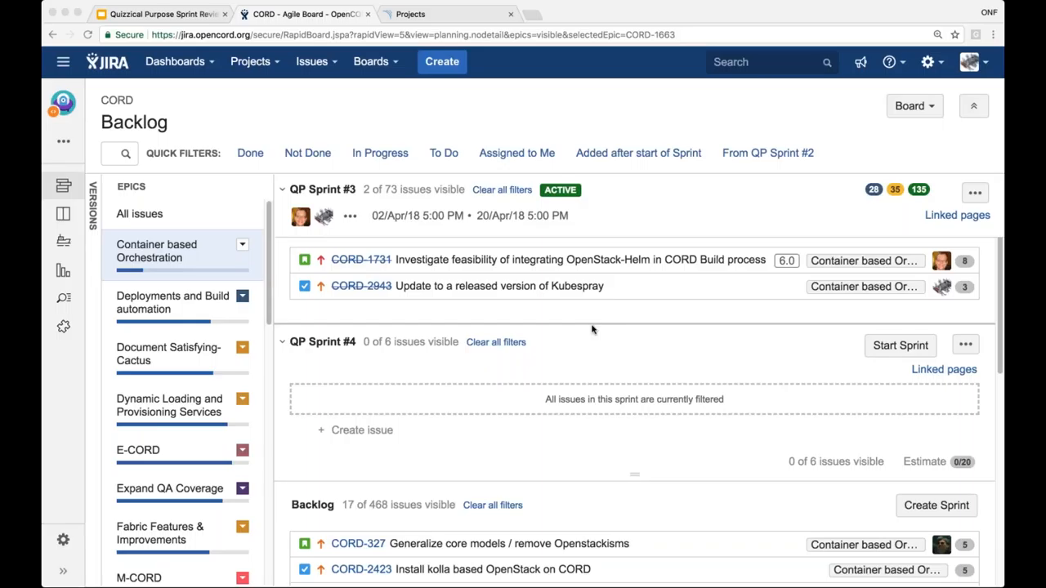
mouse_move(580, 342)
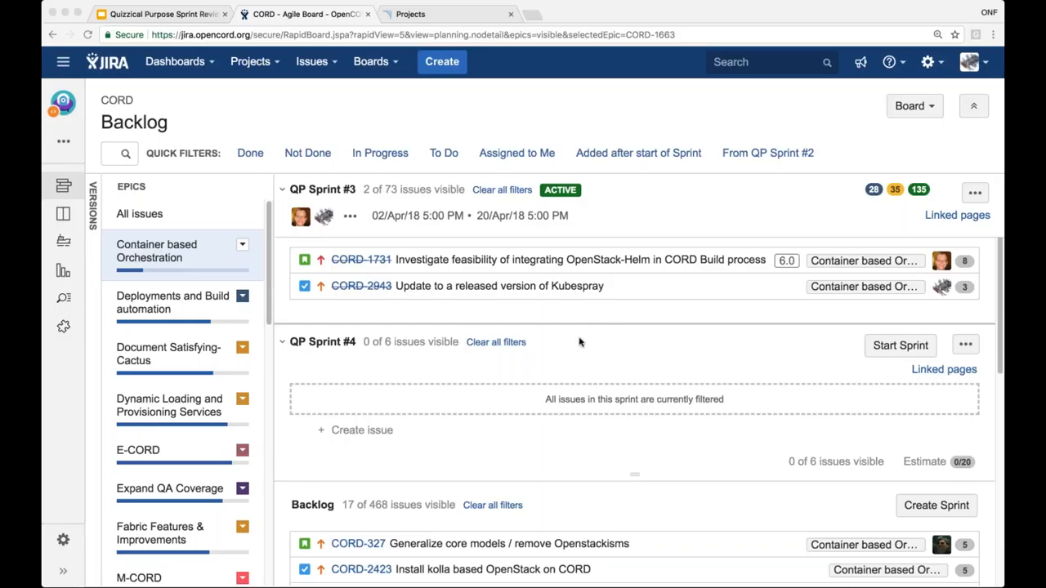
mouse_move(662, 341)
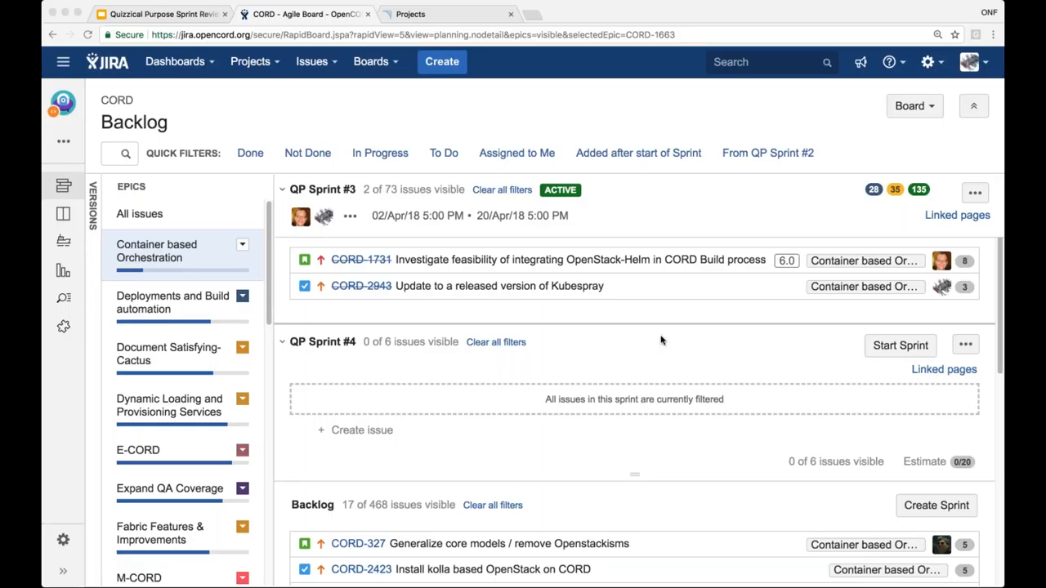
mouse_move(433, 351)
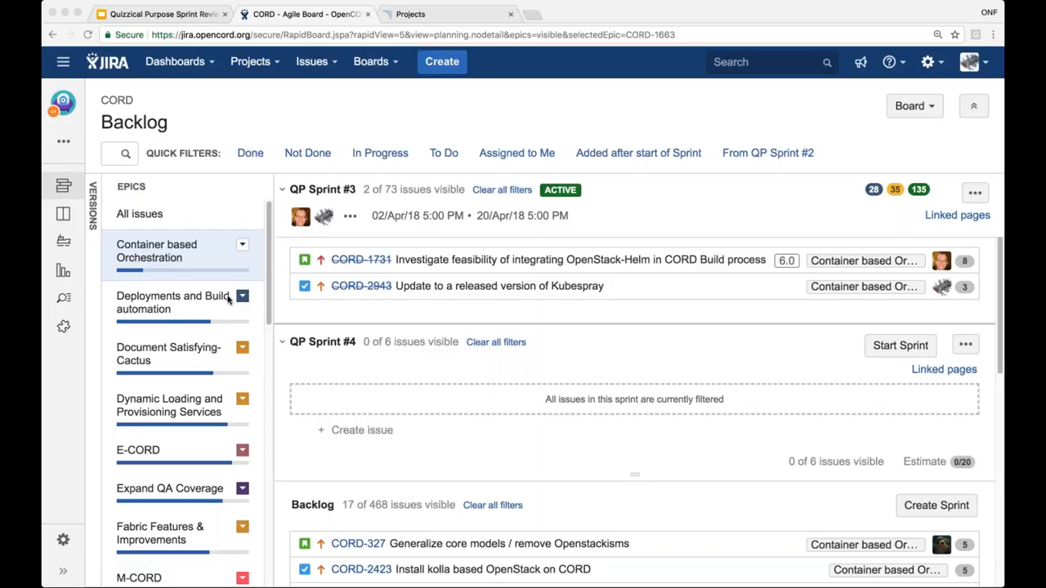
mouse_move(415, 304)
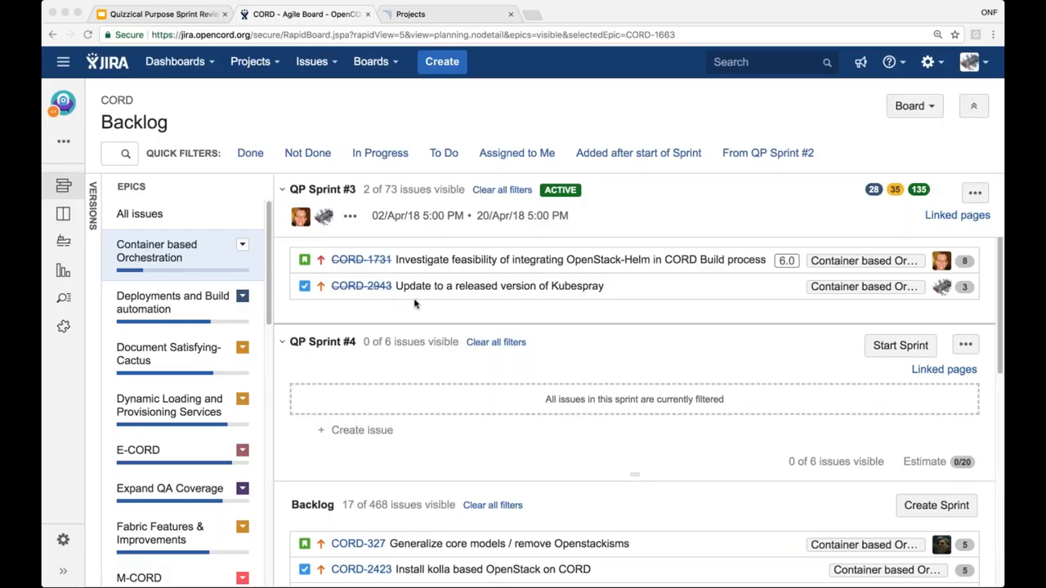
mouse_move(527, 304)
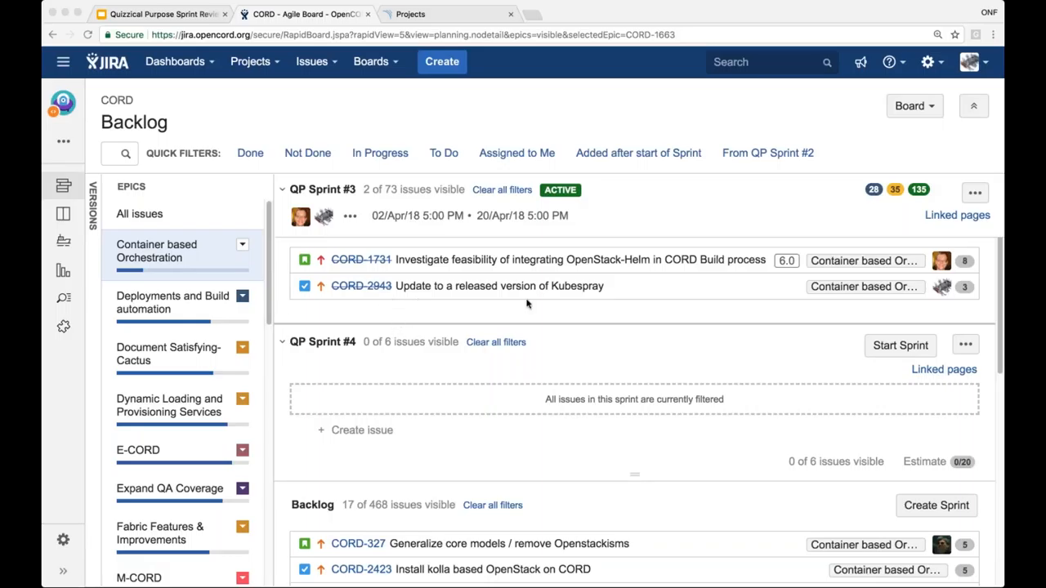
mouse_move(611, 302)
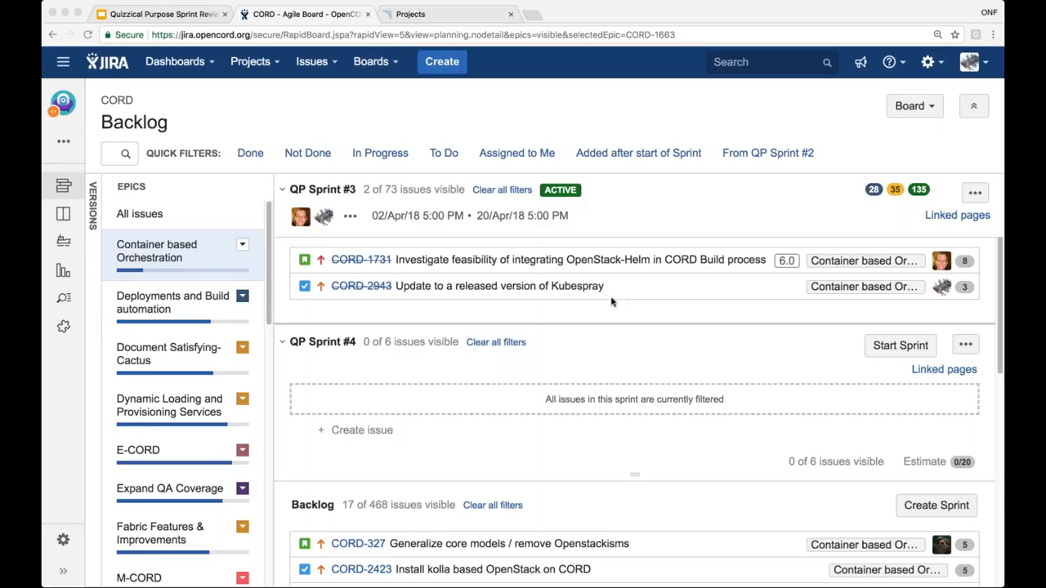
mouse_move(342, 327)
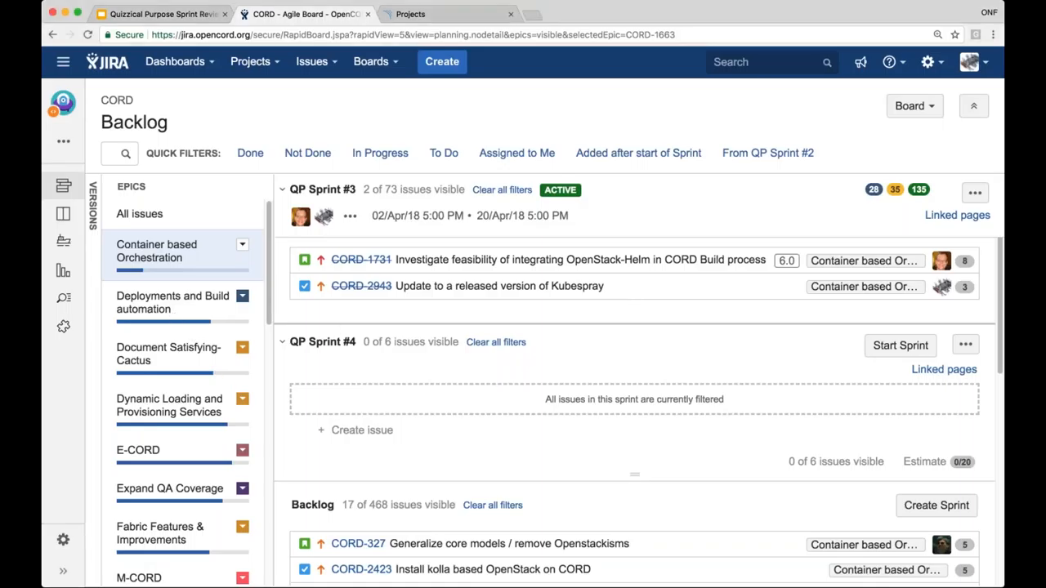
Filter the backlog to the Deployments and Build automation epic
click(173, 303)
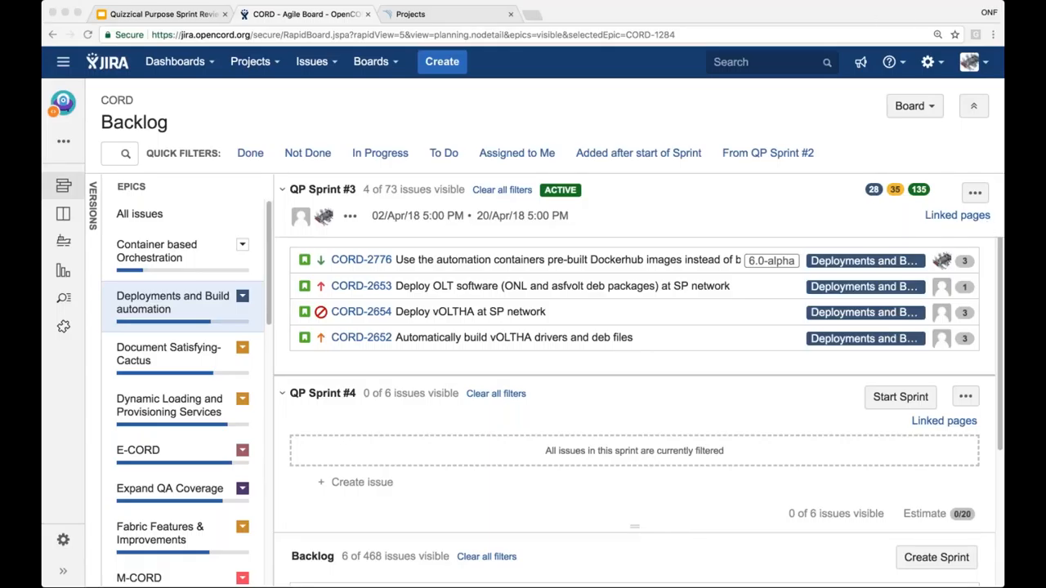
mouse_move(564, 252)
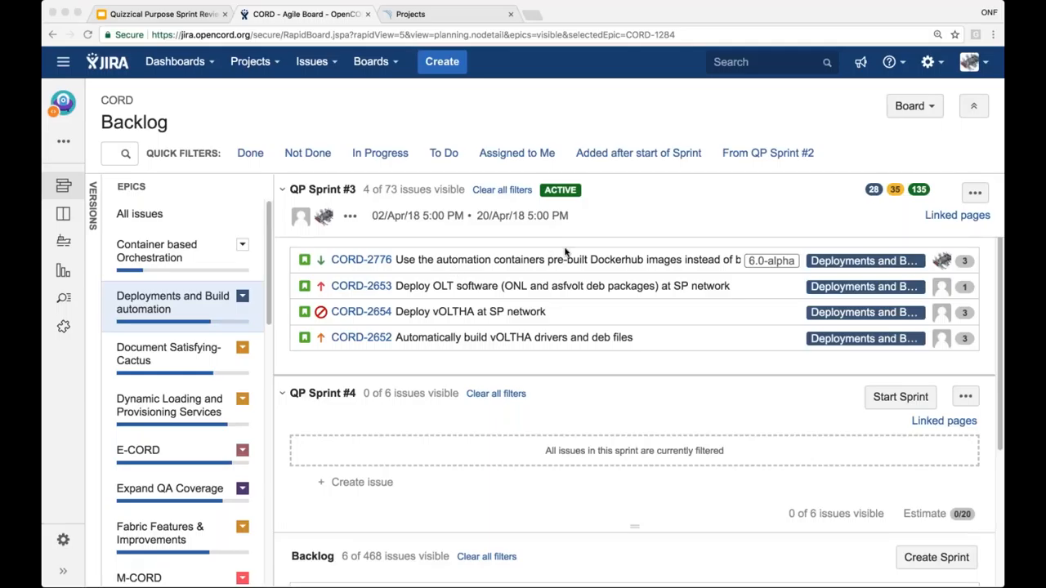
mouse_move(715, 262)
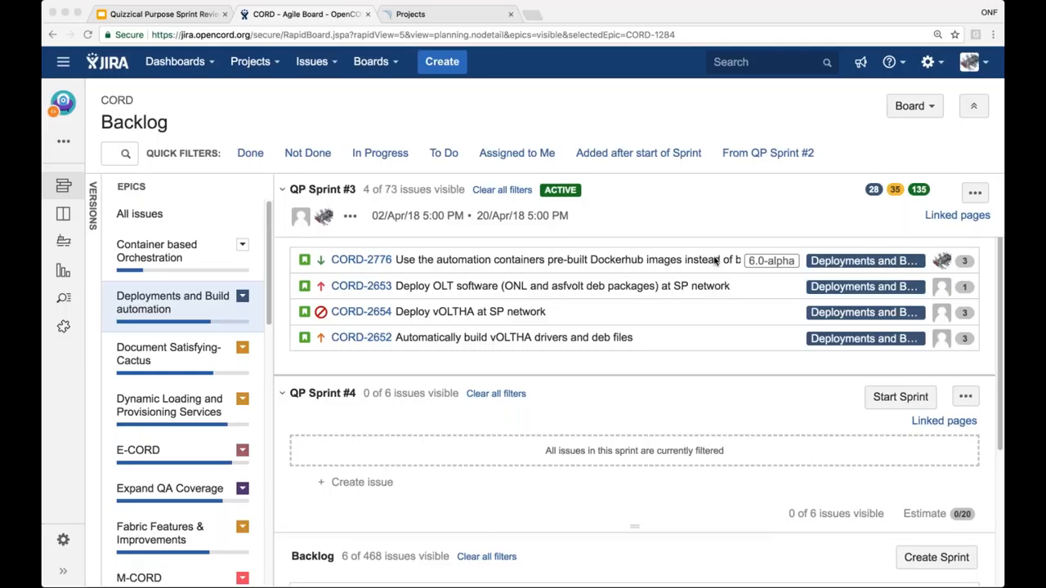
mouse_move(441, 296)
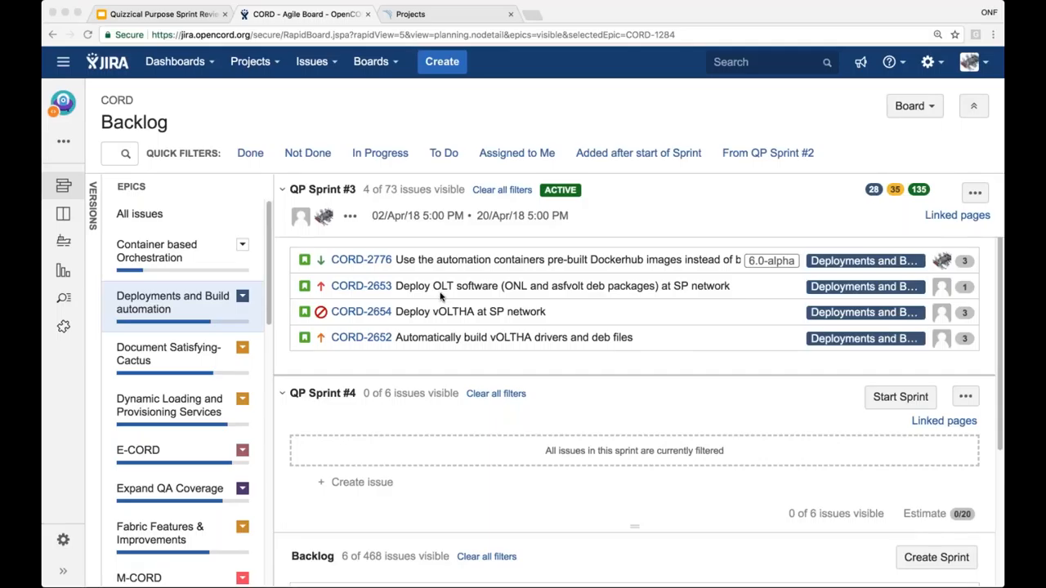
mouse_move(473, 263)
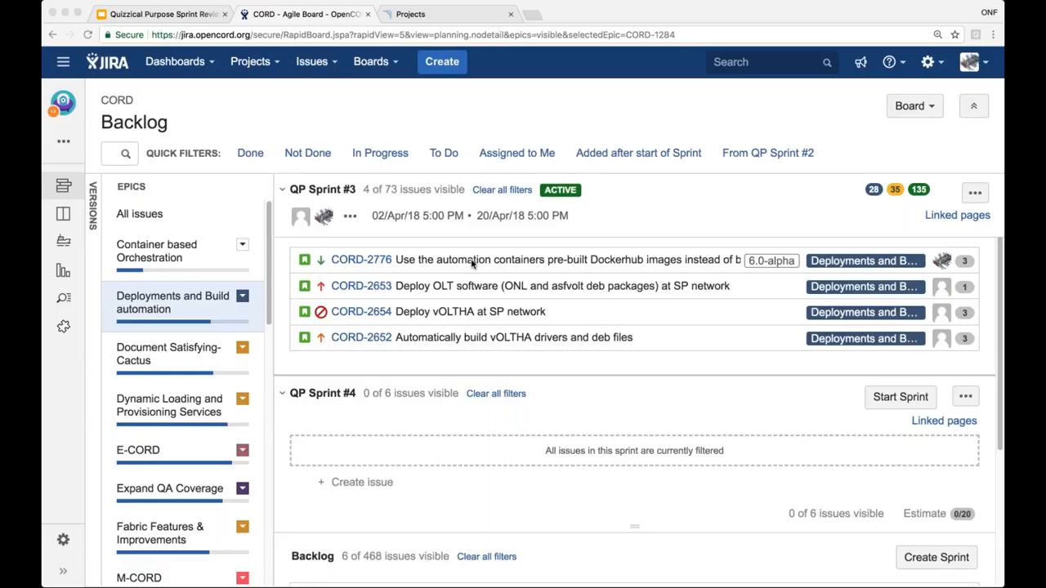
mouse_move(413, 331)
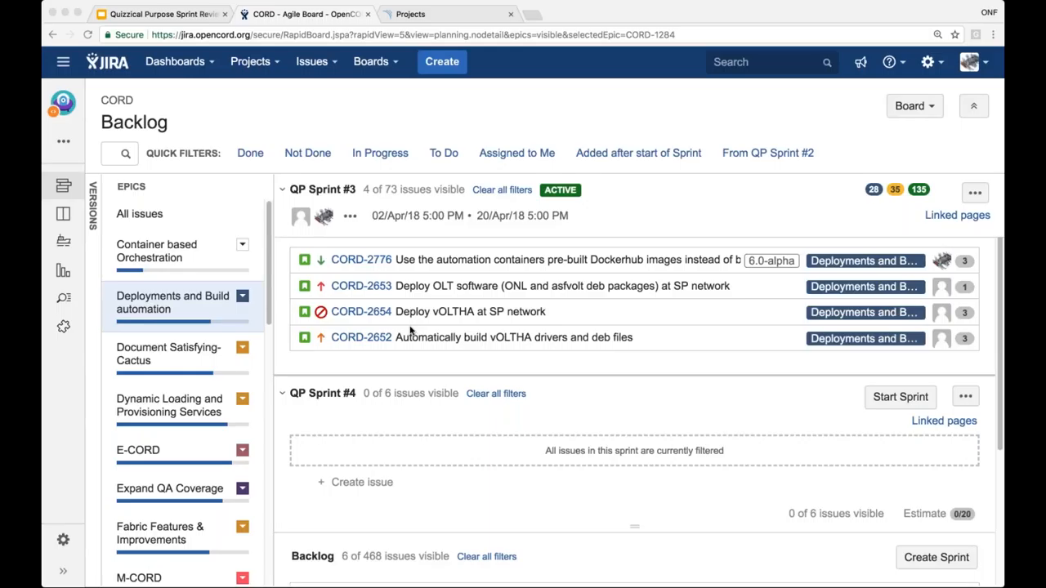
mouse_move(431, 321)
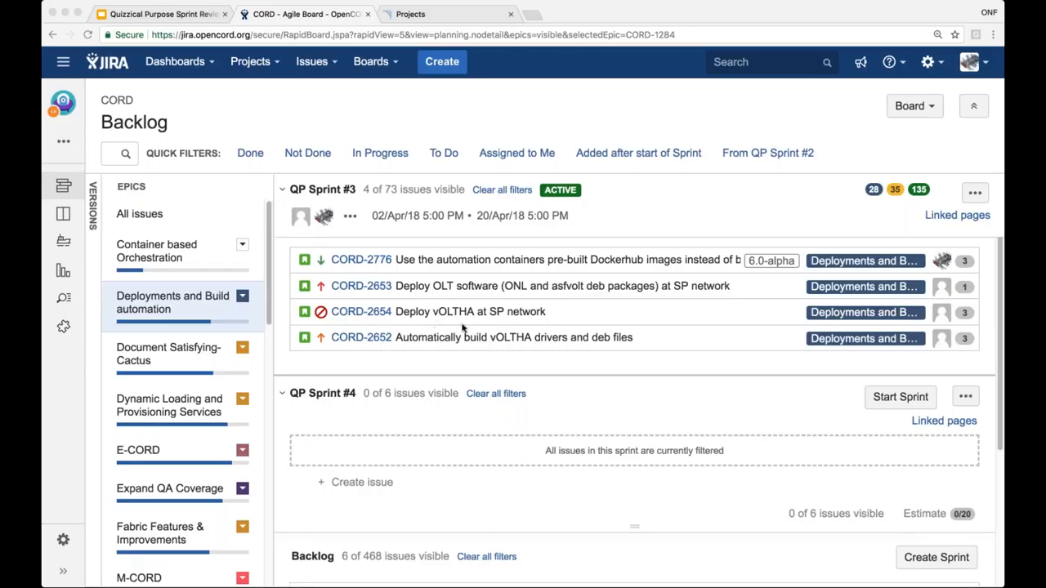
mouse_move(550, 290)
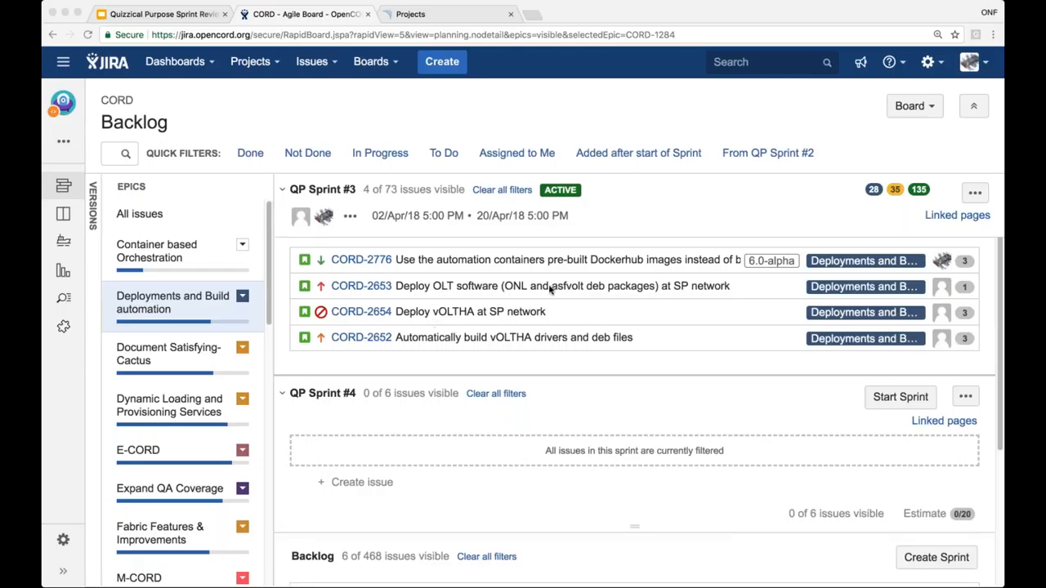
mouse_move(503, 400)
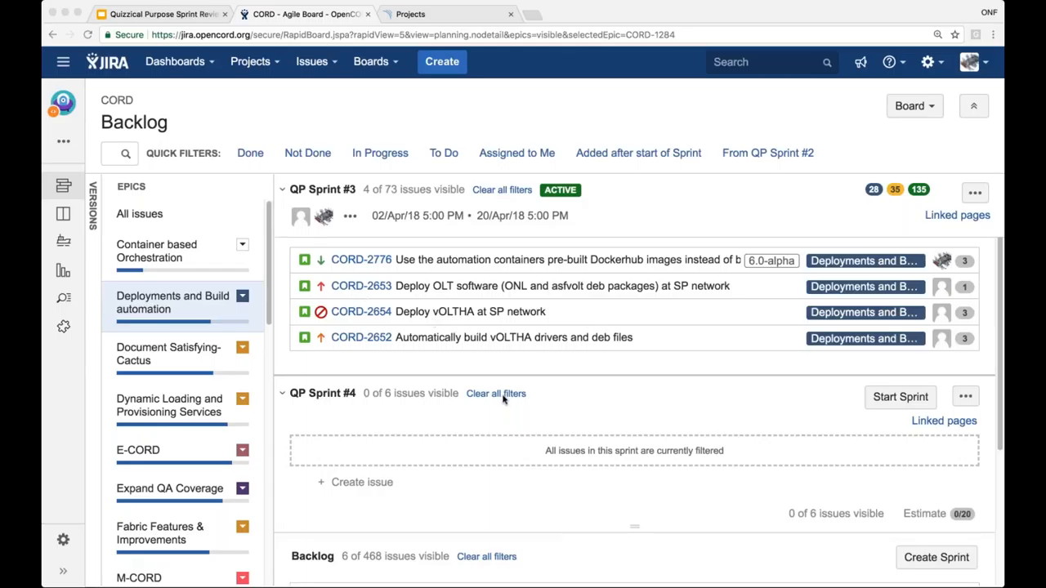
mouse_move(371, 350)
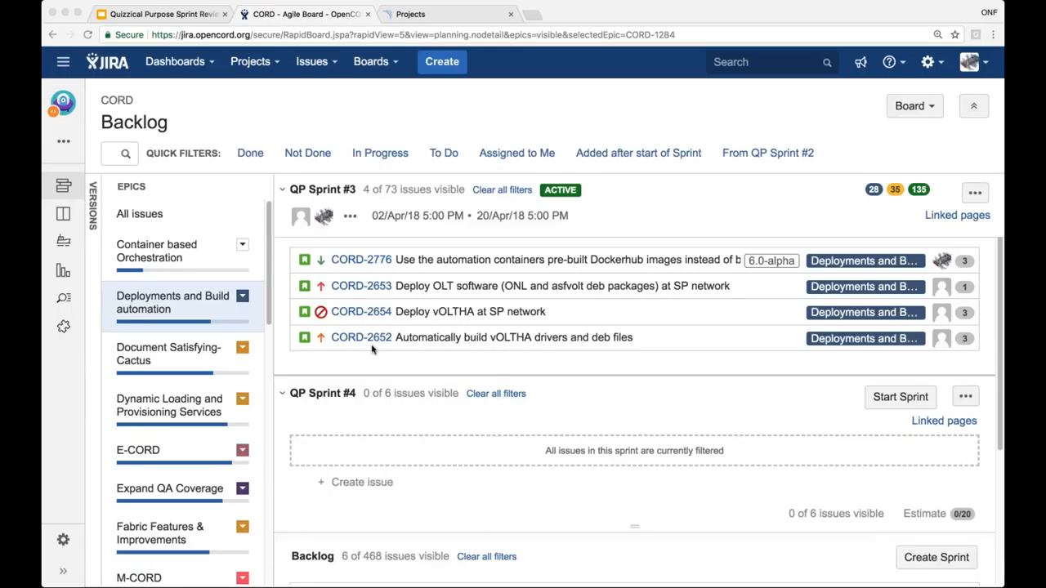
mouse_move(364, 382)
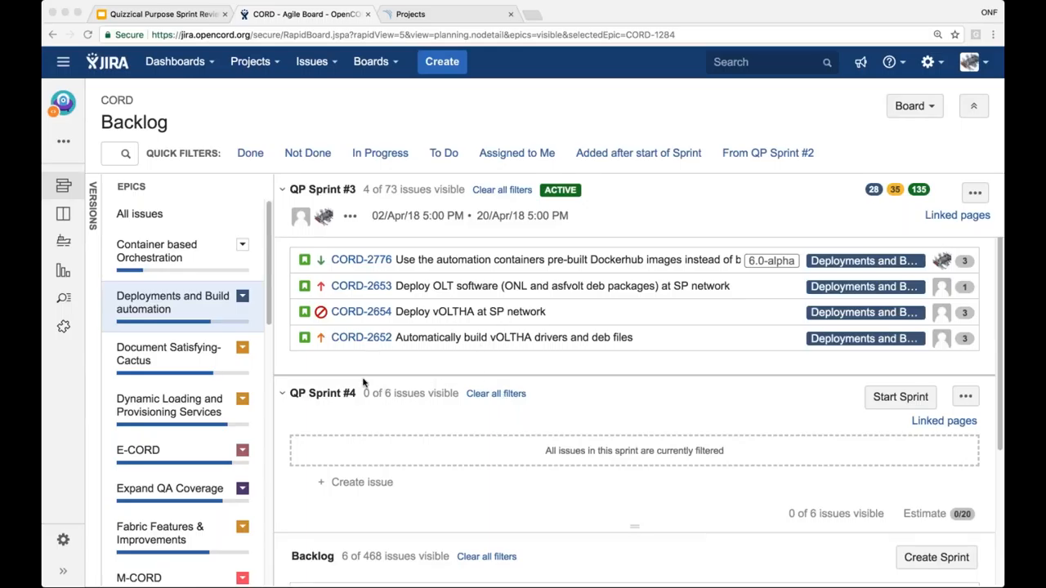
mouse_move(393, 402)
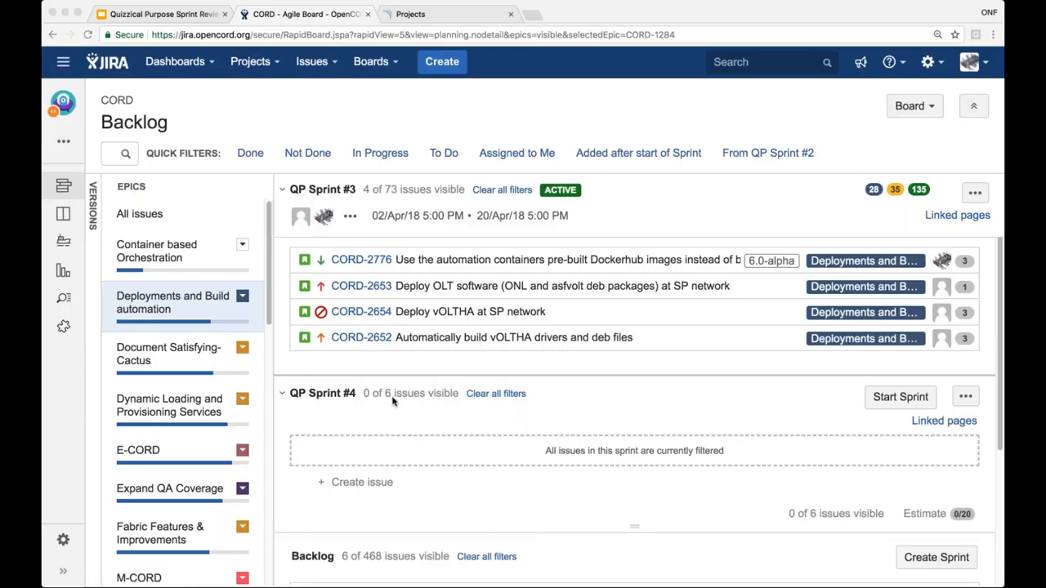
mouse_move(511, 352)
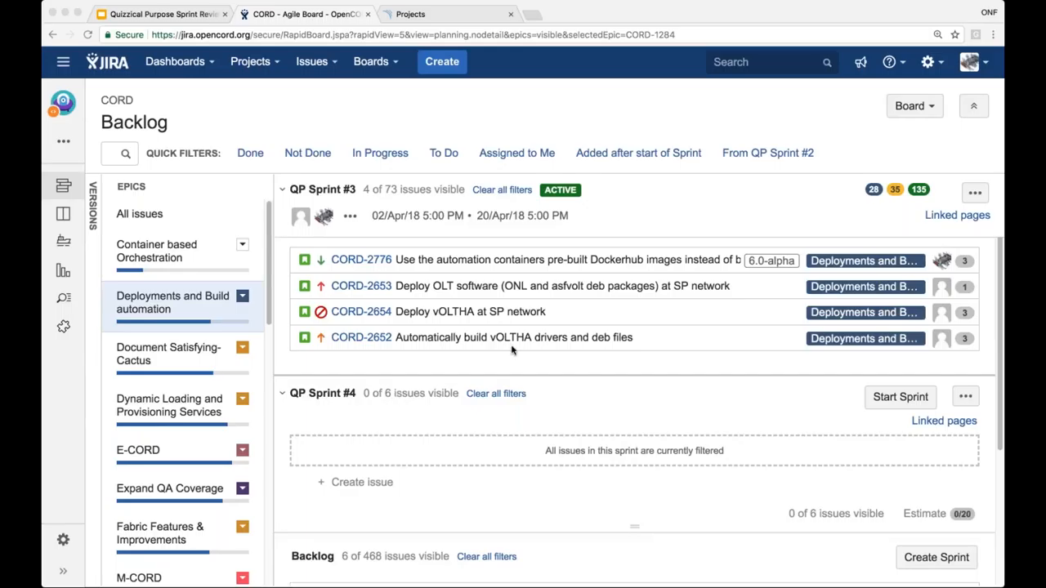
mouse_move(424, 369)
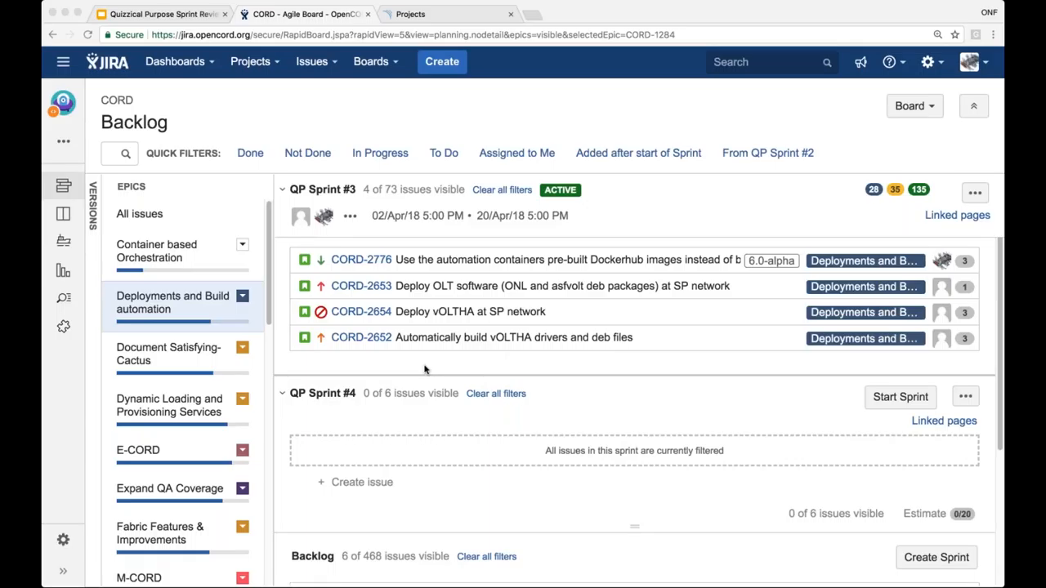
mouse_move(492, 400)
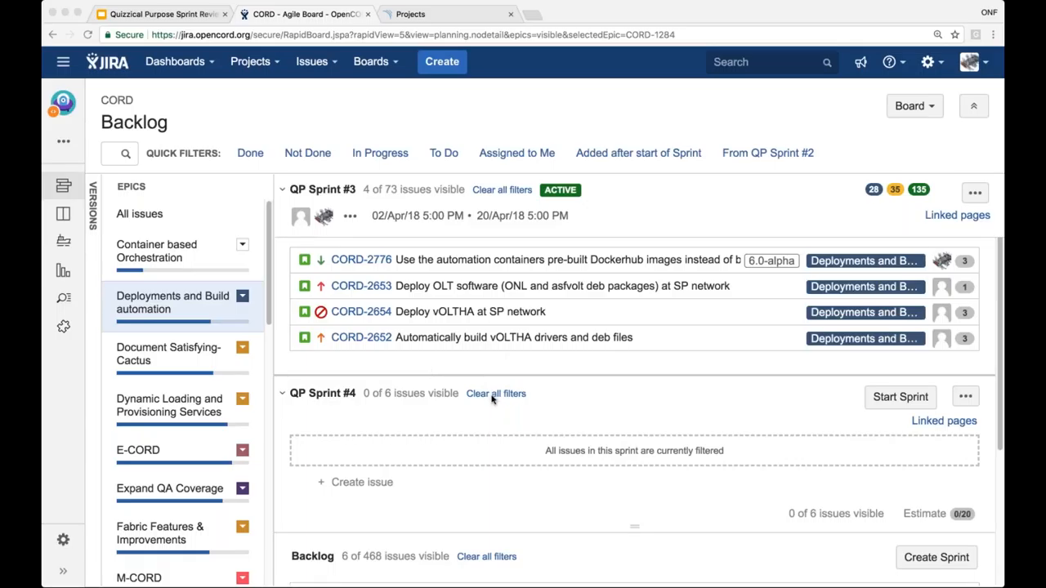
mouse_move(411, 376)
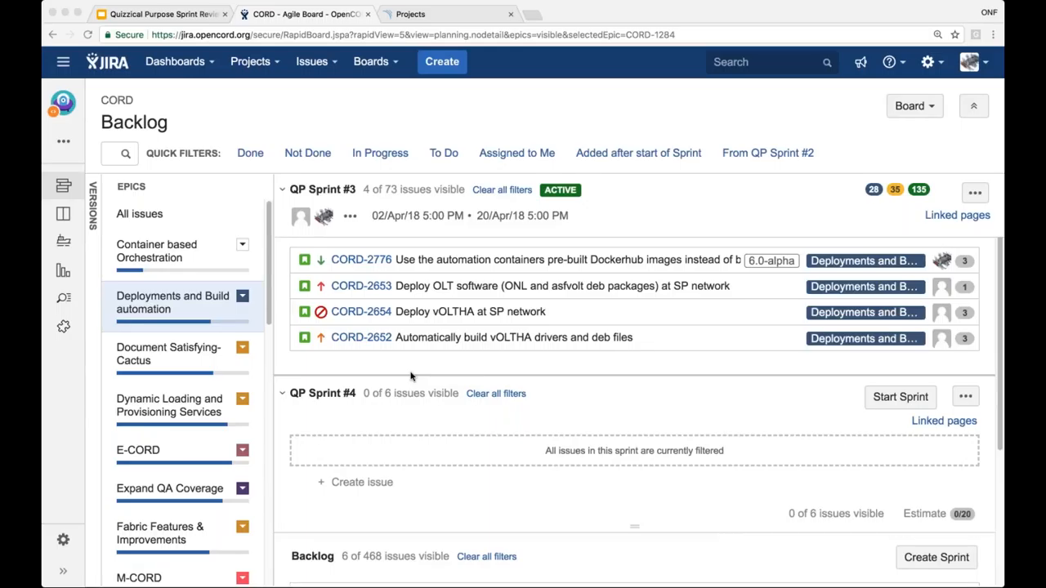
mouse_move(417, 374)
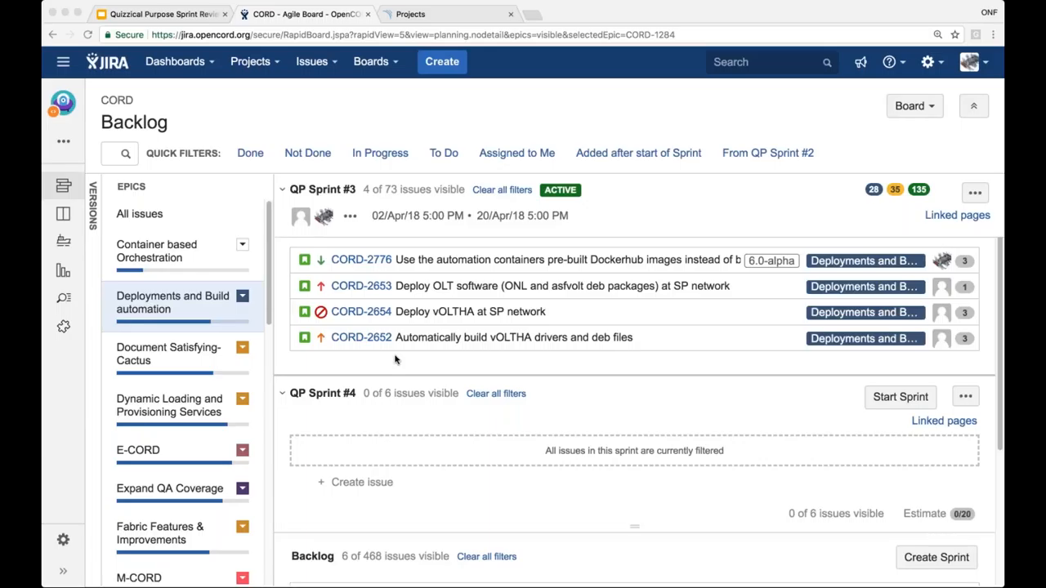
mouse_move(181, 341)
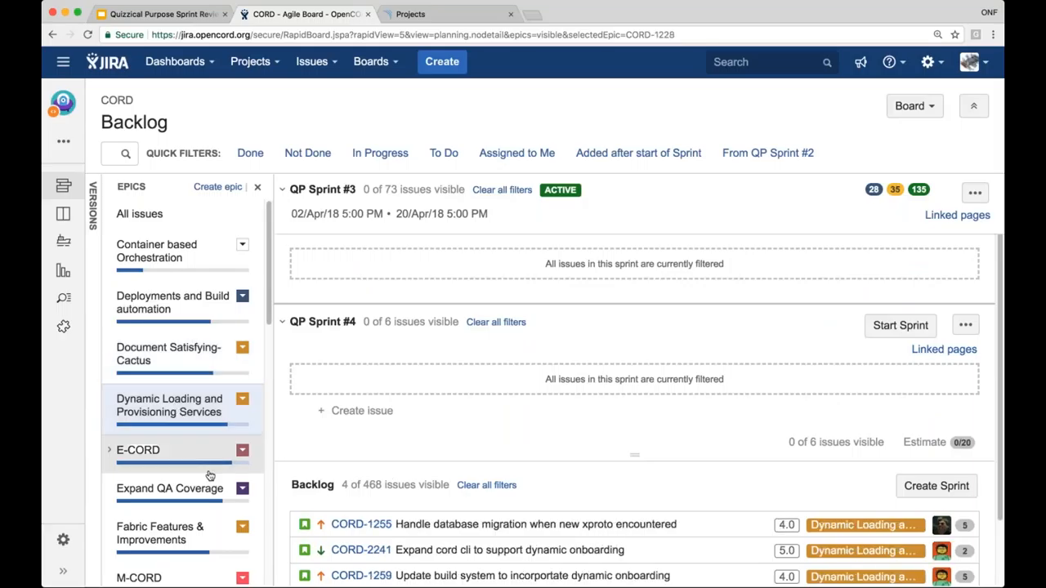
Filter the backlog to the Expand QA Coverage epic instead
click(169, 488)
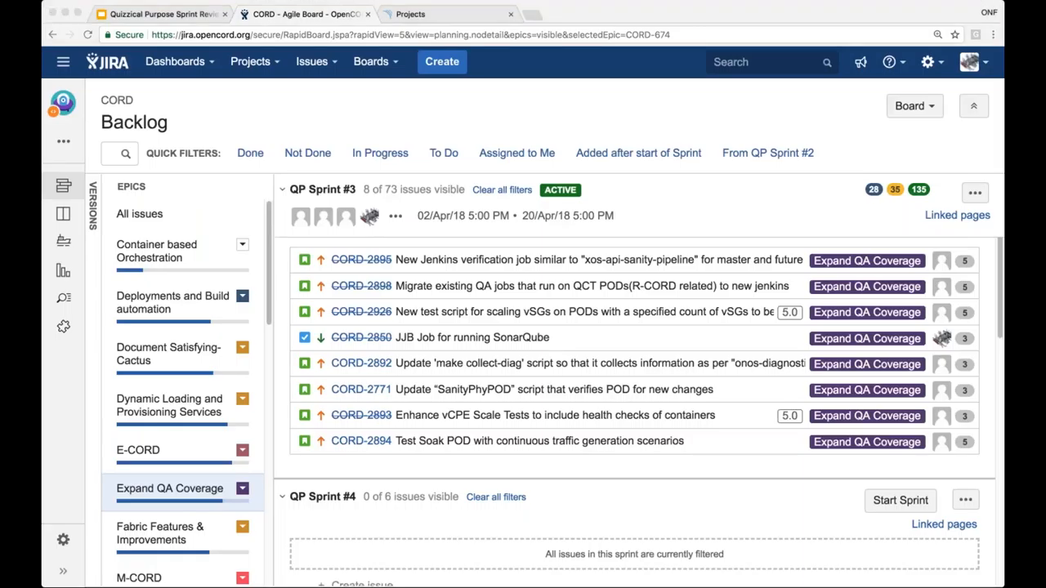
mouse_move(618, 275)
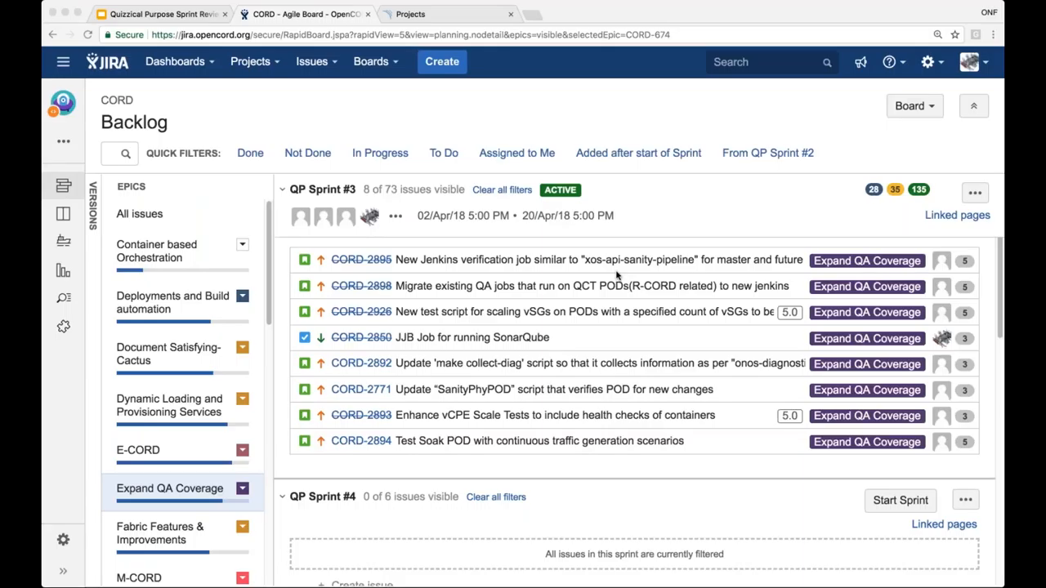
mouse_move(762, 146)
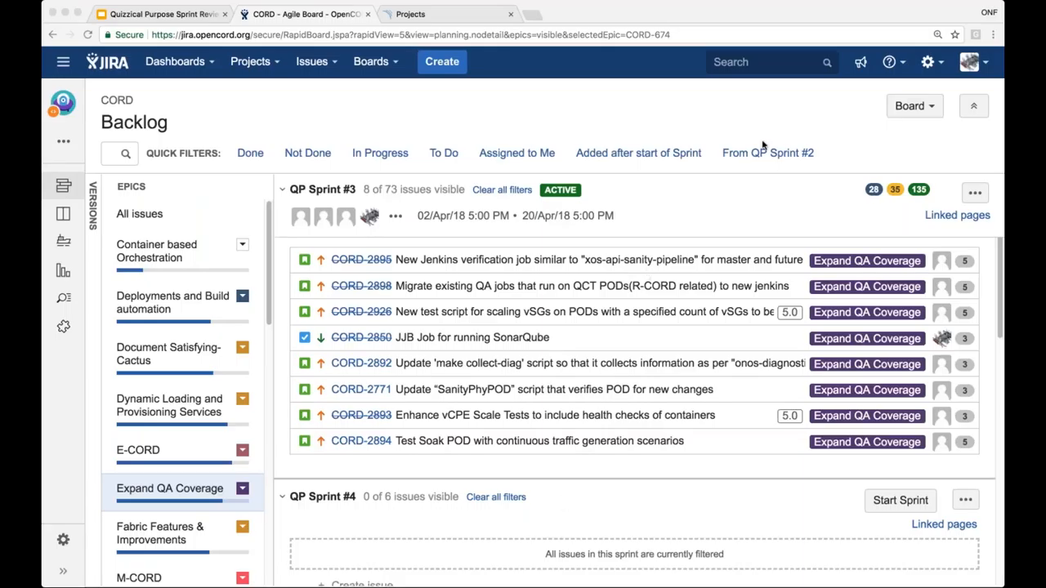
mouse_move(762, 146)
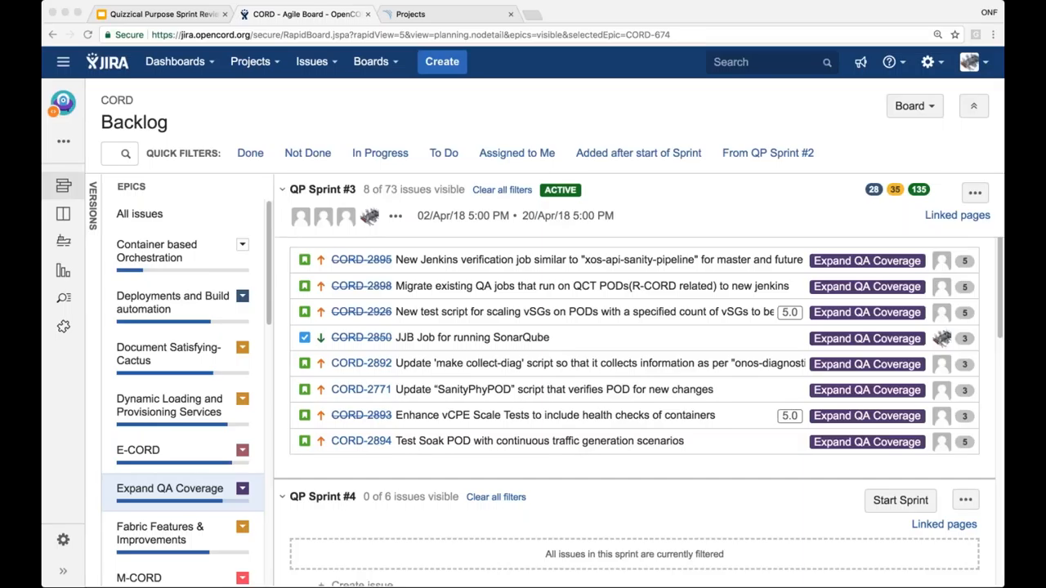
mouse_move(175, 273)
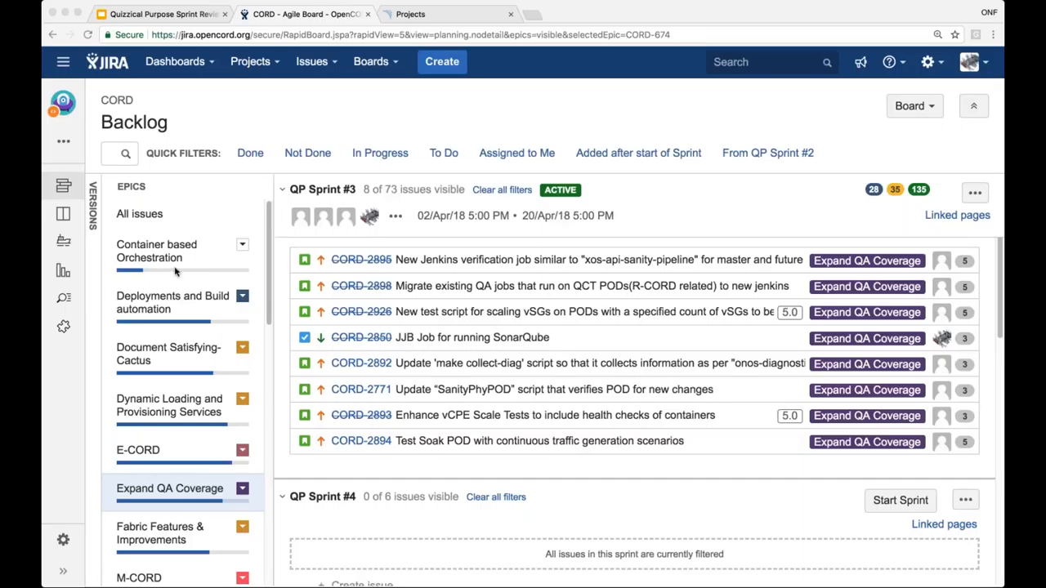
mouse_move(493, 223)
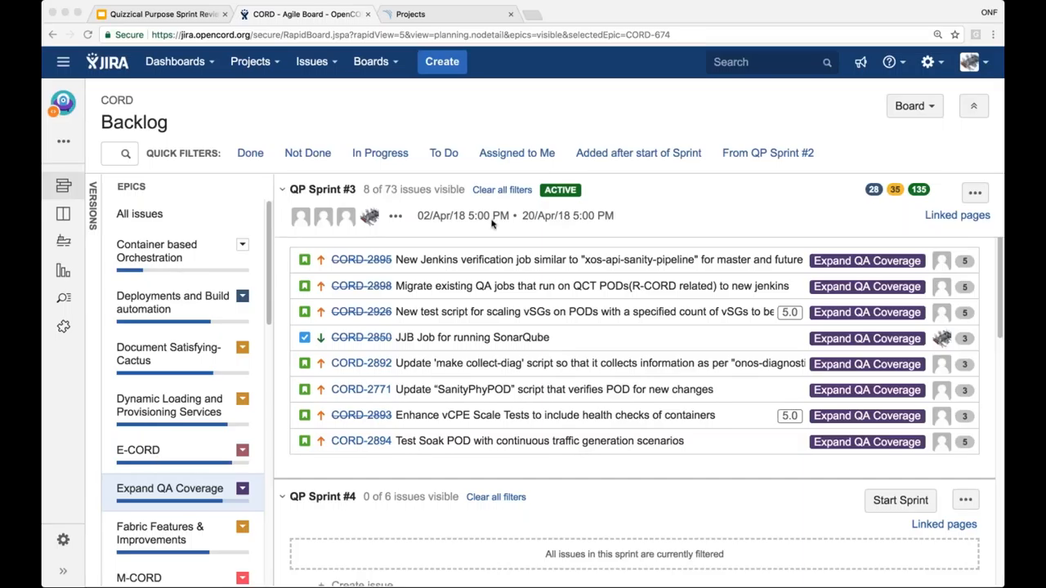
mouse_move(584, 326)
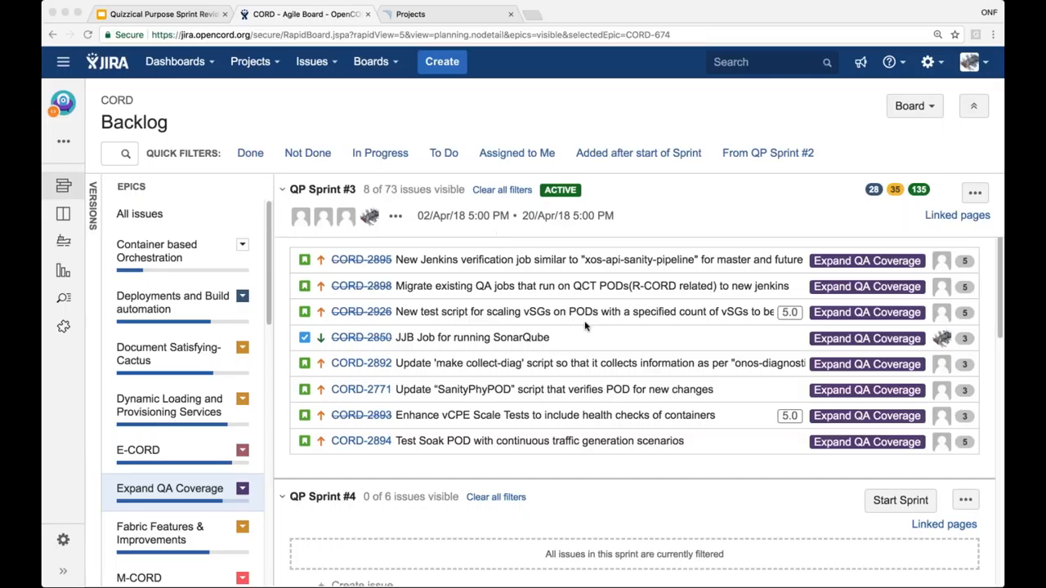
mouse_move(74, 5)
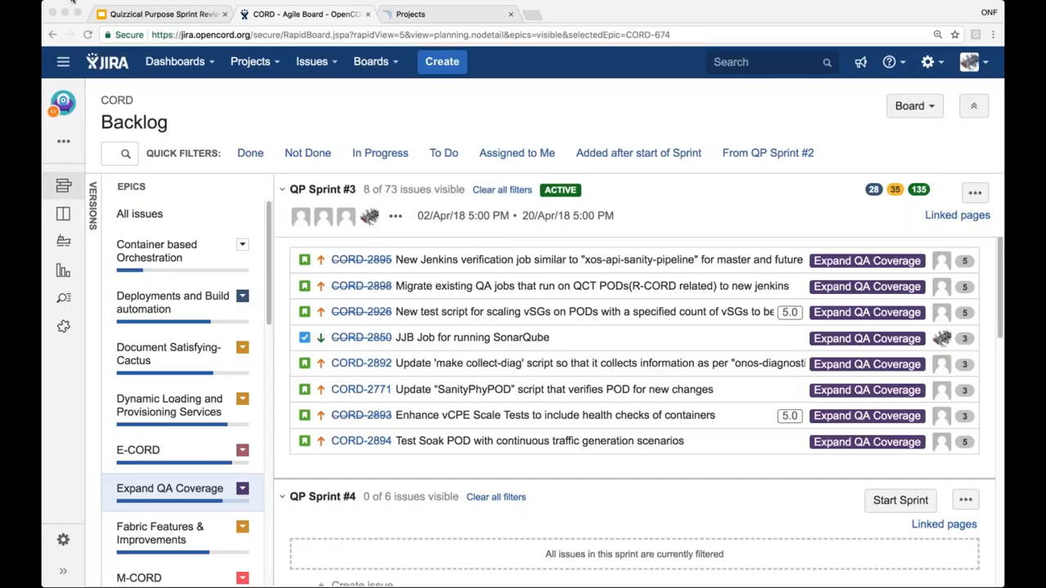
mouse_move(413, 118)
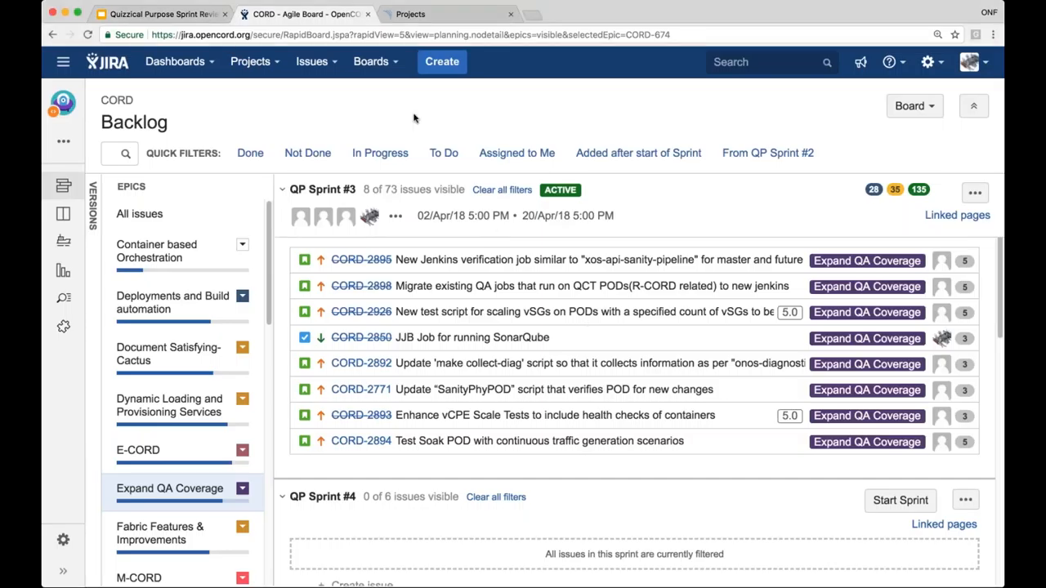
mouse_move(960, 153)
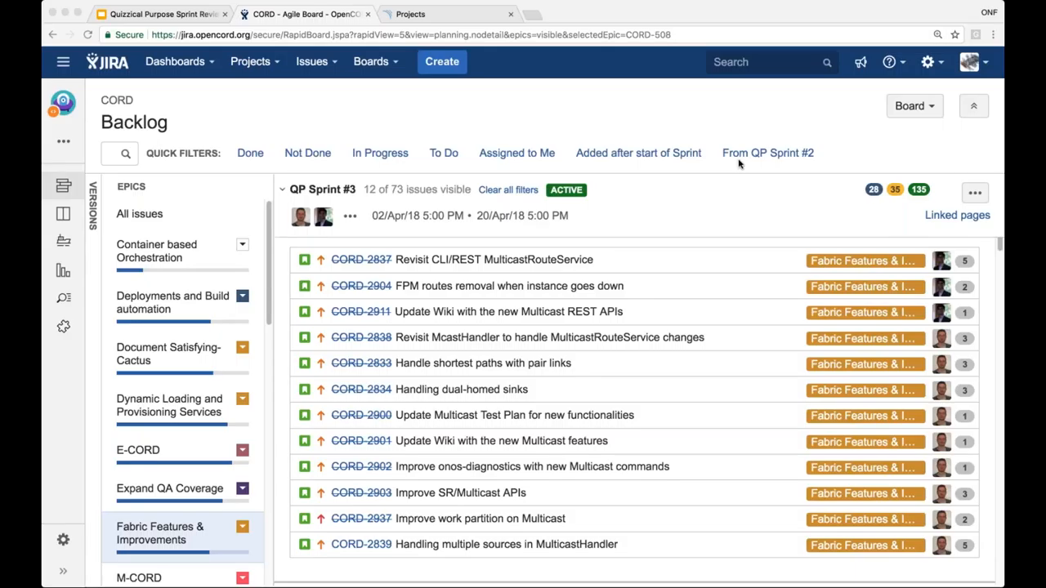
mouse_move(773, 323)
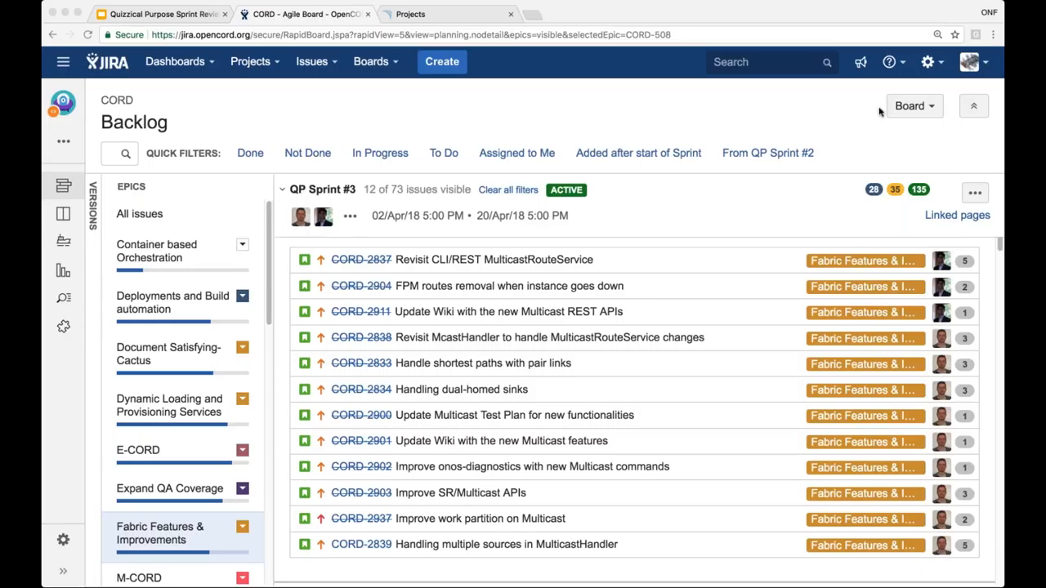
mouse_move(880, 112)
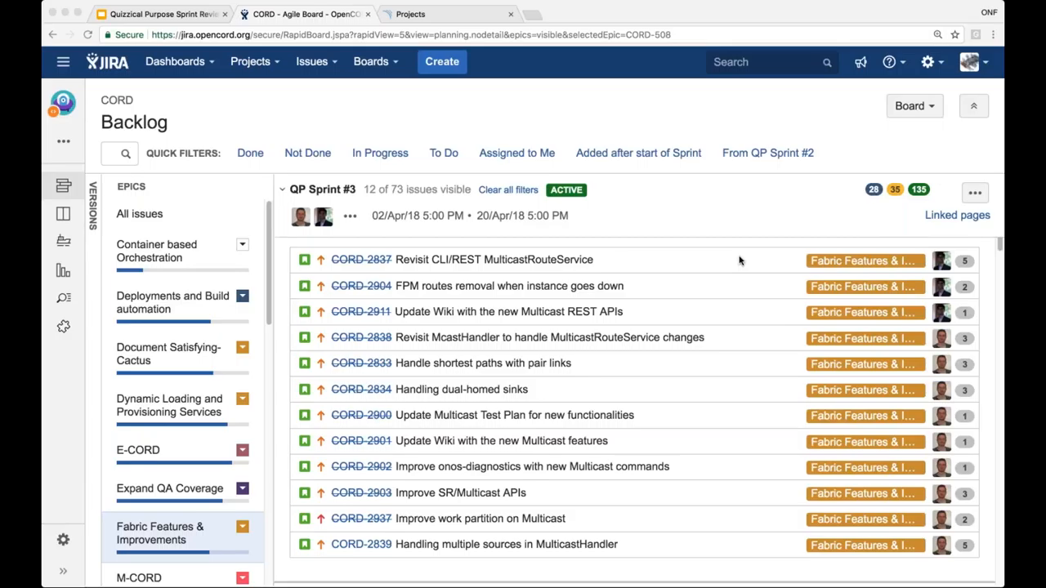
mouse_move(696, 285)
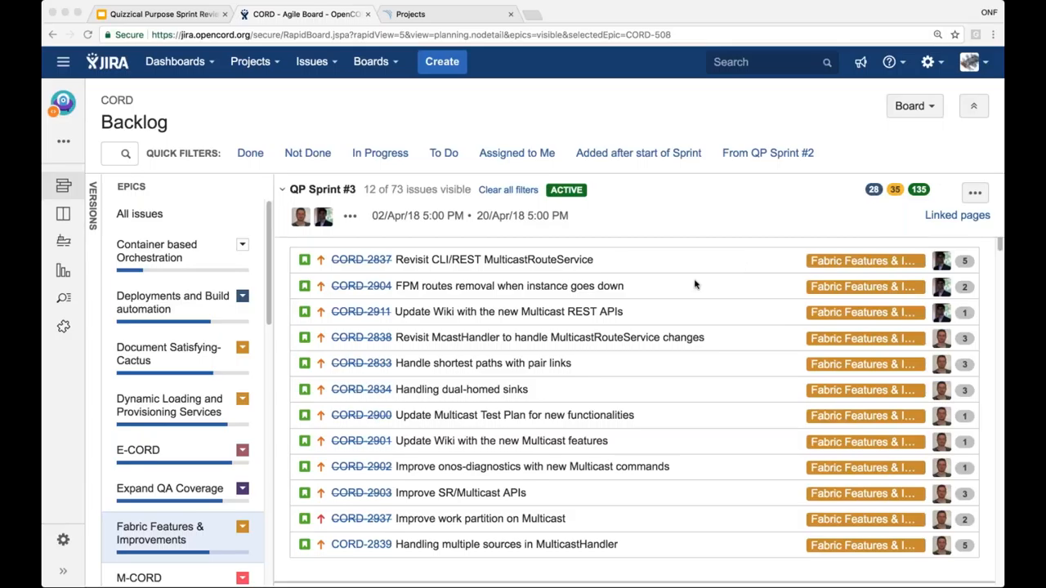
mouse_move(639, 254)
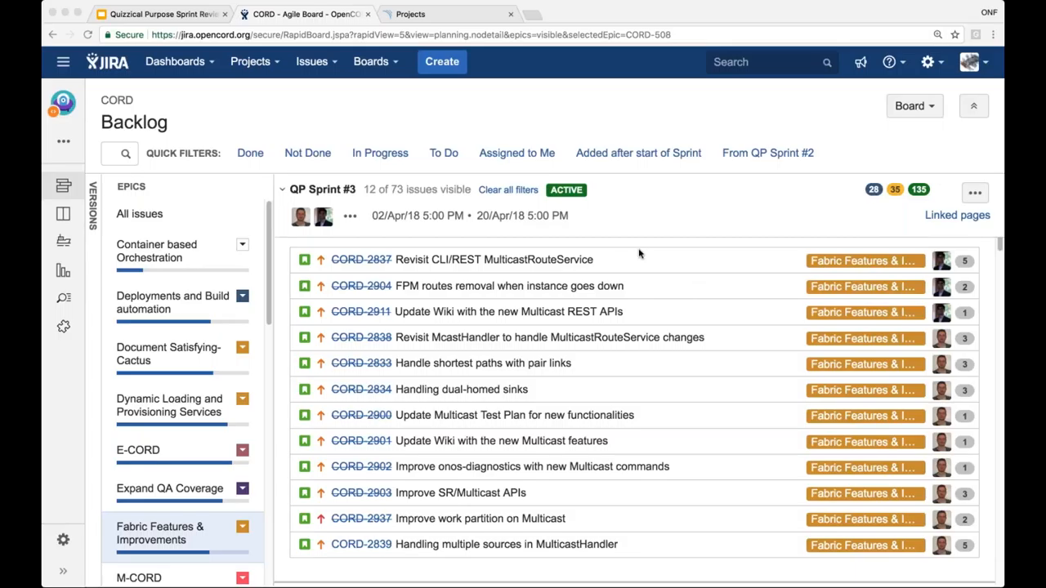
mouse_move(566, 289)
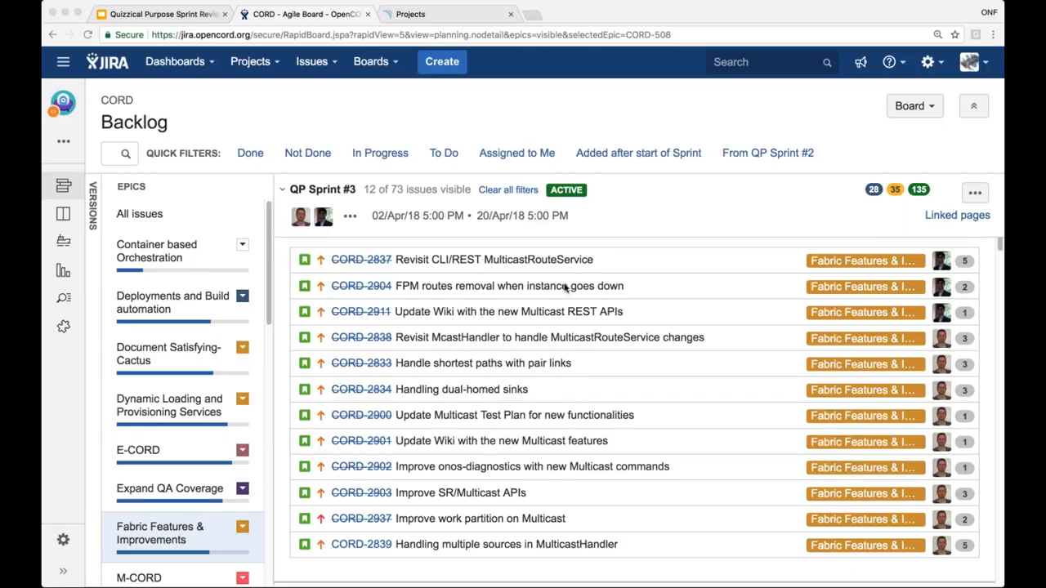
mouse_move(567, 316)
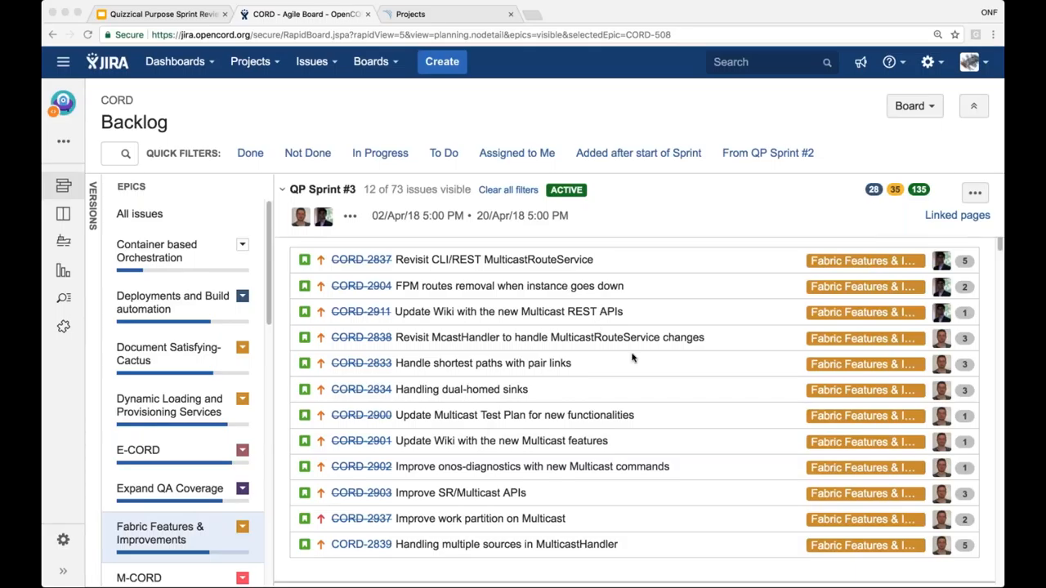
mouse_move(724, 237)
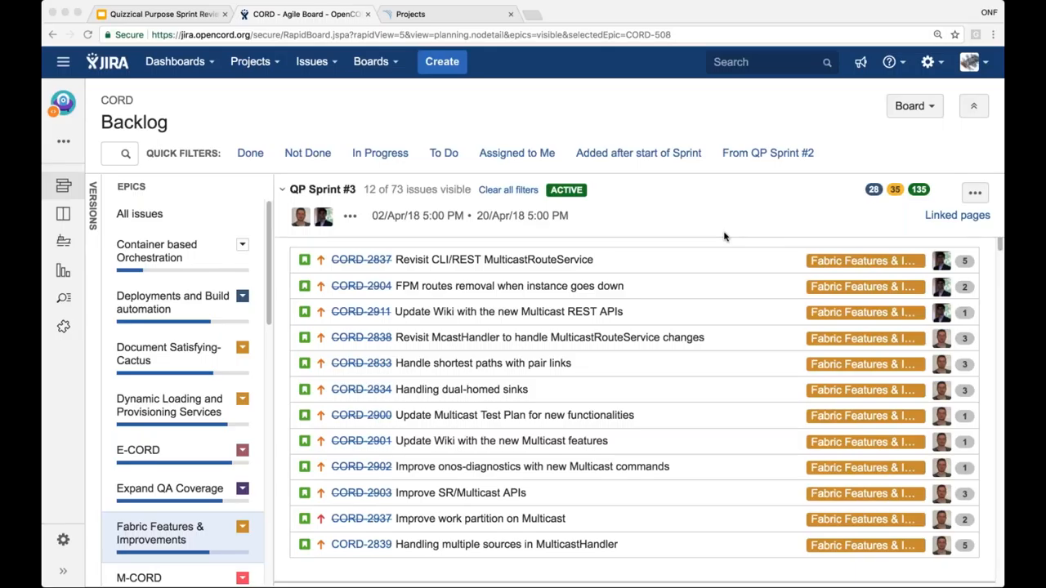
mouse_move(724, 238)
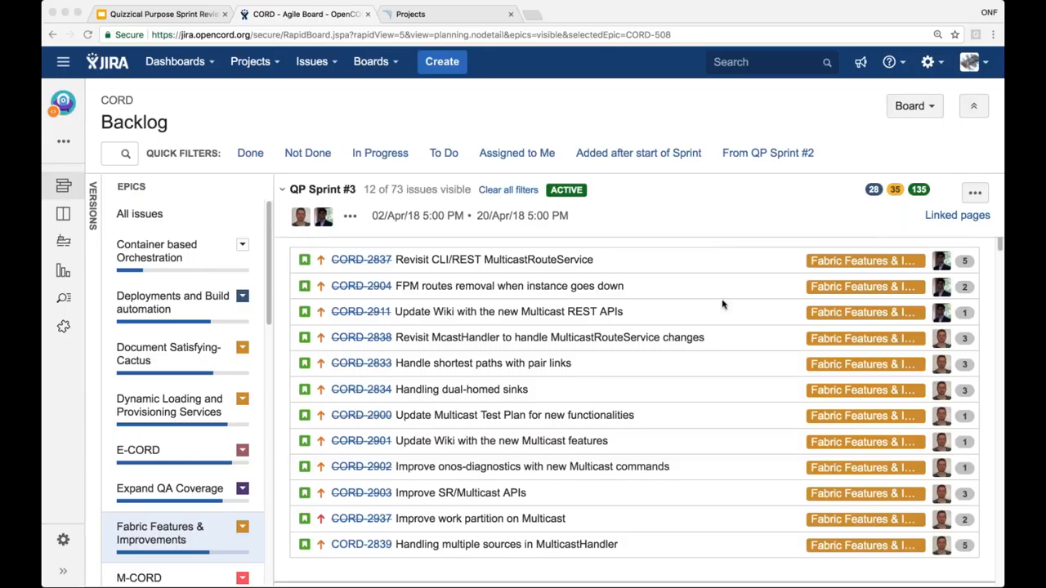
scroll(down, 3)
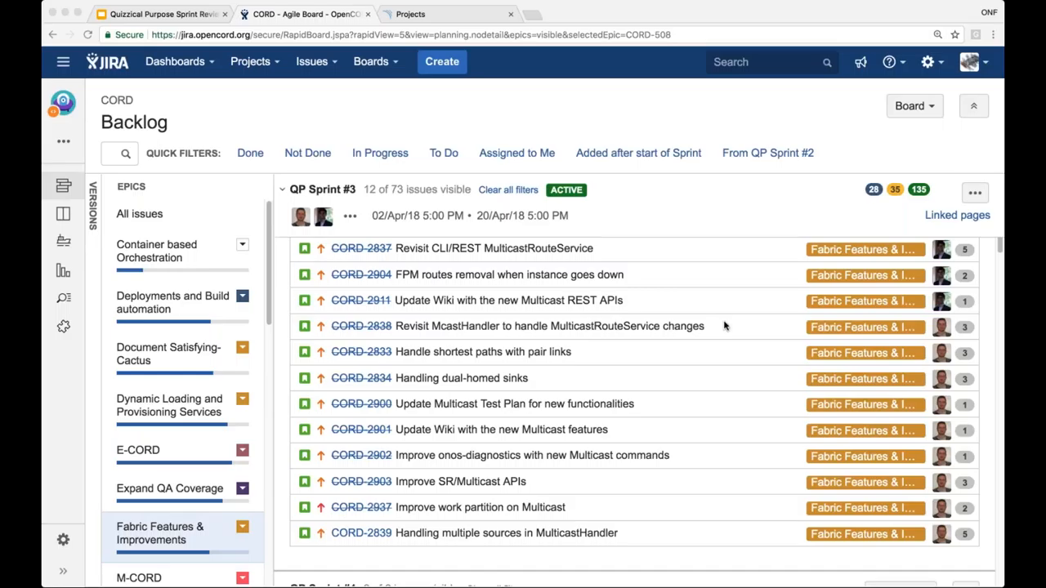
mouse_move(569, 513)
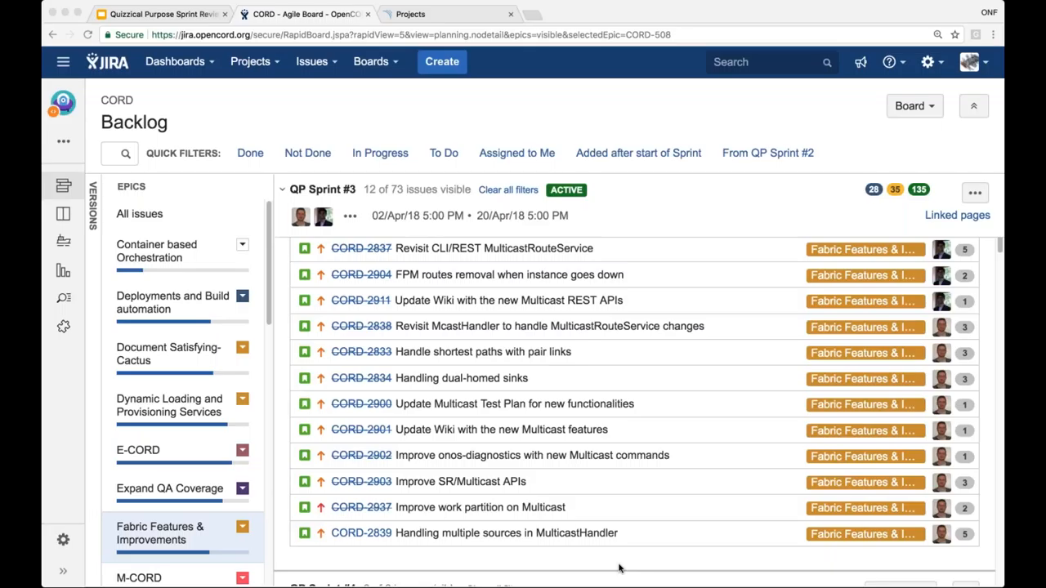
mouse_move(691, 512)
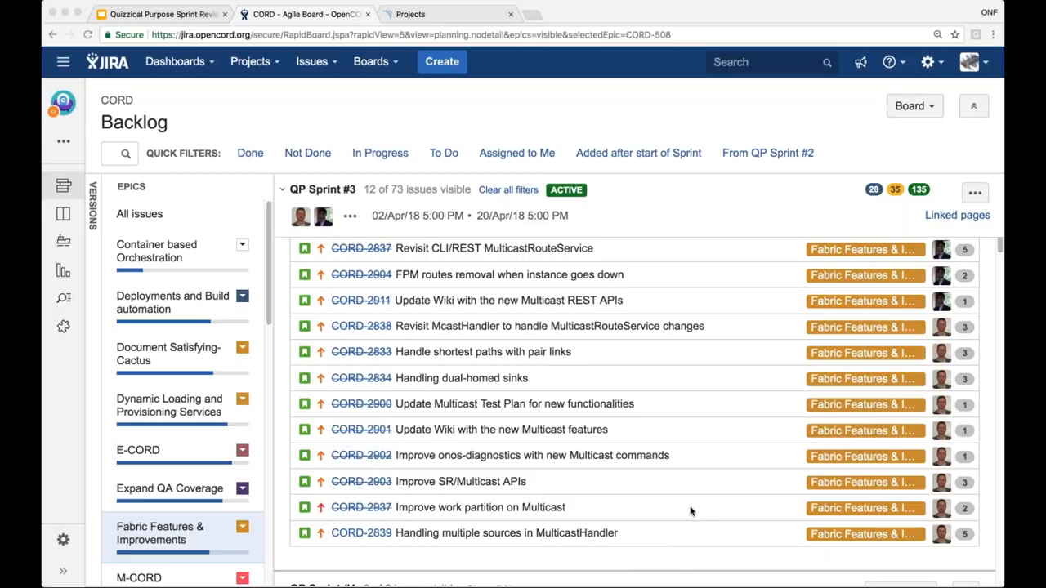
mouse_move(241, 488)
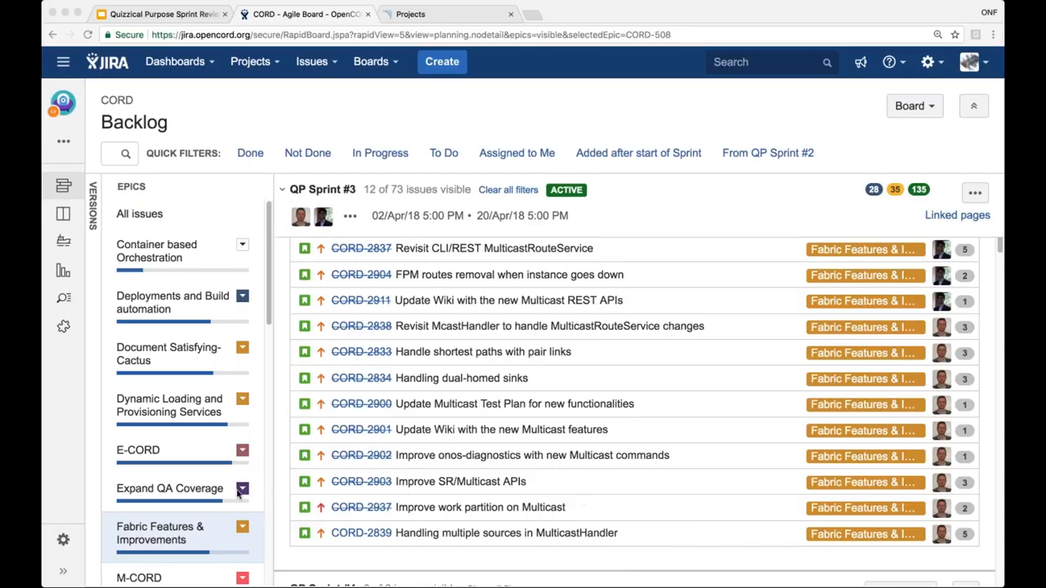
scroll(down, 3)
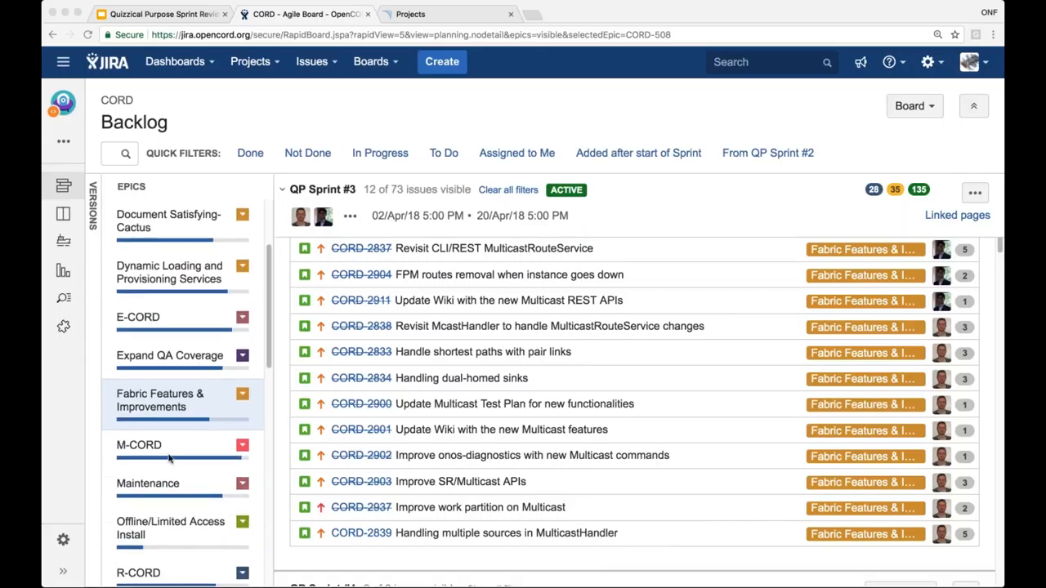
Filter to the M-CORD epic and scroll through its sprint and backlog issues
click(139, 444)
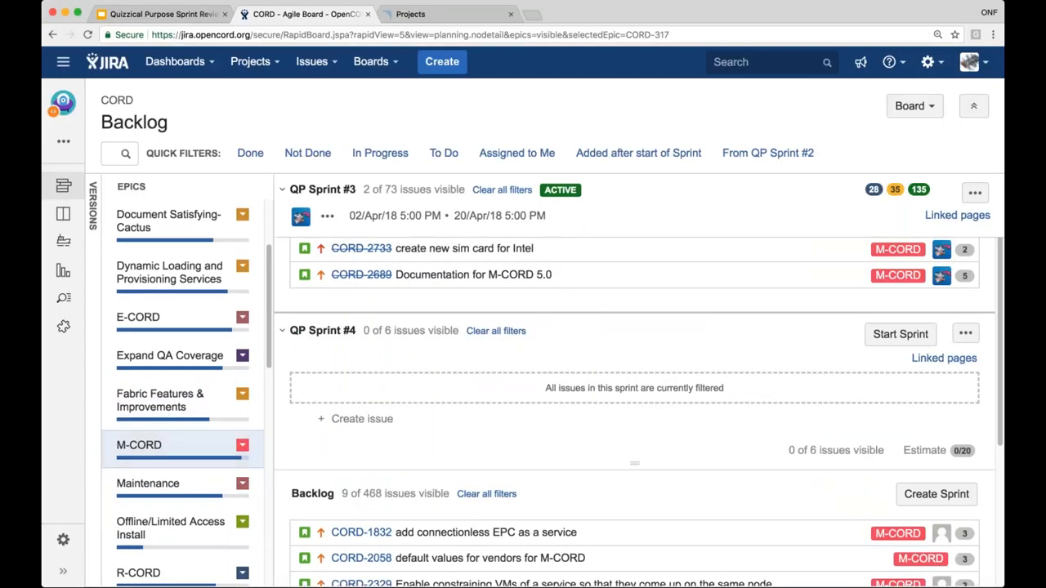
scroll(down, 3)
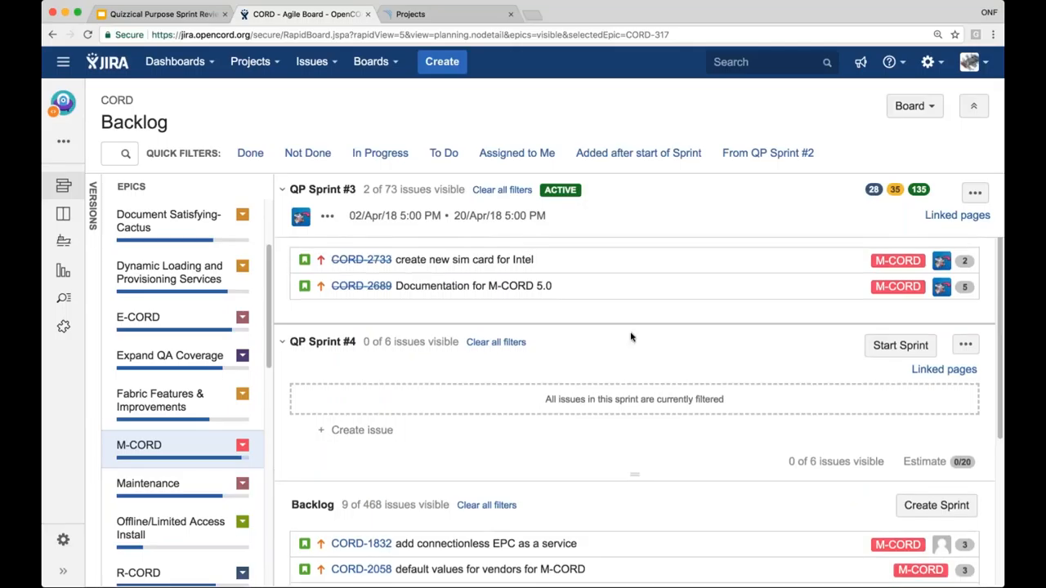
mouse_move(562, 338)
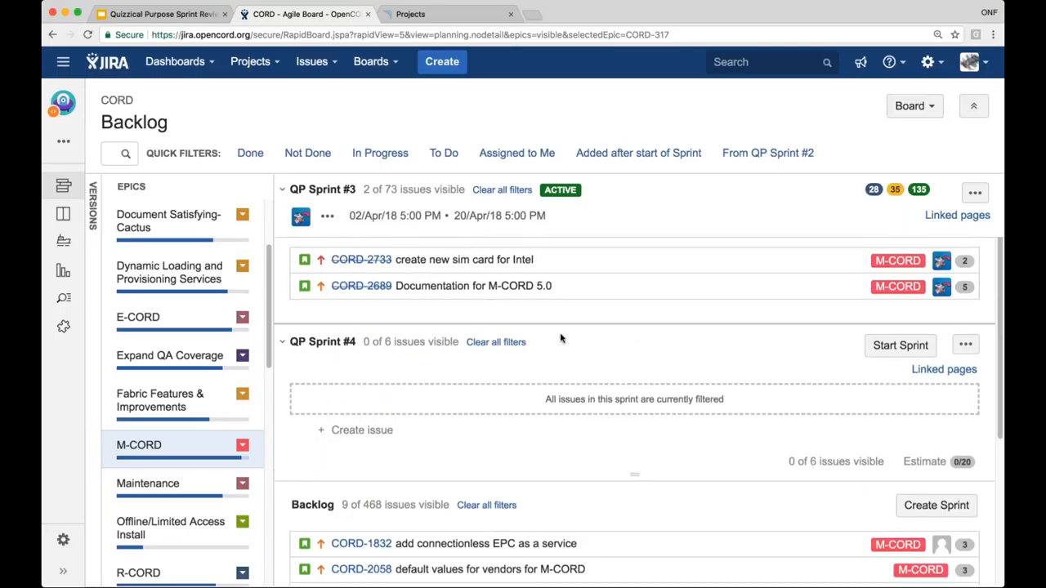
mouse_move(589, 355)
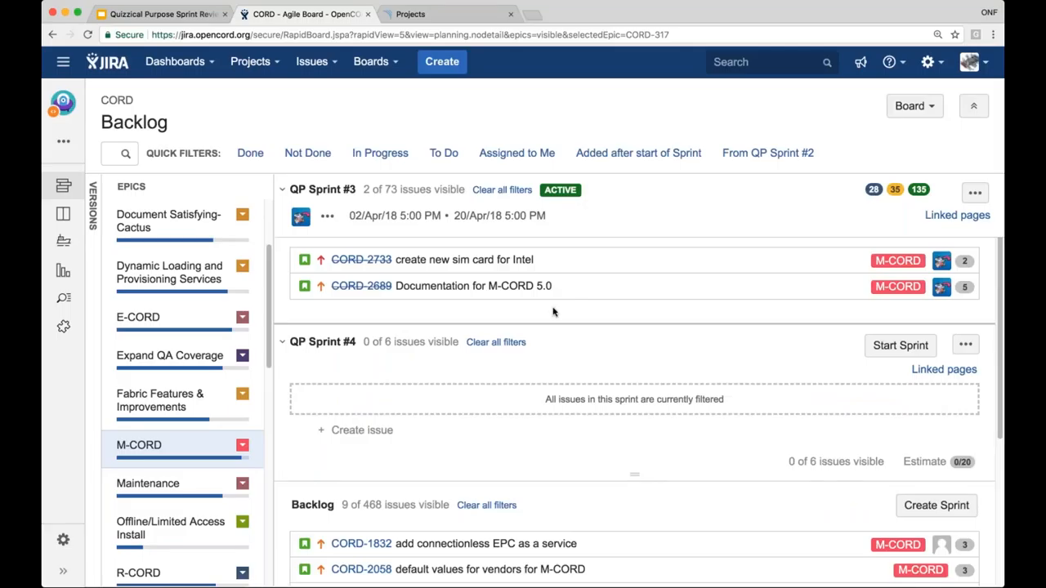
mouse_move(571, 326)
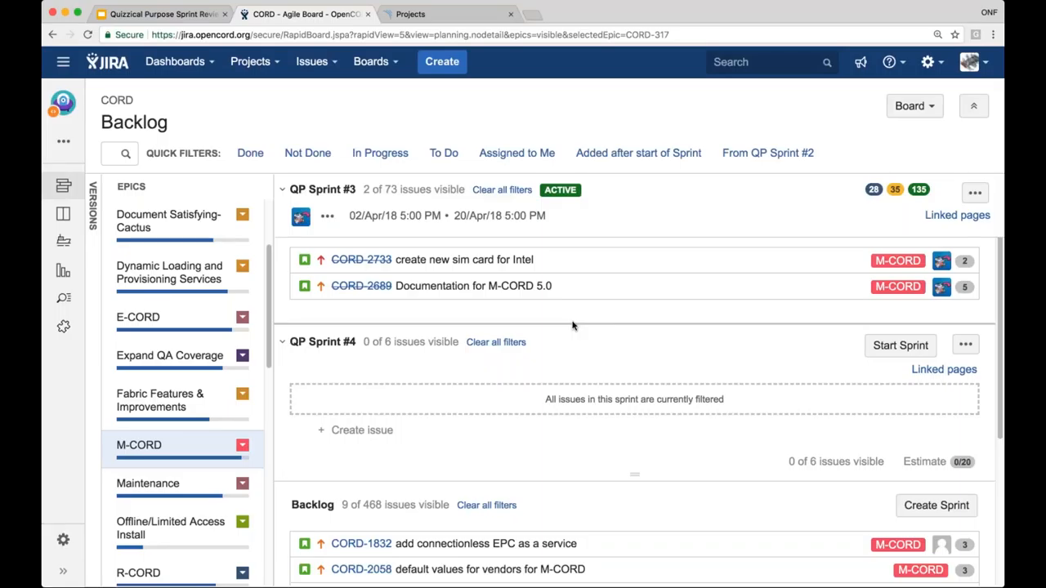
mouse_move(634, 375)
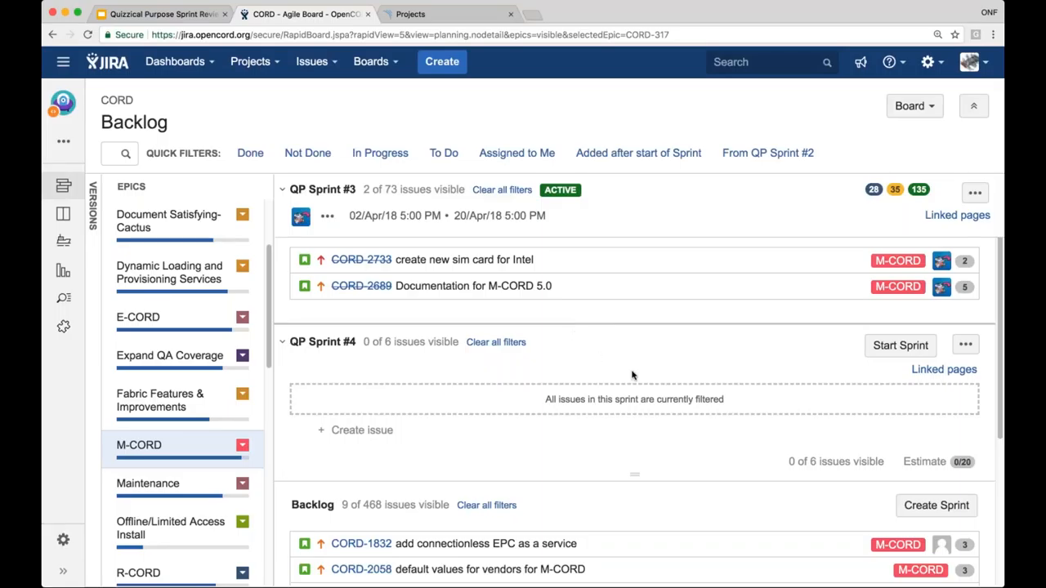
mouse_move(646, 349)
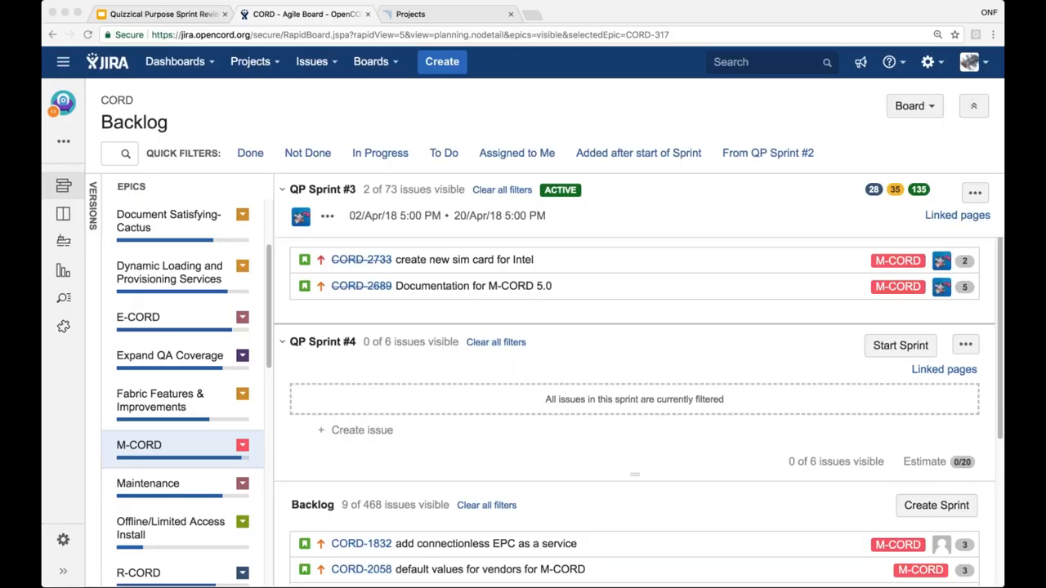
mouse_move(817, 73)
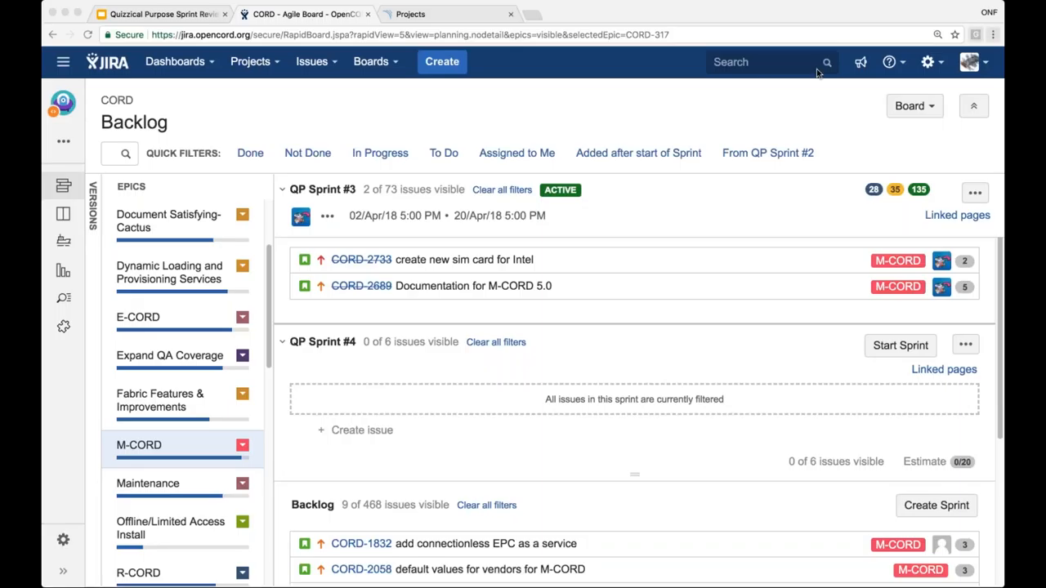
mouse_move(689, 179)
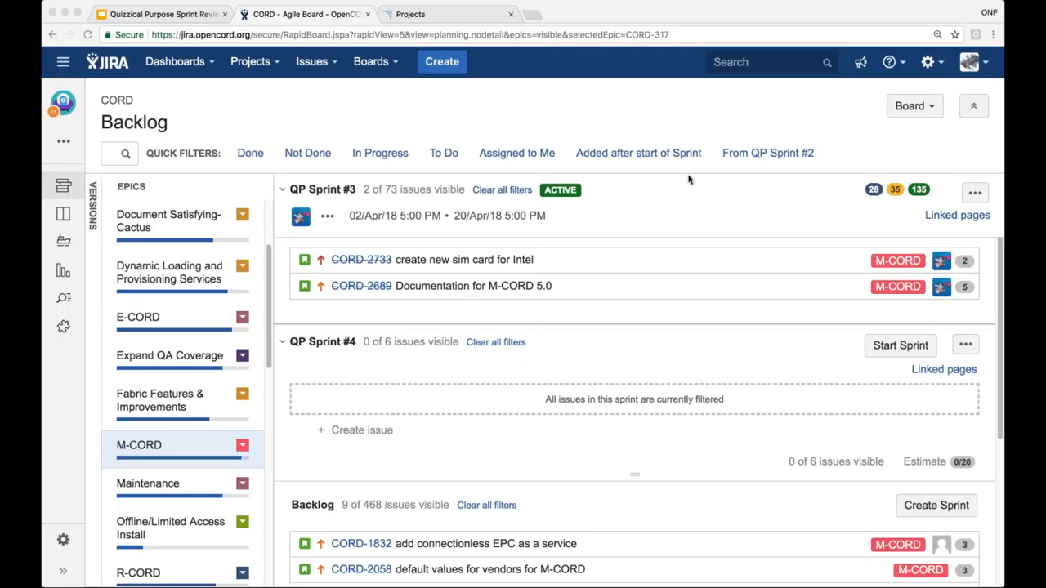
mouse_move(147, 488)
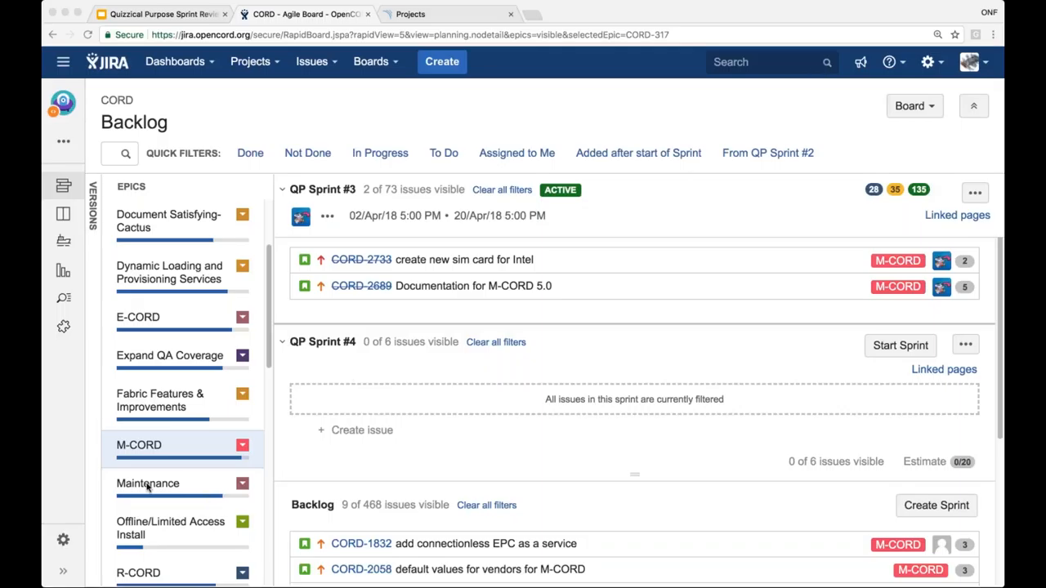
Filter to the Maintenance epic and scroll through its 19 Sprint #3 issues
click(148, 483)
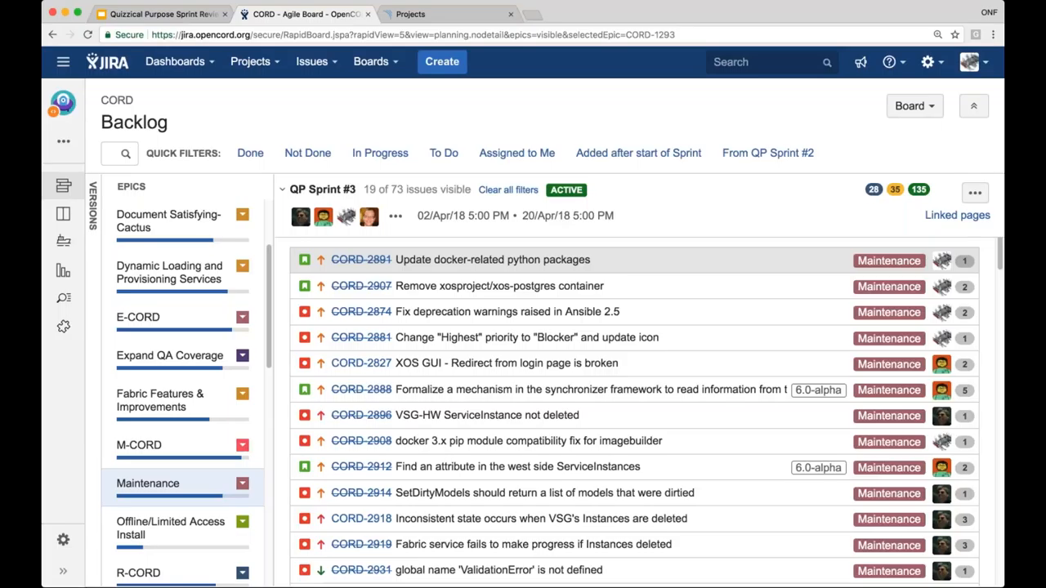
scroll(down, 3)
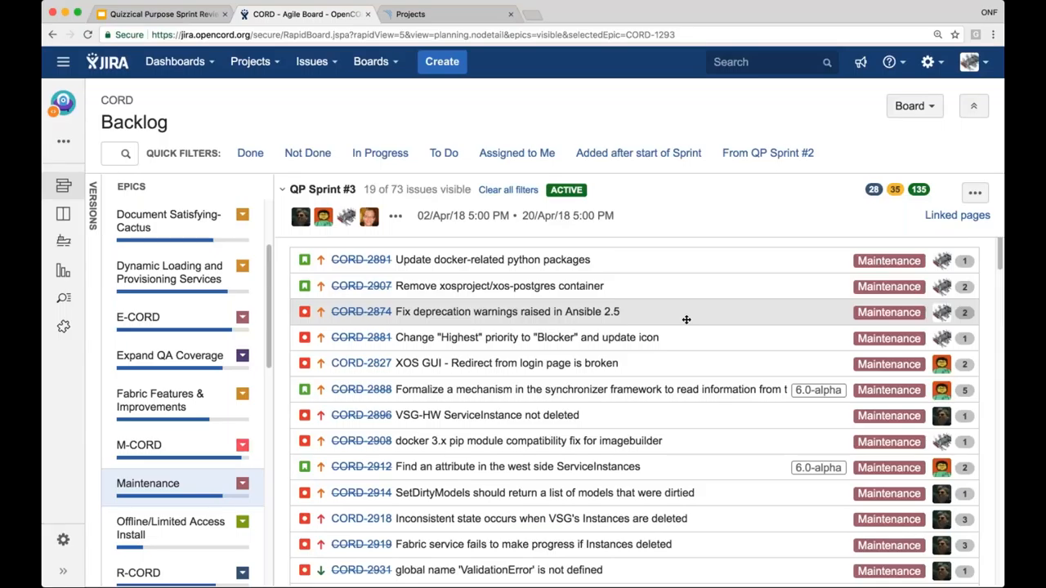
mouse_move(511, 337)
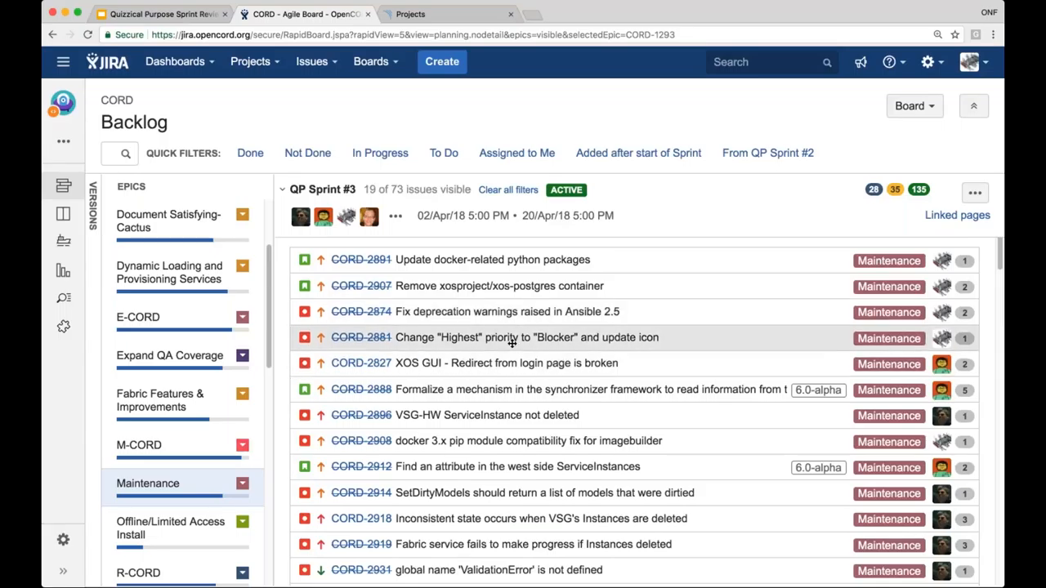
mouse_move(429, 335)
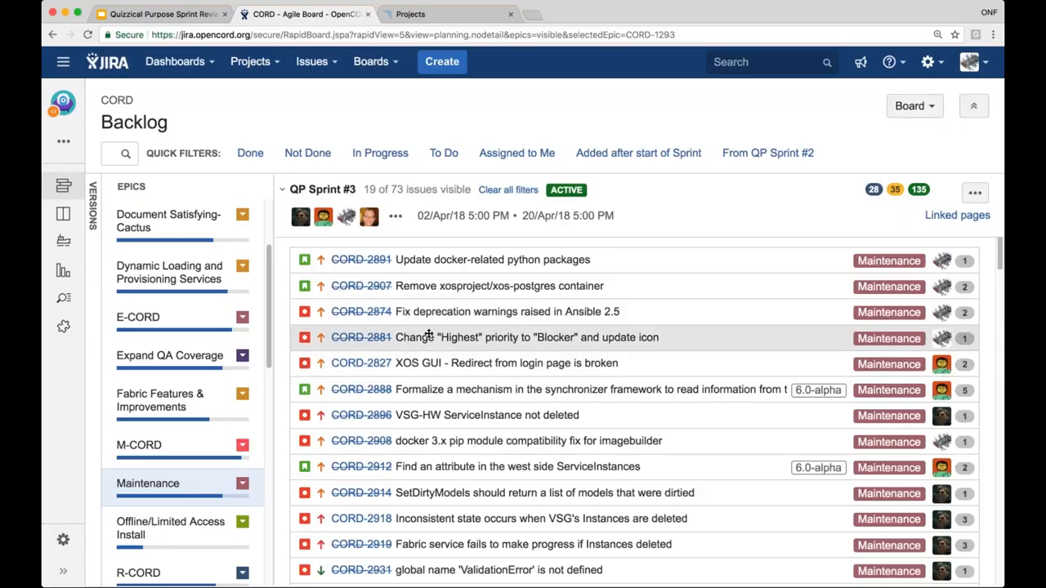
mouse_move(745, 344)
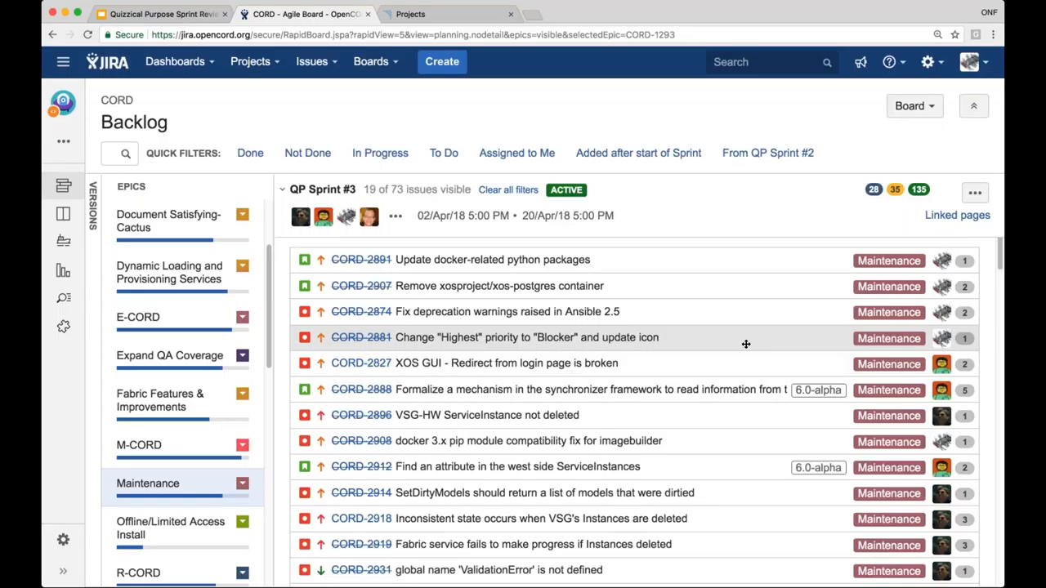
mouse_move(762, 441)
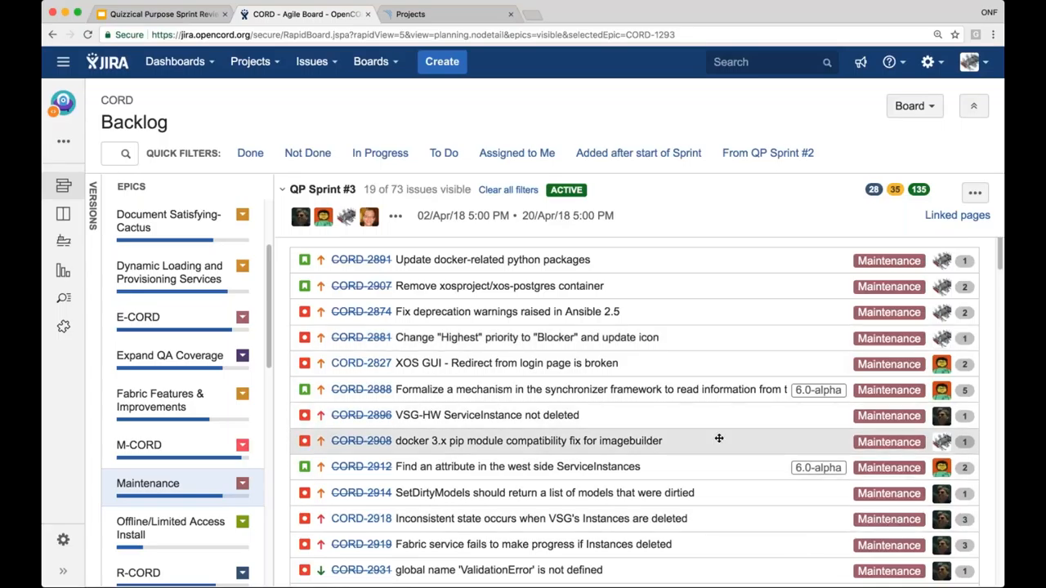
scroll(down, 3)
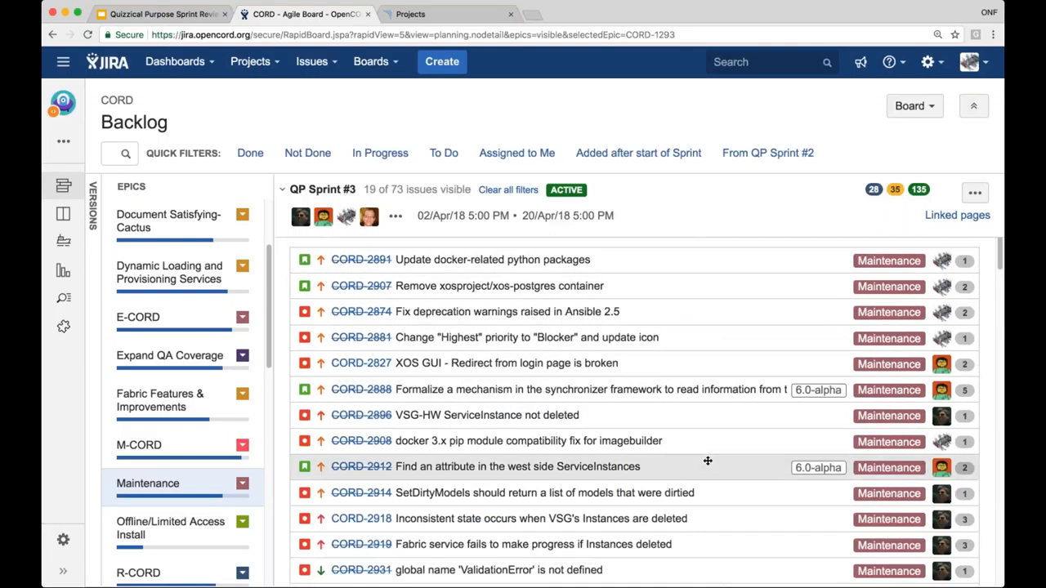
mouse_move(690, 363)
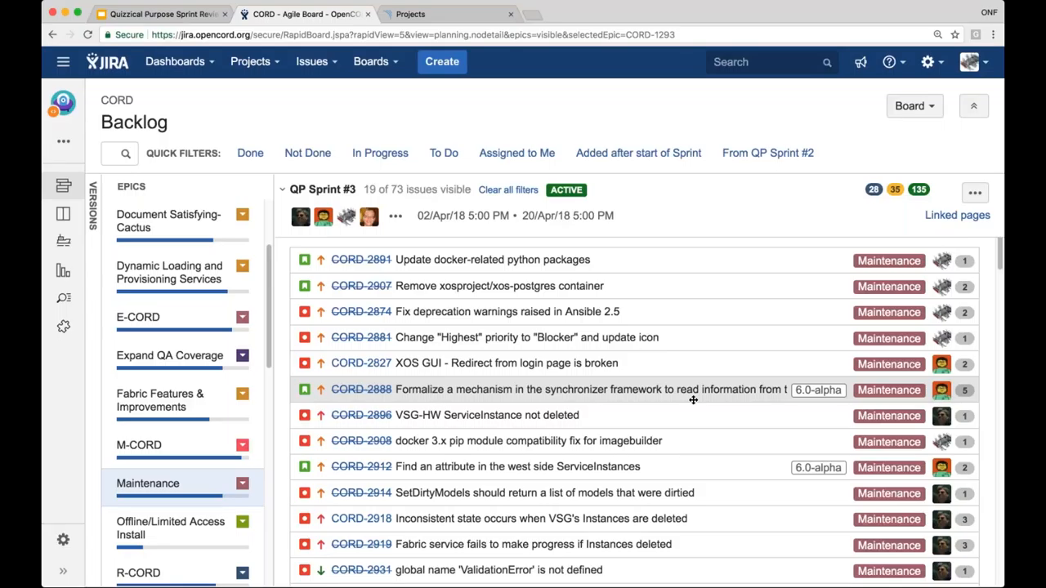
mouse_move(696, 365)
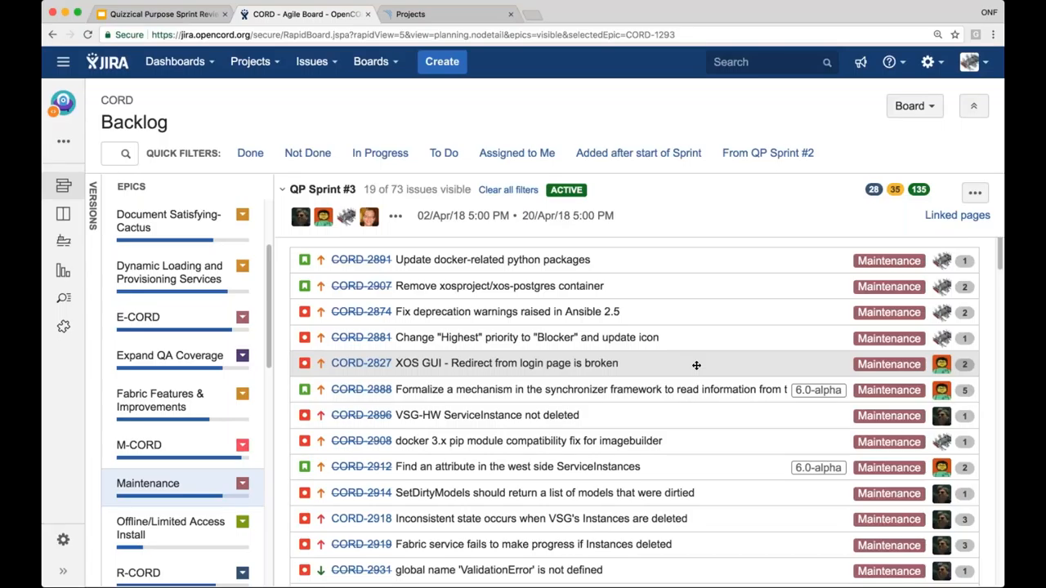
mouse_move(709, 386)
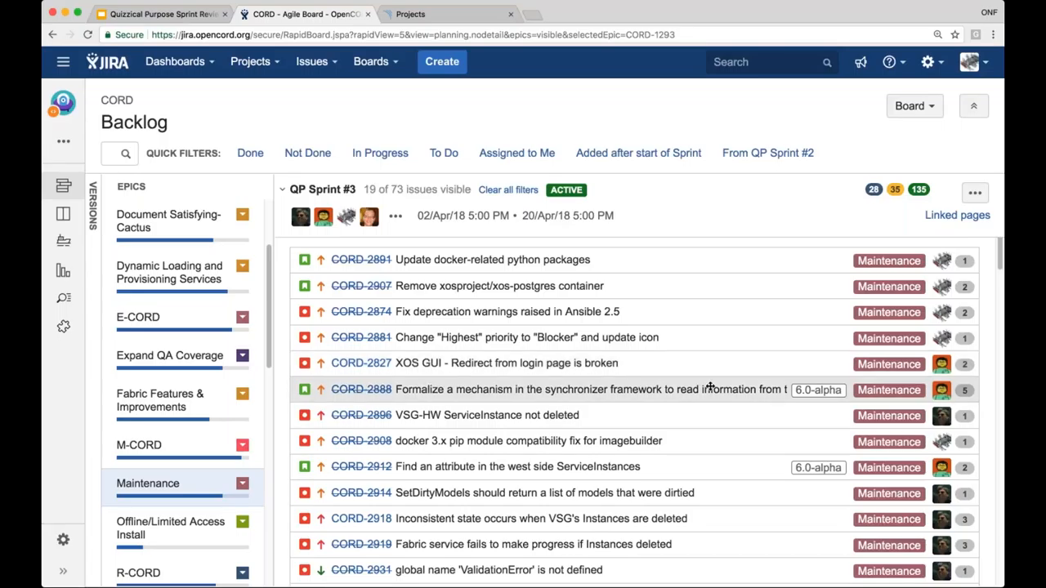
scroll(down, 3)
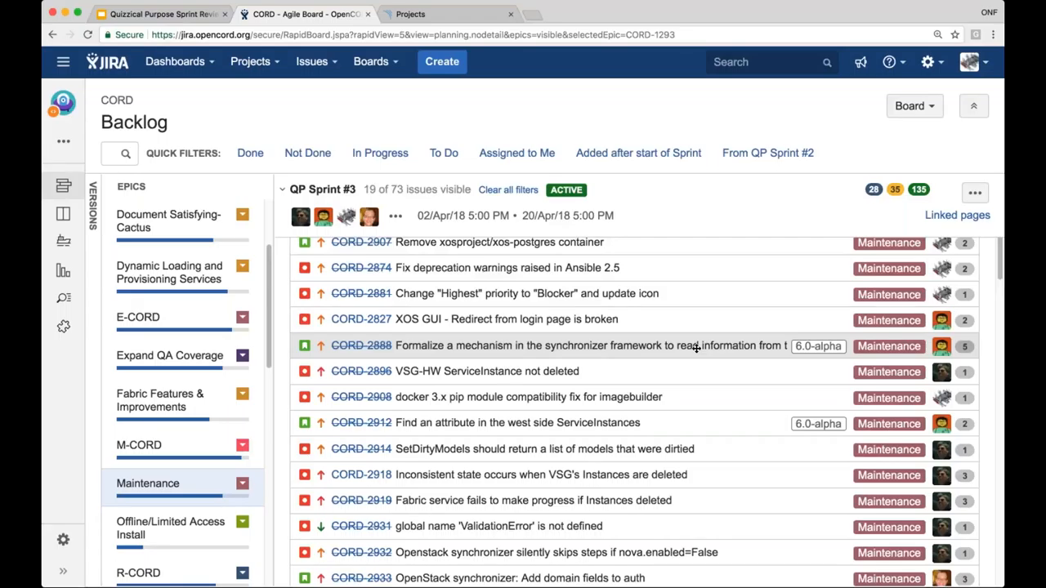
mouse_move(701, 349)
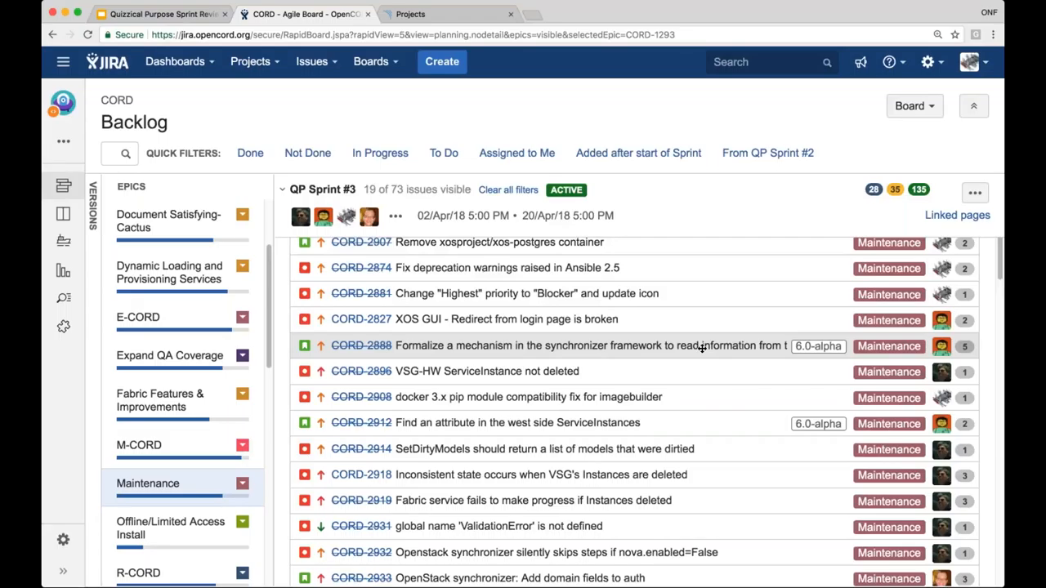
mouse_move(718, 422)
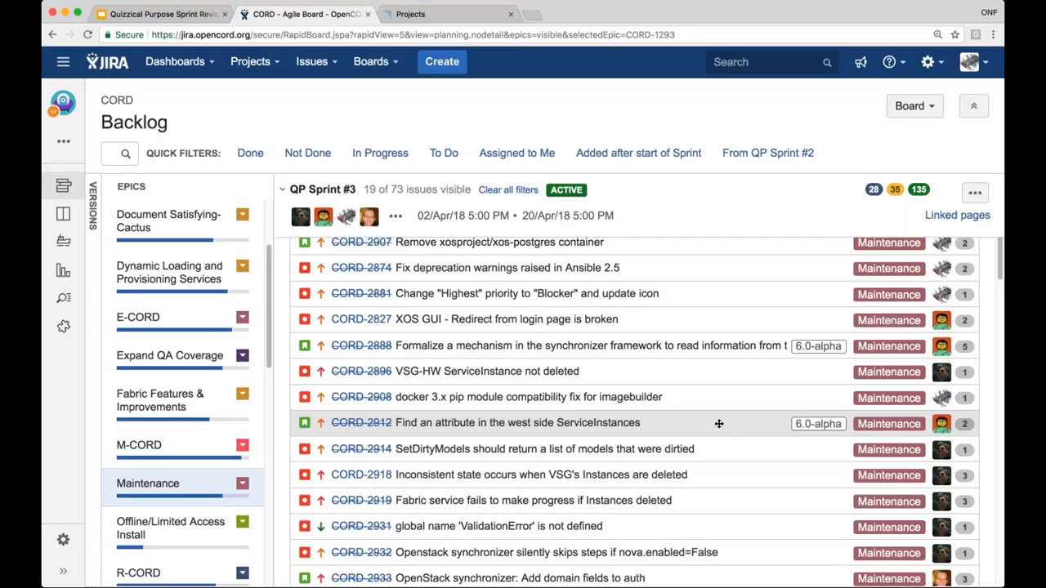
scroll(down, 3)
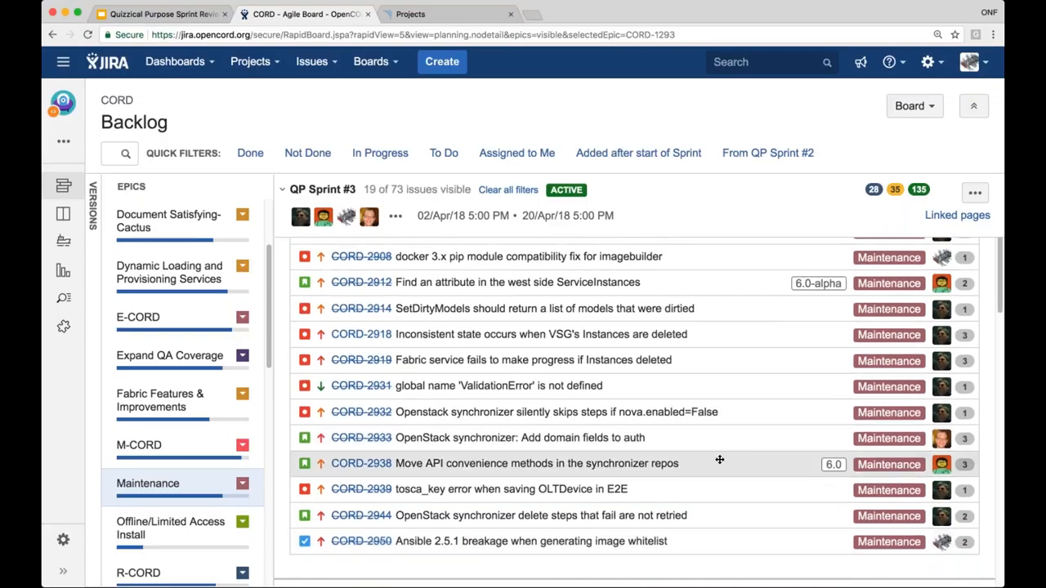
mouse_move(724, 460)
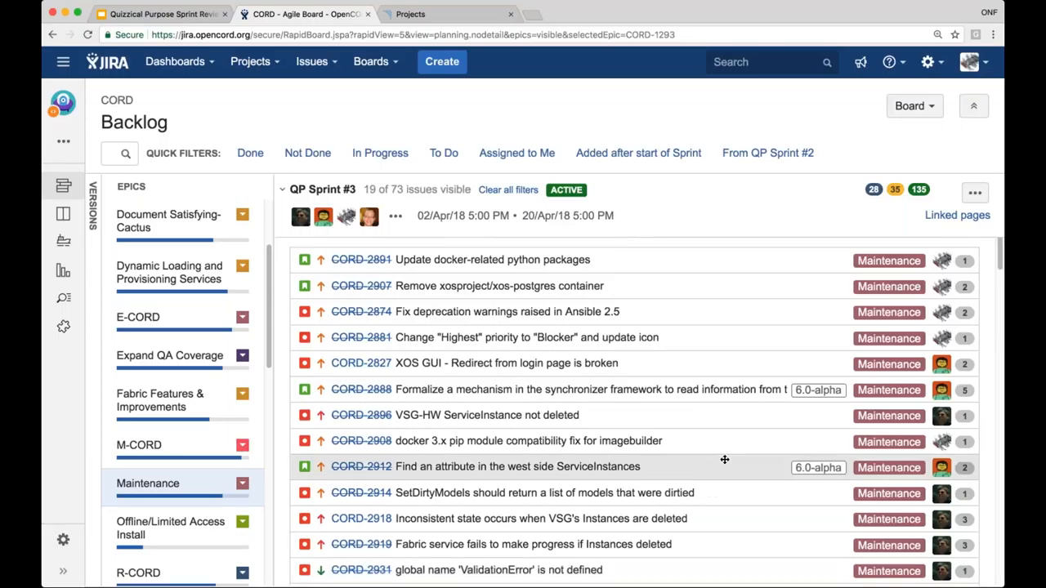
Scroll down the Maintenance-filtered issues until QP Sprint #4 appears
scroll(down, 3)
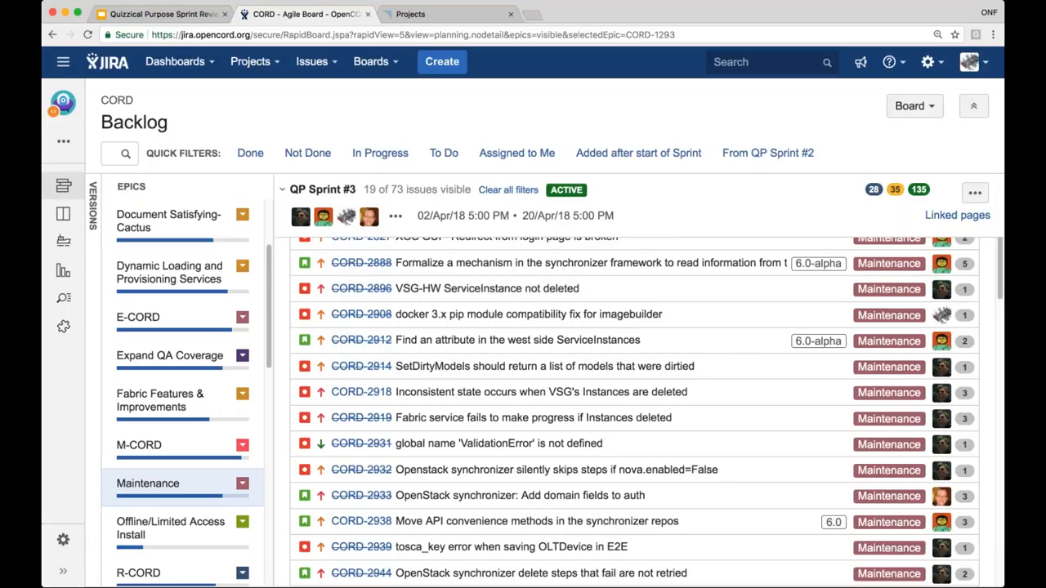
mouse_move(941, 203)
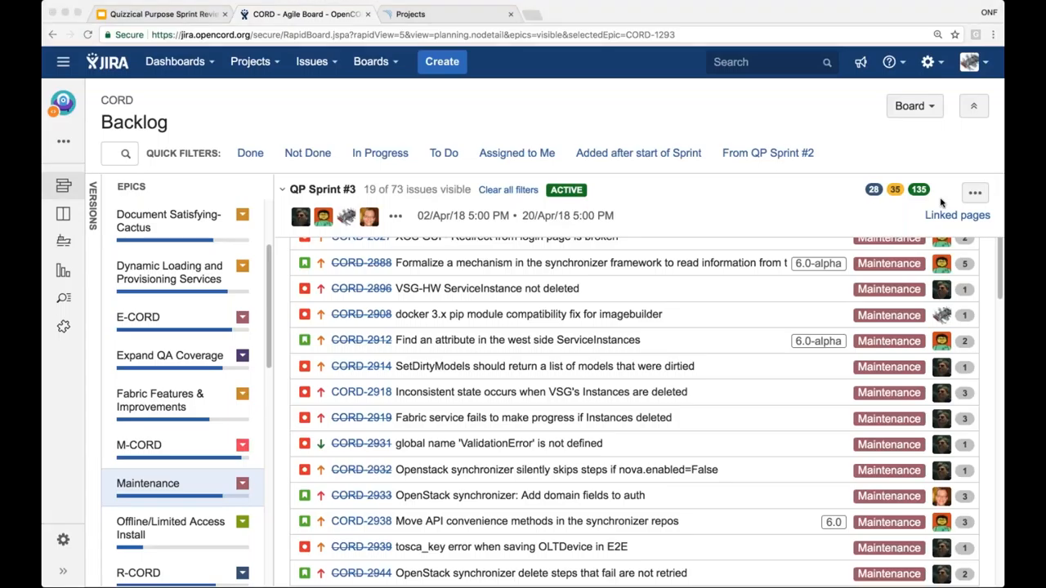
mouse_move(855, 44)
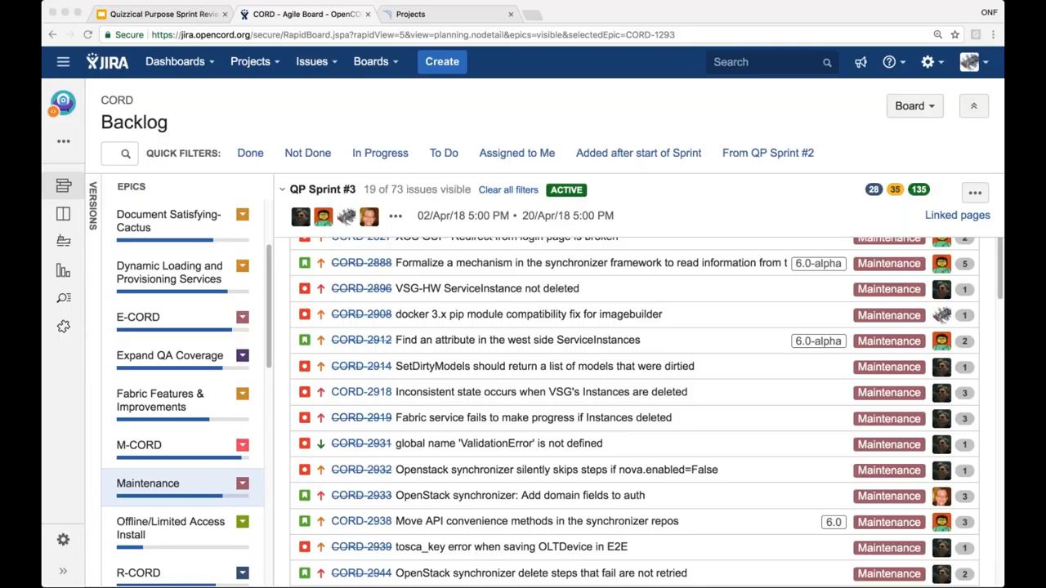
mouse_move(727, 369)
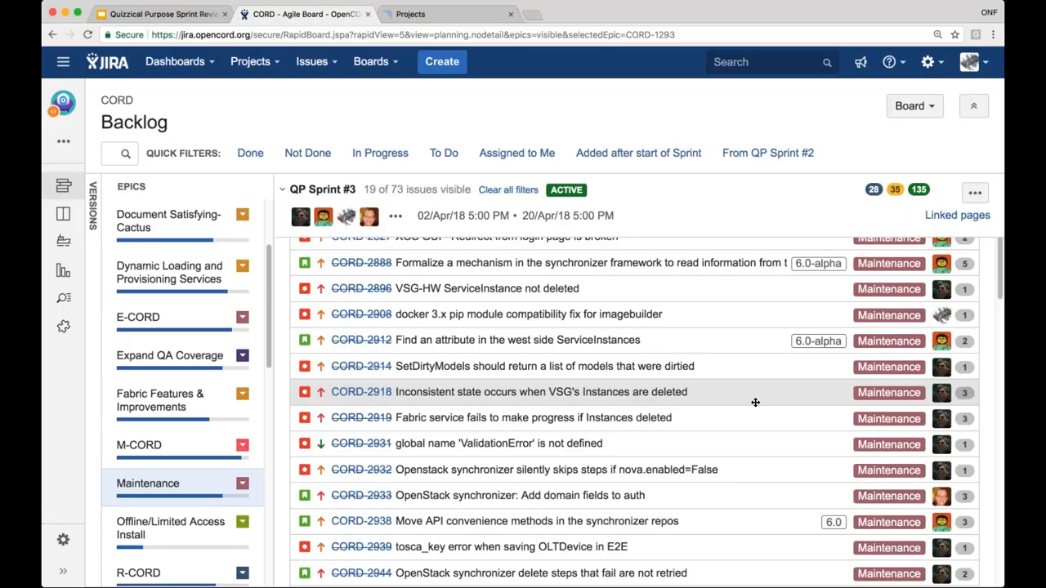
mouse_move(755, 418)
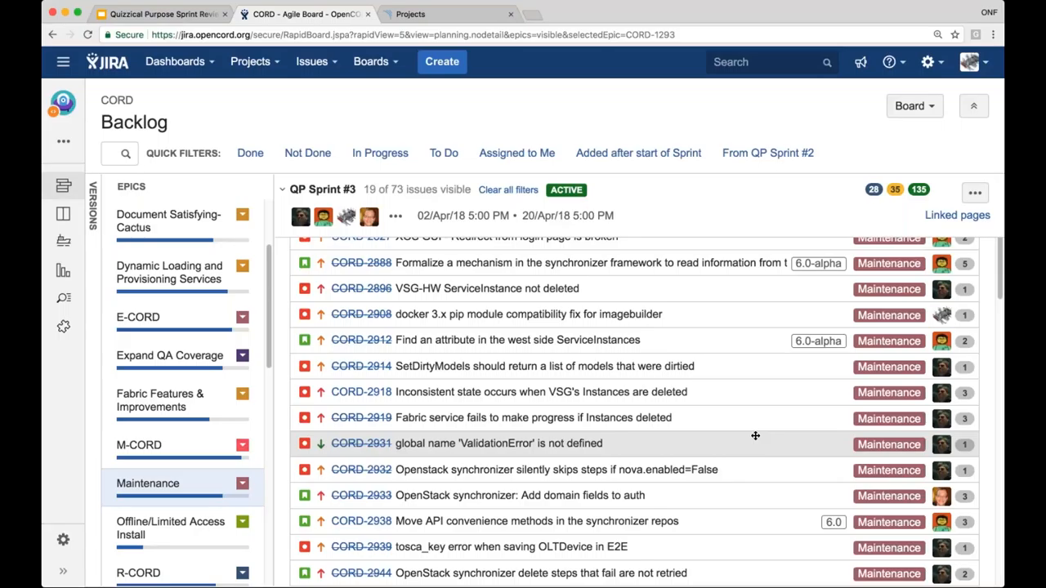
mouse_move(762, 435)
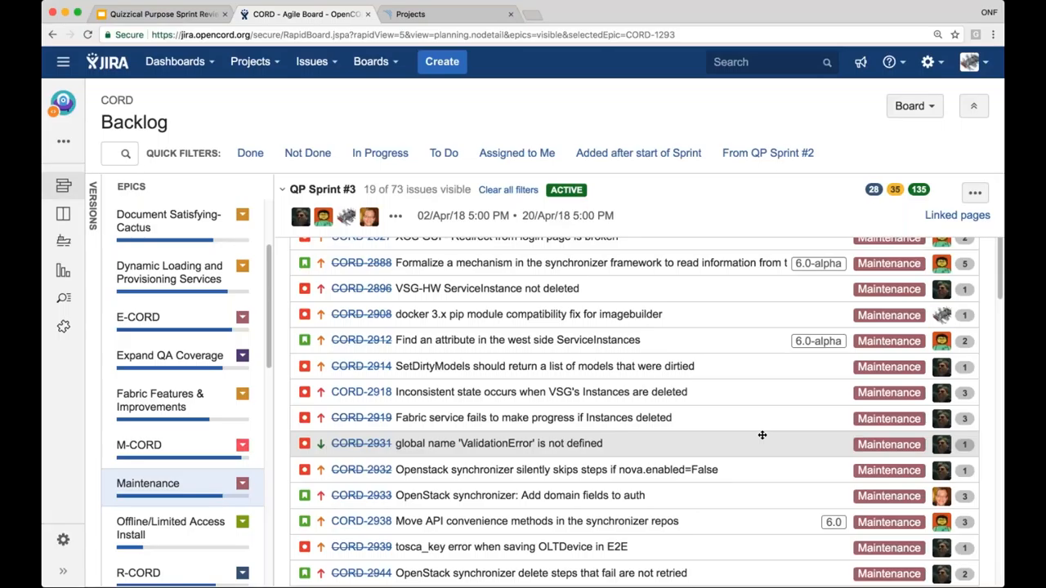
mouse_move(763, 451)
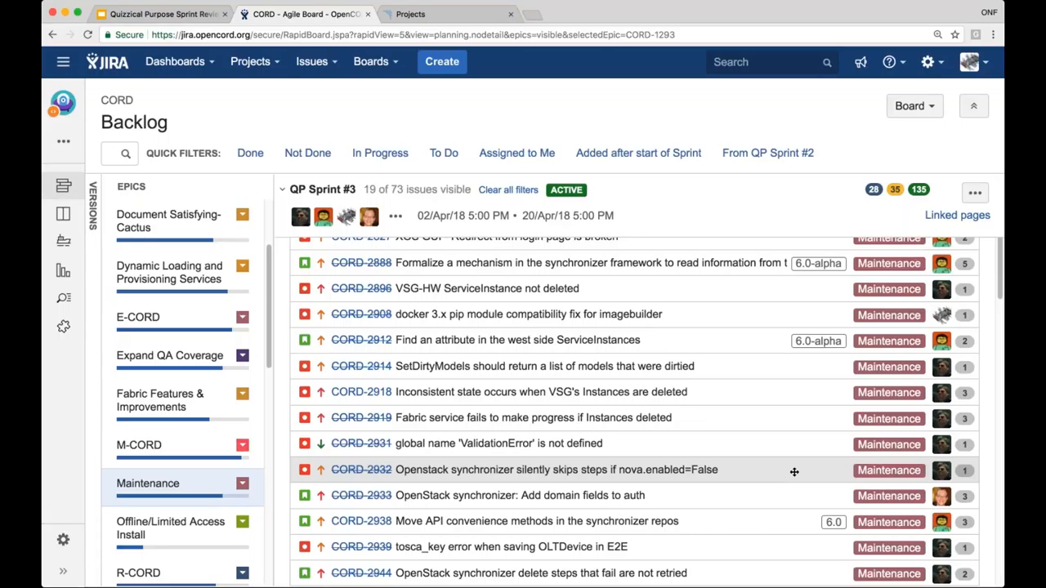
scroll(down, 3)
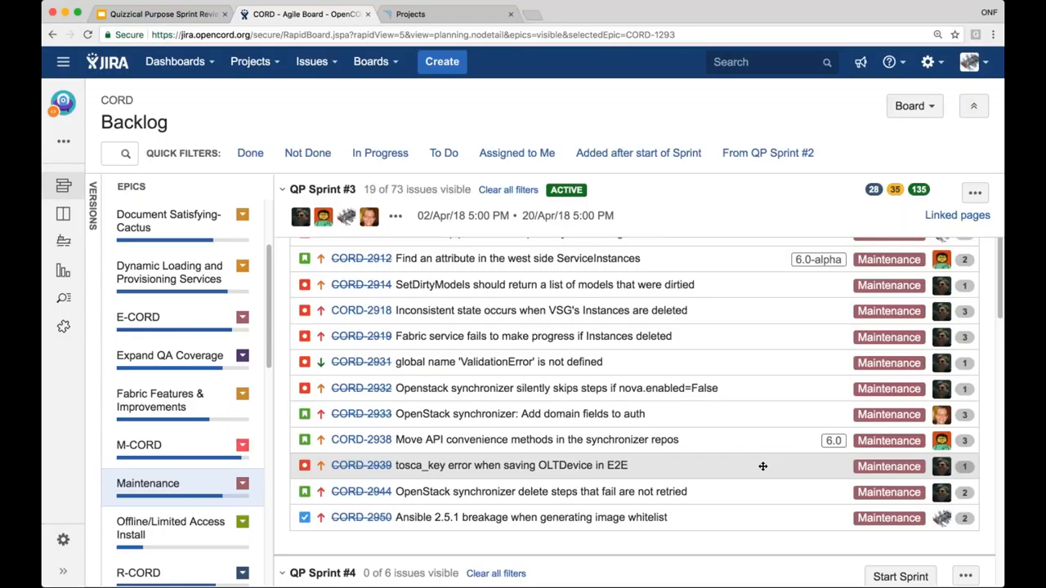
mouse_move(743, 464)
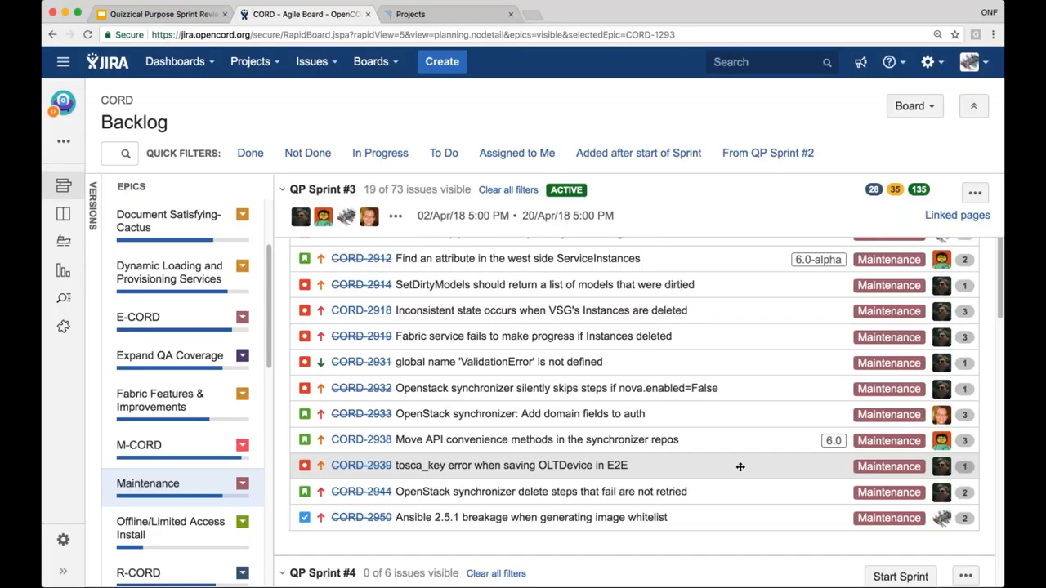
mouse_move(745, 492)
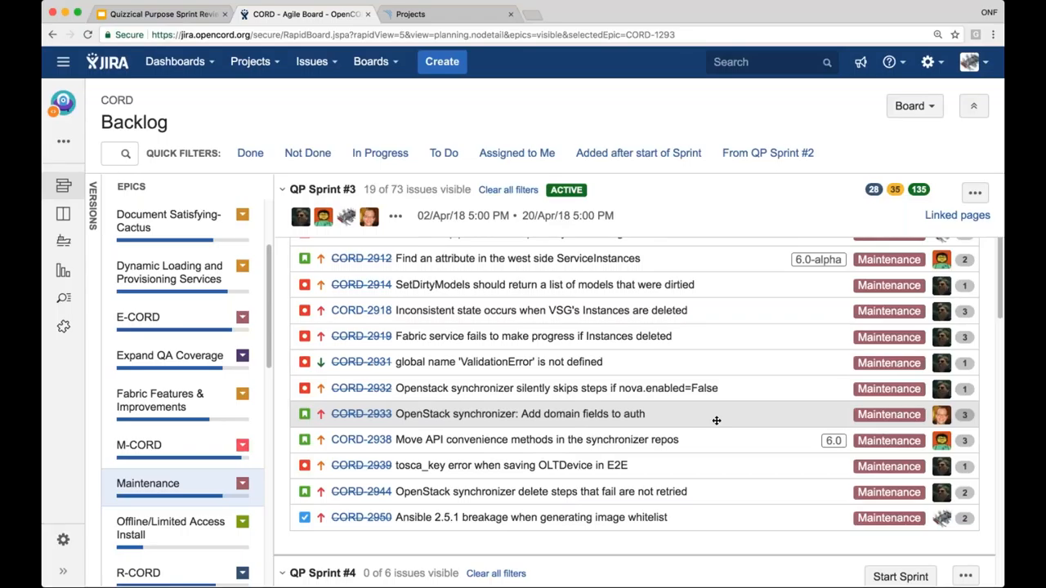
mouse_move(678, 415)
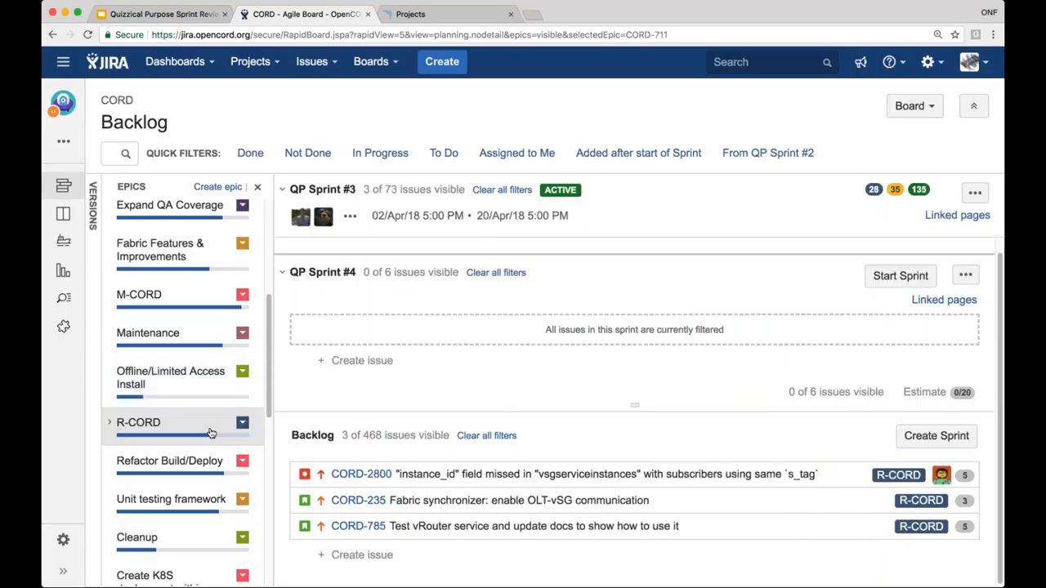
Filter the backlog to the R-CORD epic's 3 sprint and 3 backlog issues
click(138, 421)
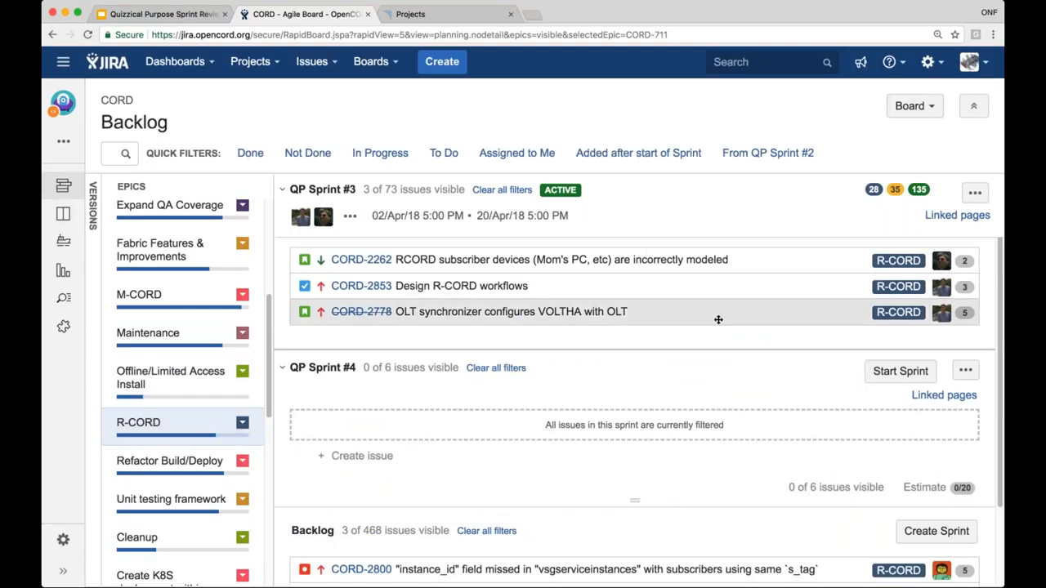
mouse_move(768, 260)
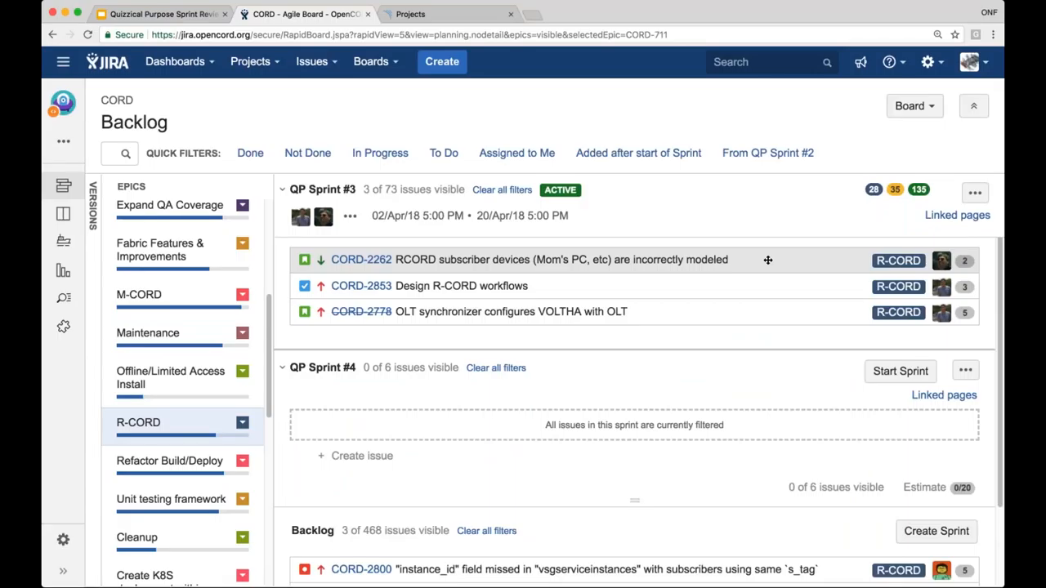
mouse_move(767, 261)
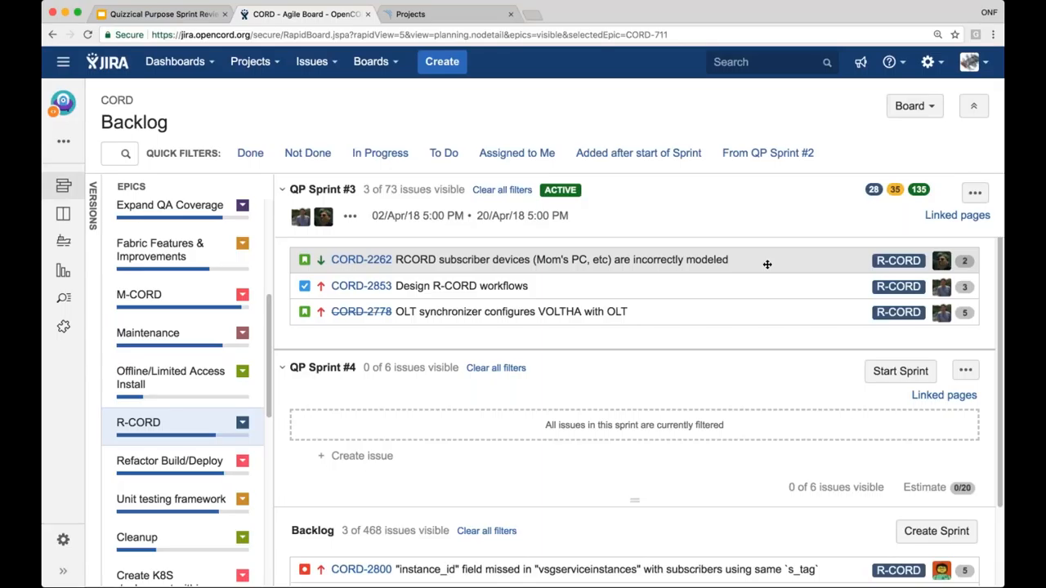
mouse_move(767, 281)
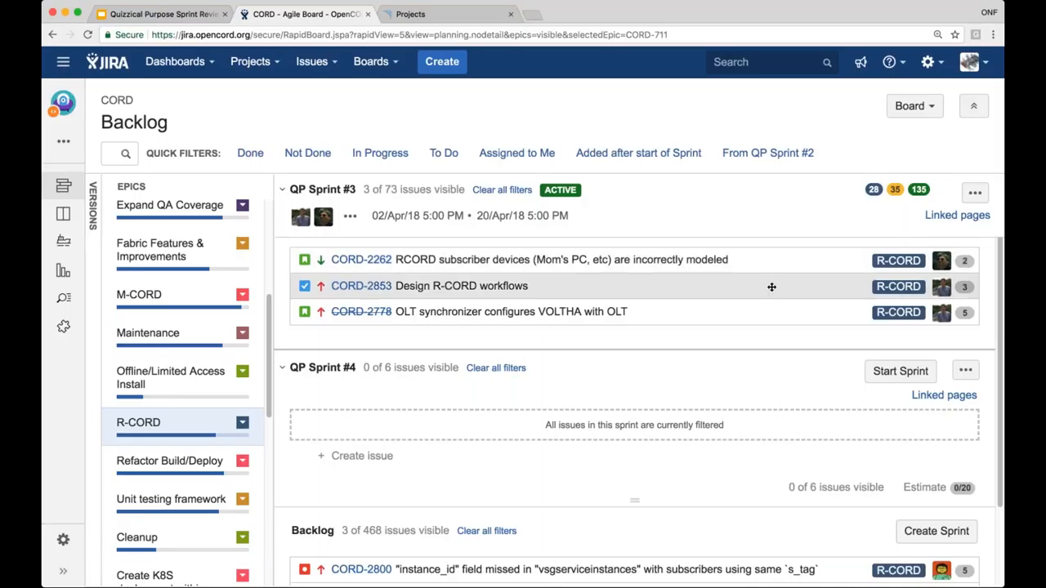
mouse_move(775, 283)
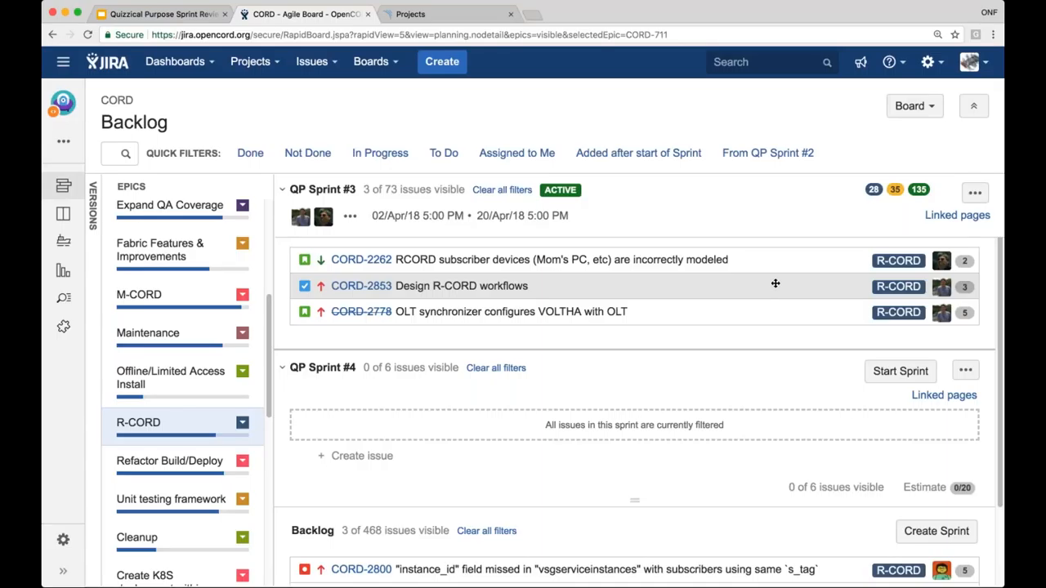
mouse_move(645, 258)
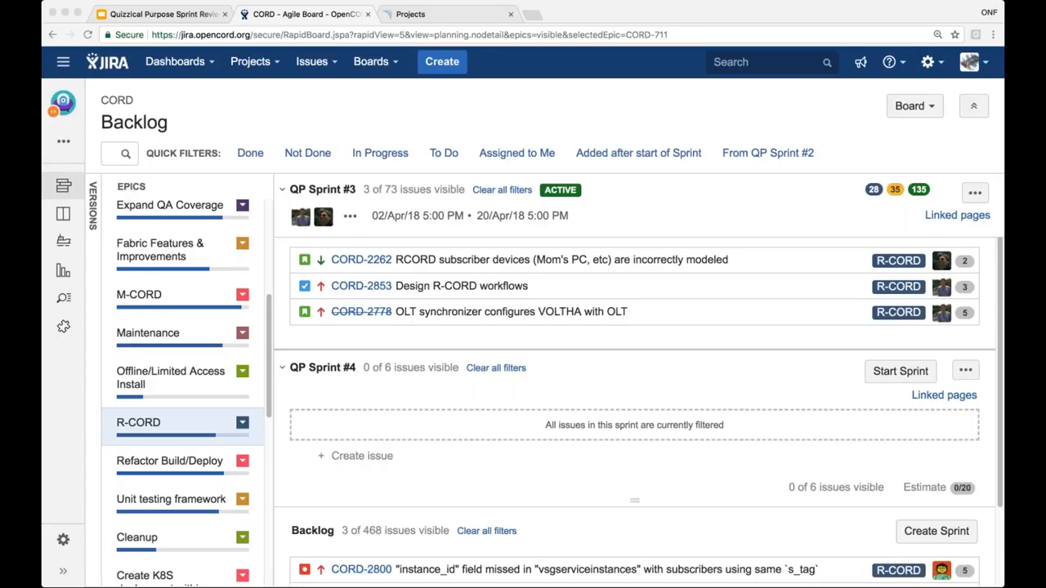
mouse_move(587, 287)
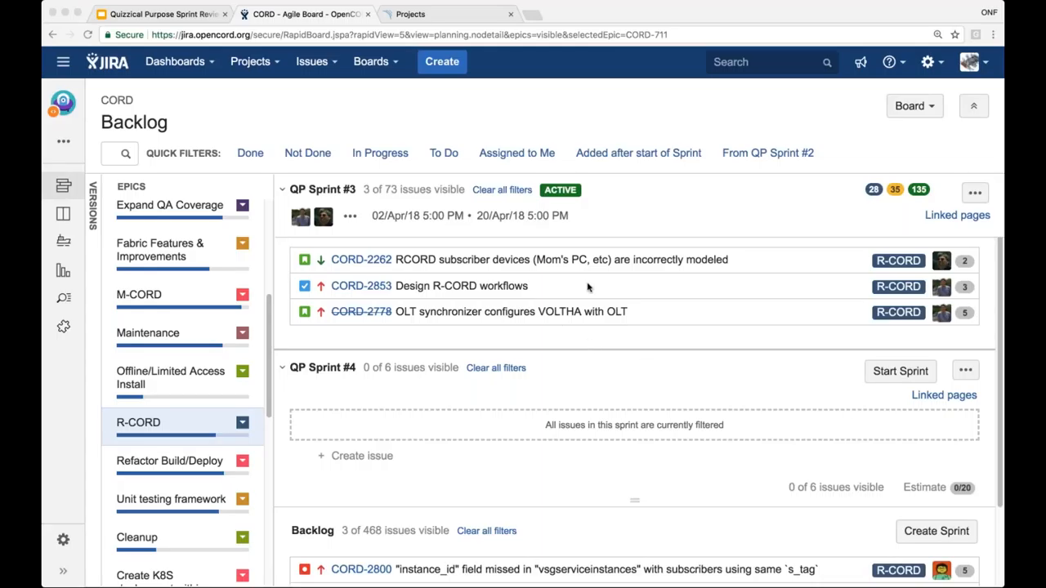
mouse_move(855, 446)
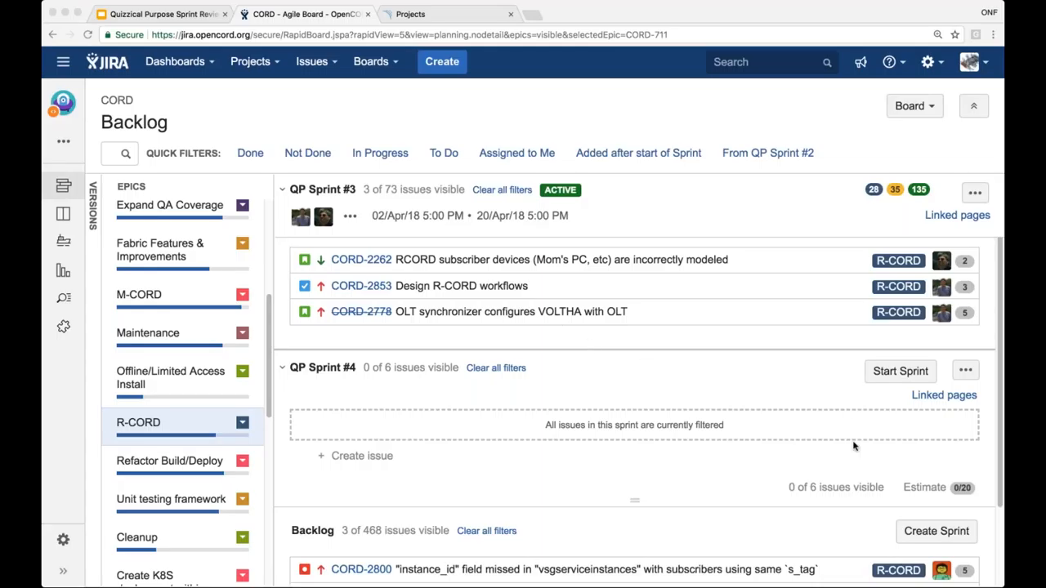
mouse_move(717, 307)
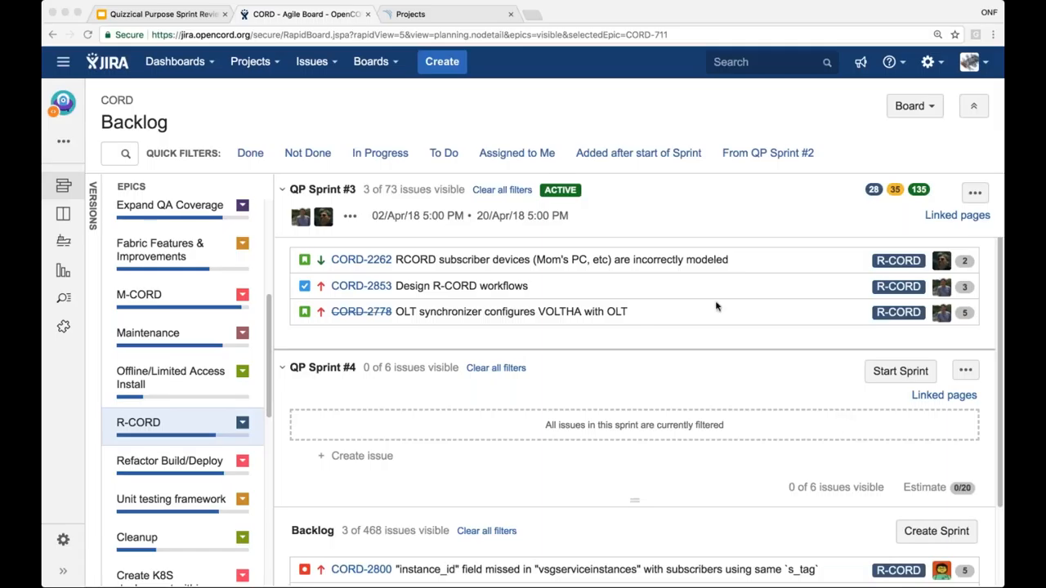
mouse_move(625, 284)
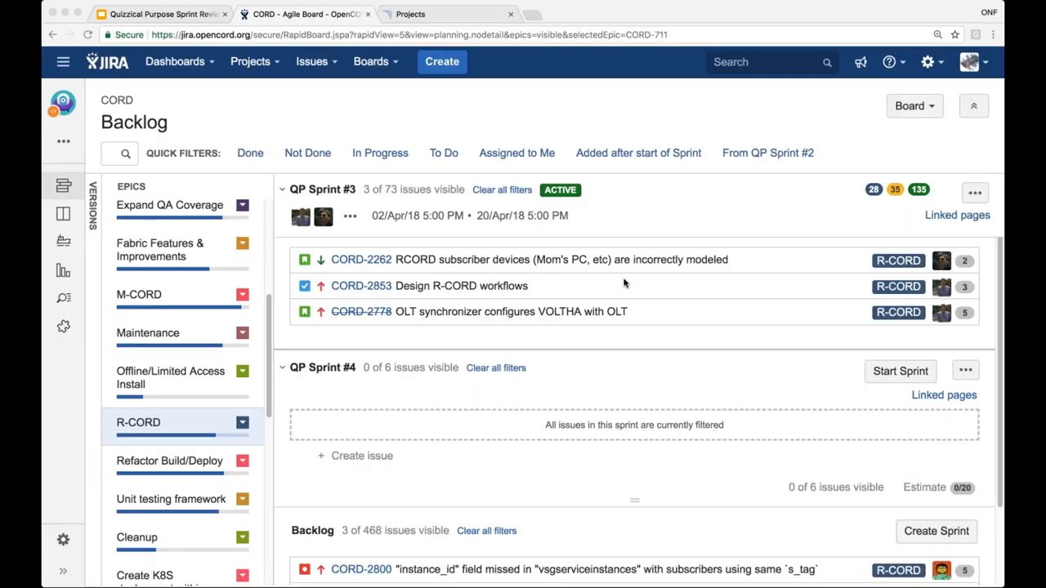
mouse_move(641, 319)
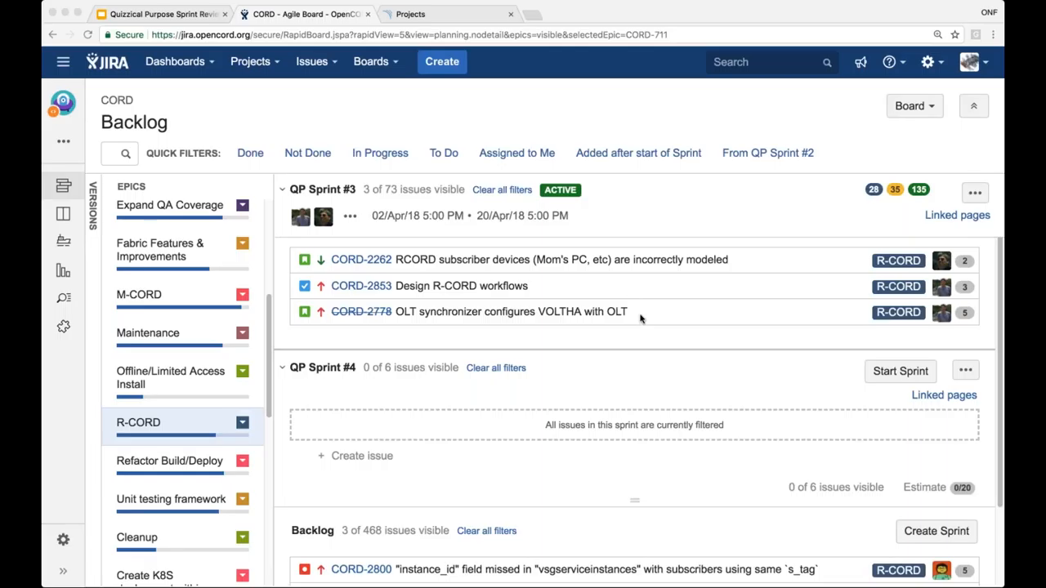
mouse_move(641, 317)
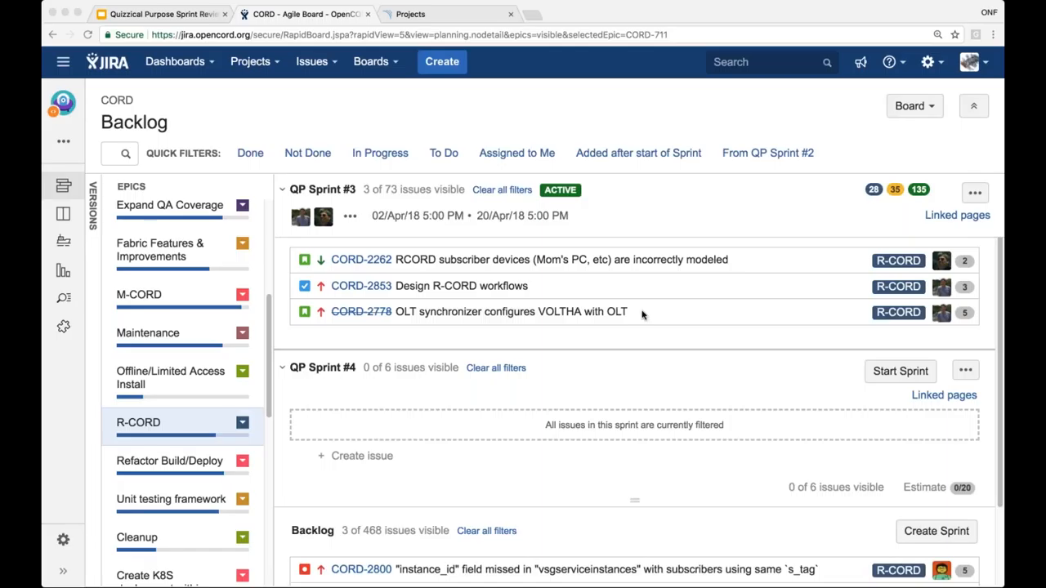
mouse_move(842, 411)
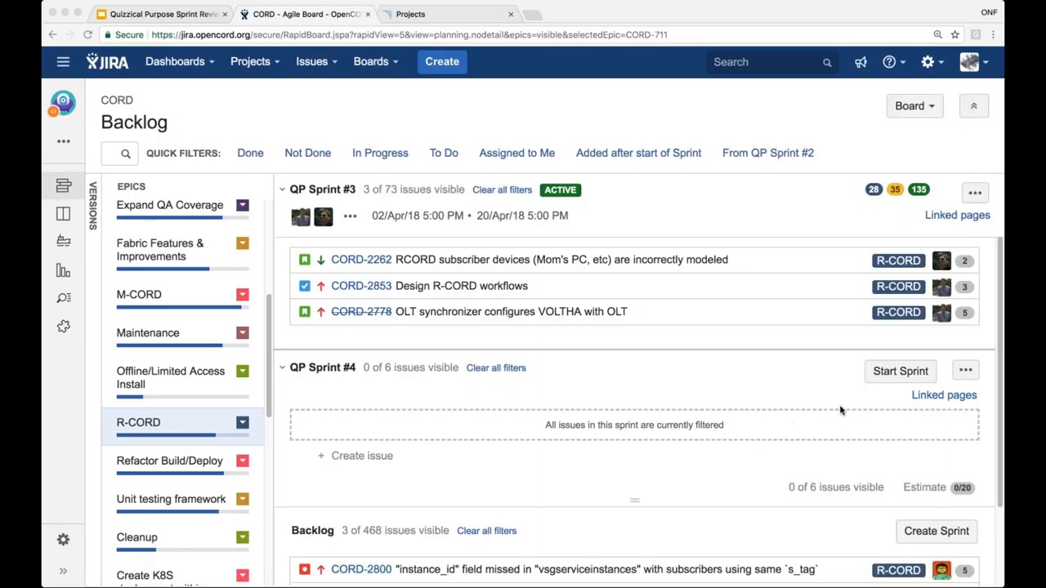
mouse_move(449, 345)
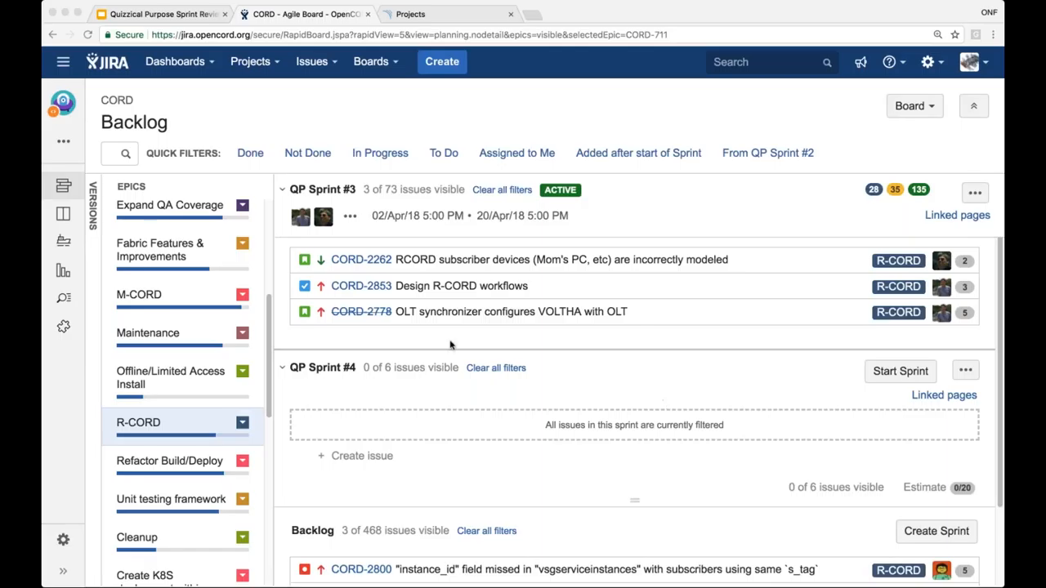
mouse_move(172, 482)
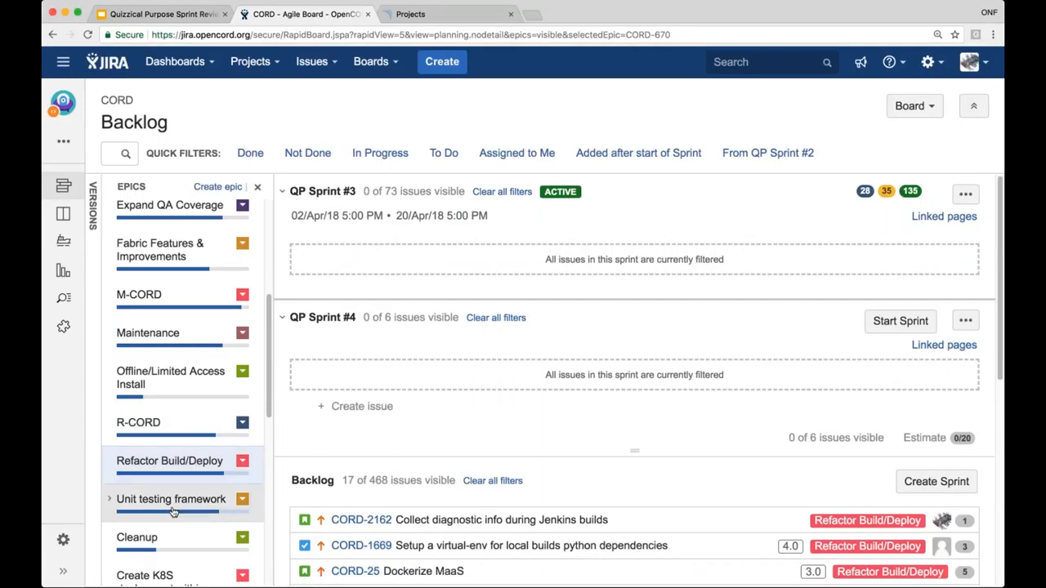
Filter the board to the 'Deploy XOS and ONOS using Helm Charts' epic
click(136, 537)
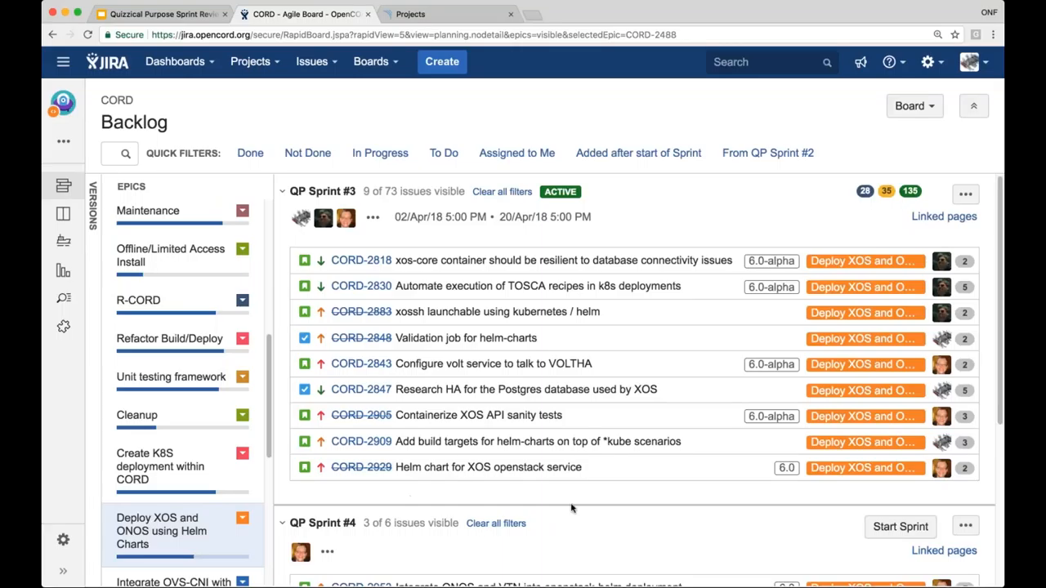
mouse_move(538, 547)
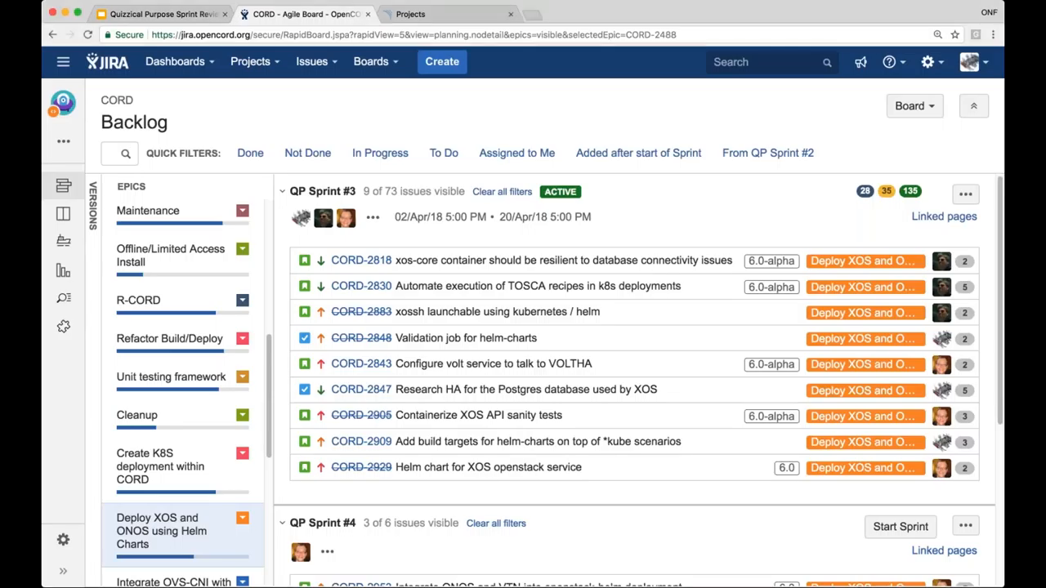
mouse_move(673, 286)
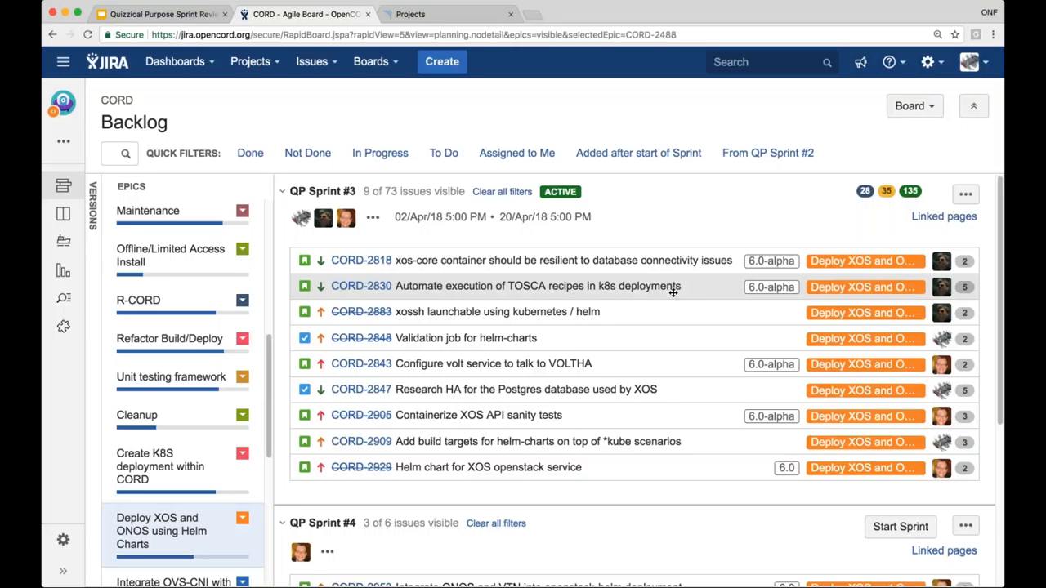
mouse_move(669, 316)
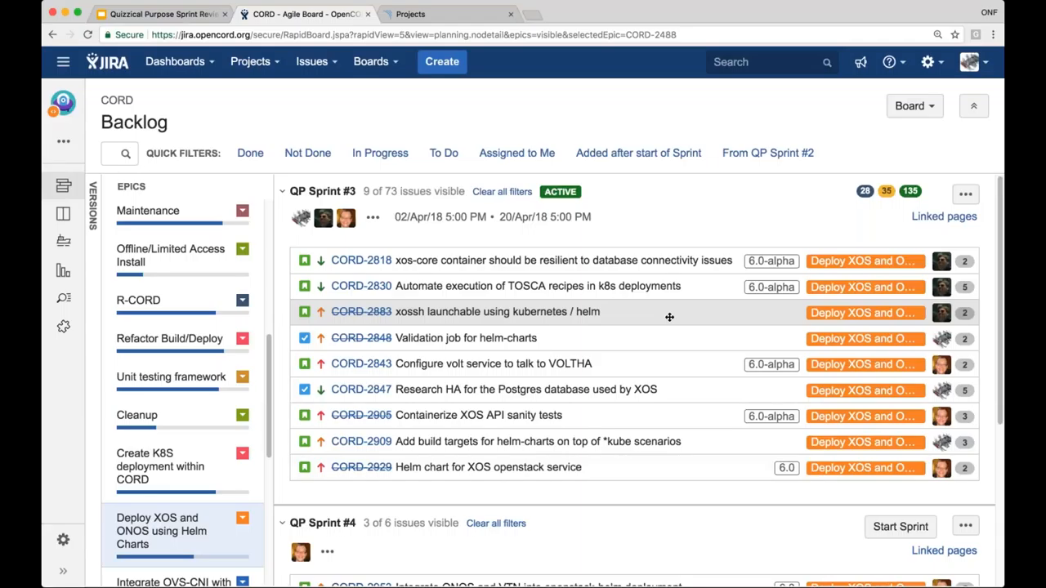
mouse_move(573, 338)
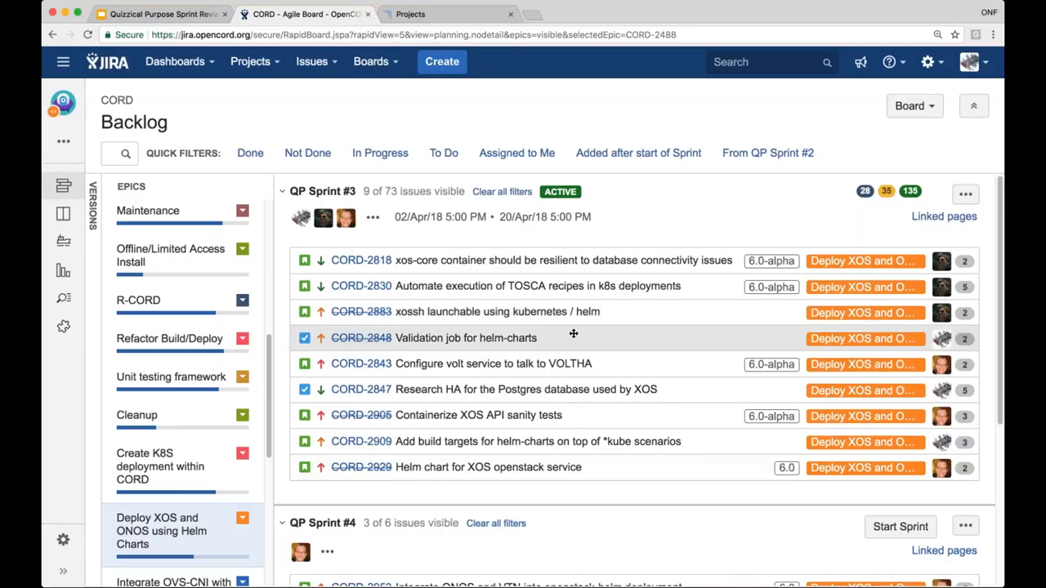
mouse_move(564, 335)
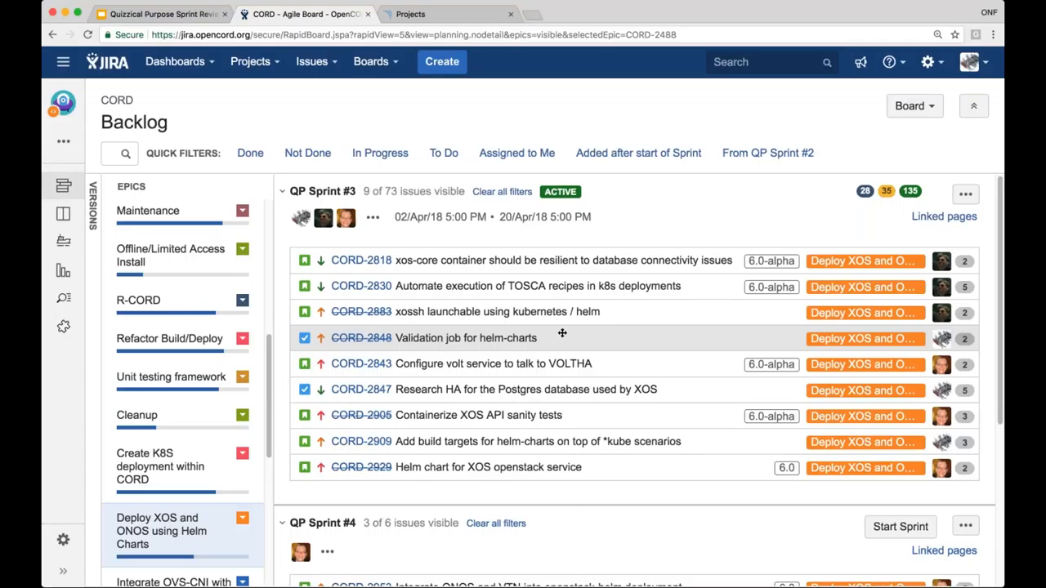
mouse_move(600, 335)
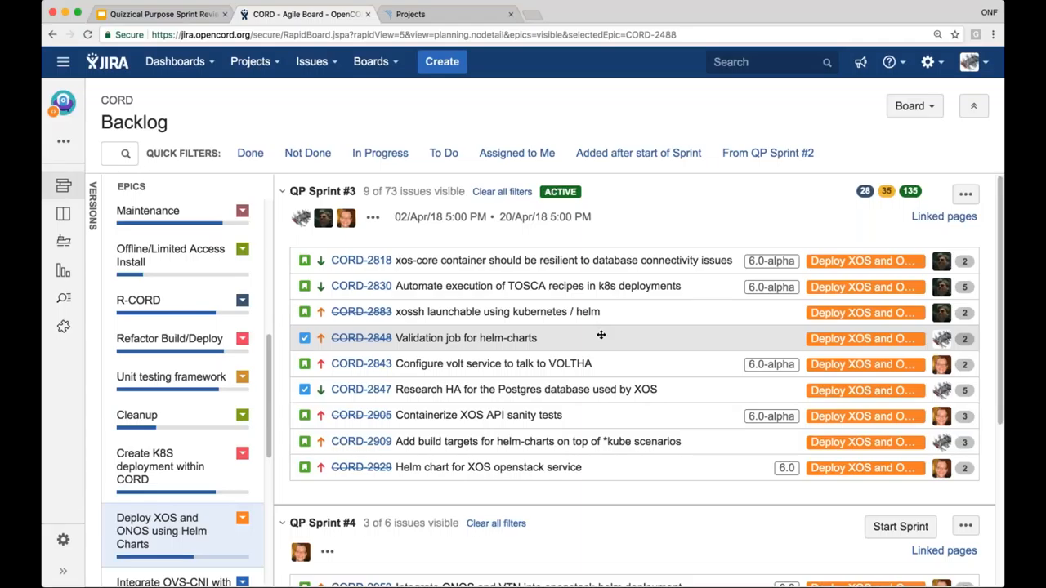
mouse_move(560, 337)
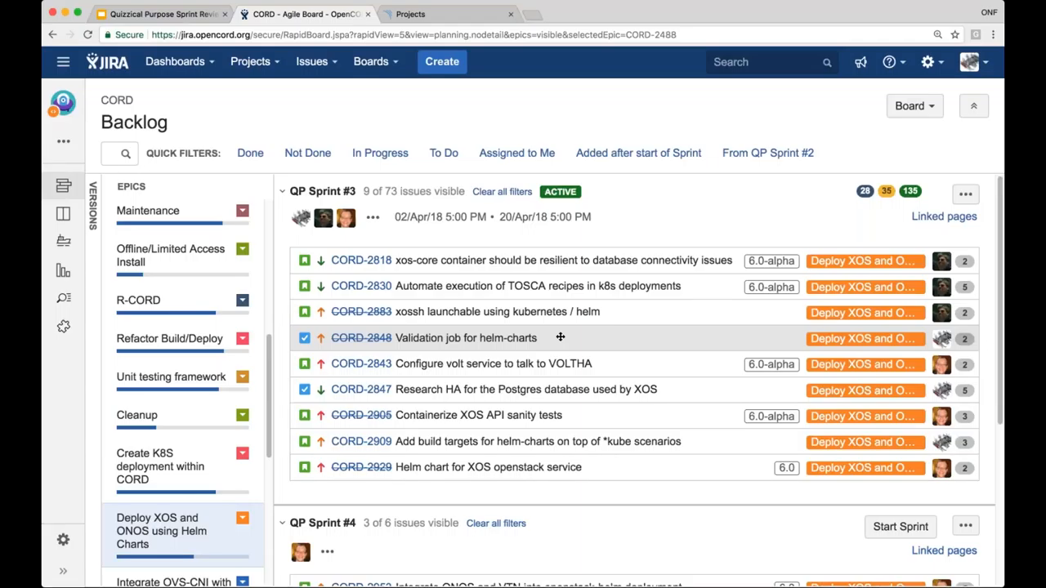
mouse_move(613, 389)
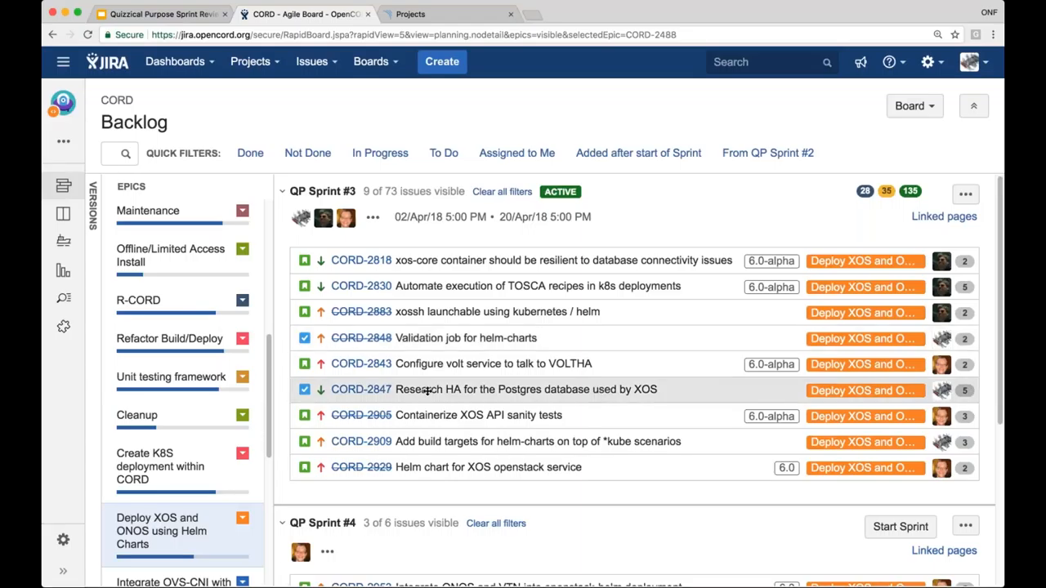
mouse_move(593, 389)
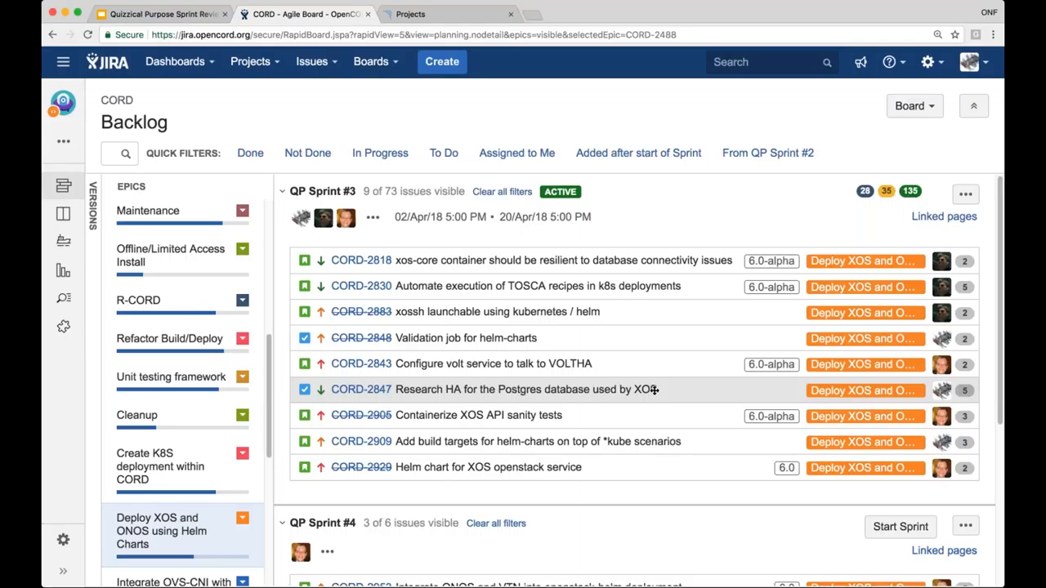
mouse_move(563, 431)
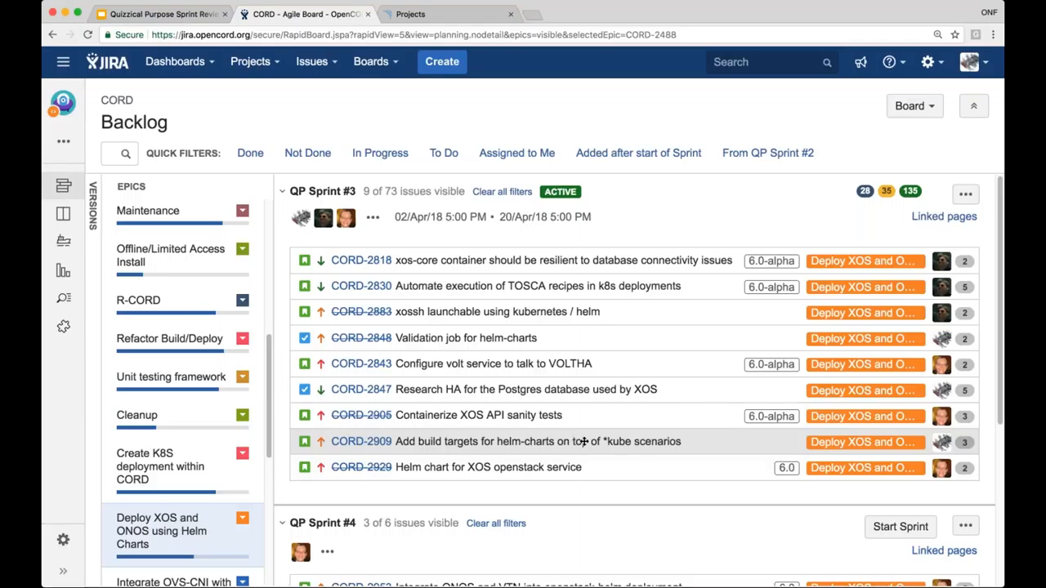
mouse_move(612, 441)
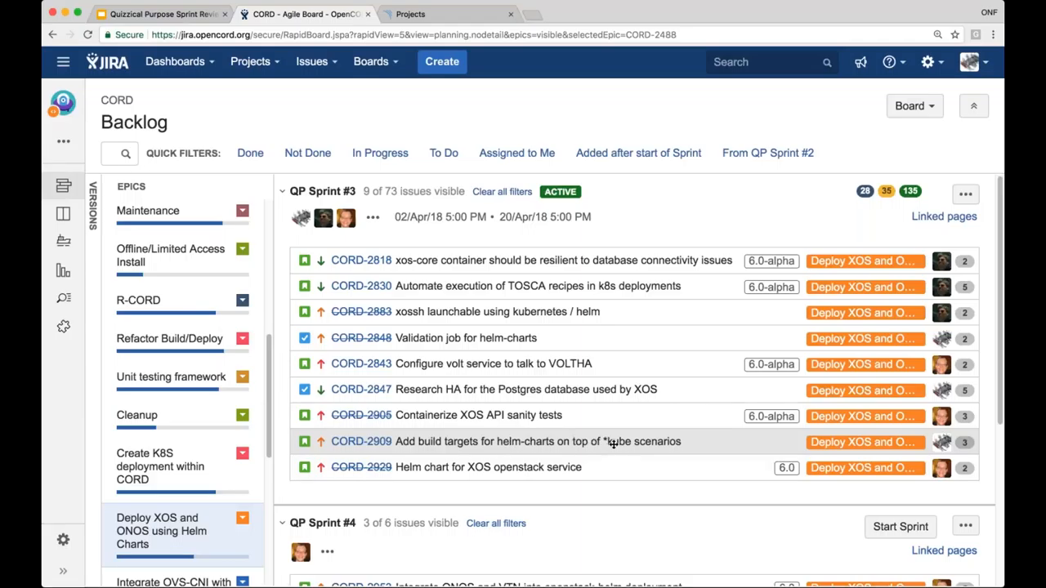
mouse_move(670, 441)
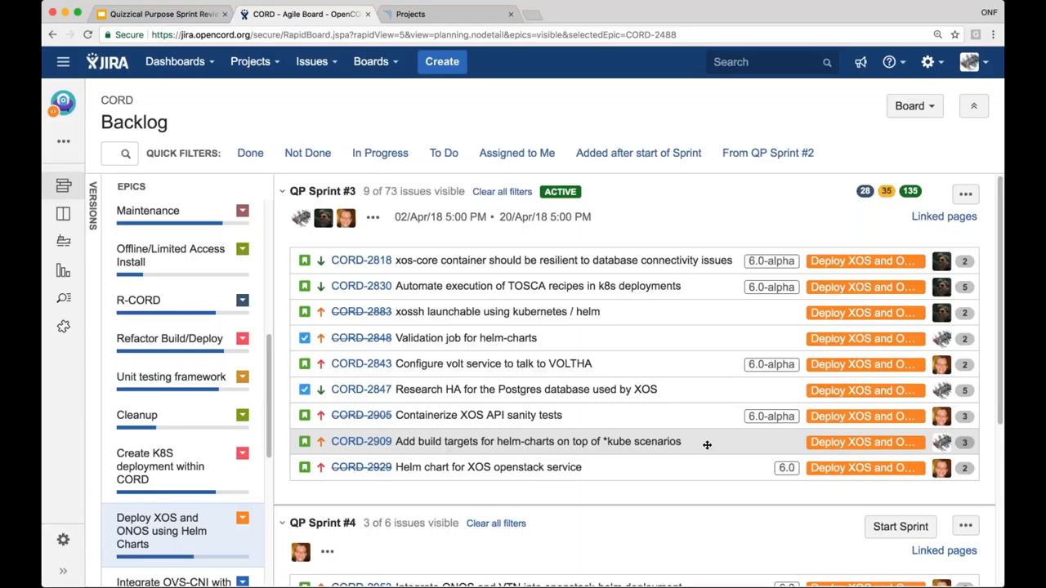
mouse_move(737, 422)
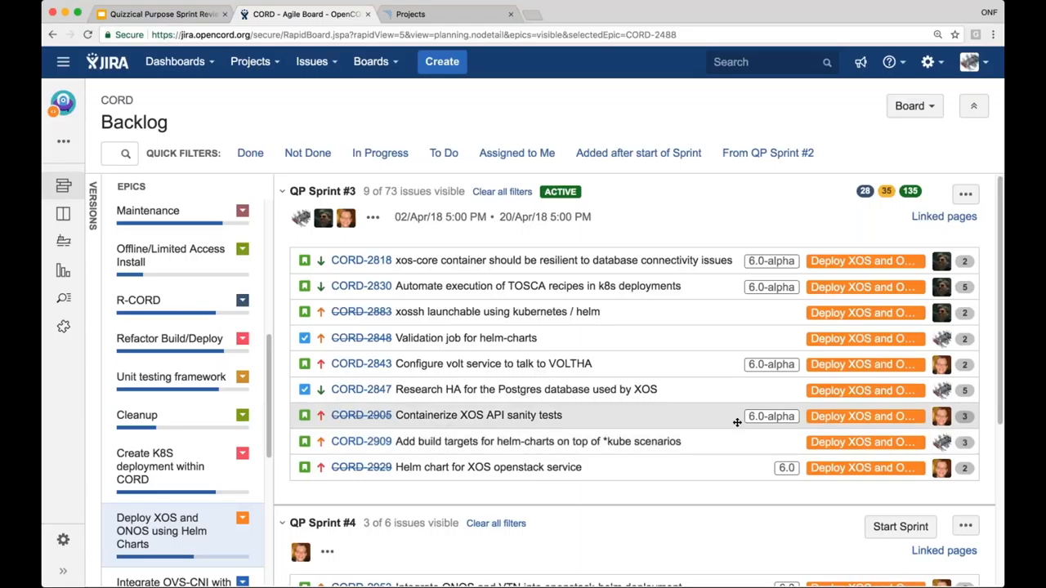
mouse_move(708, 441)
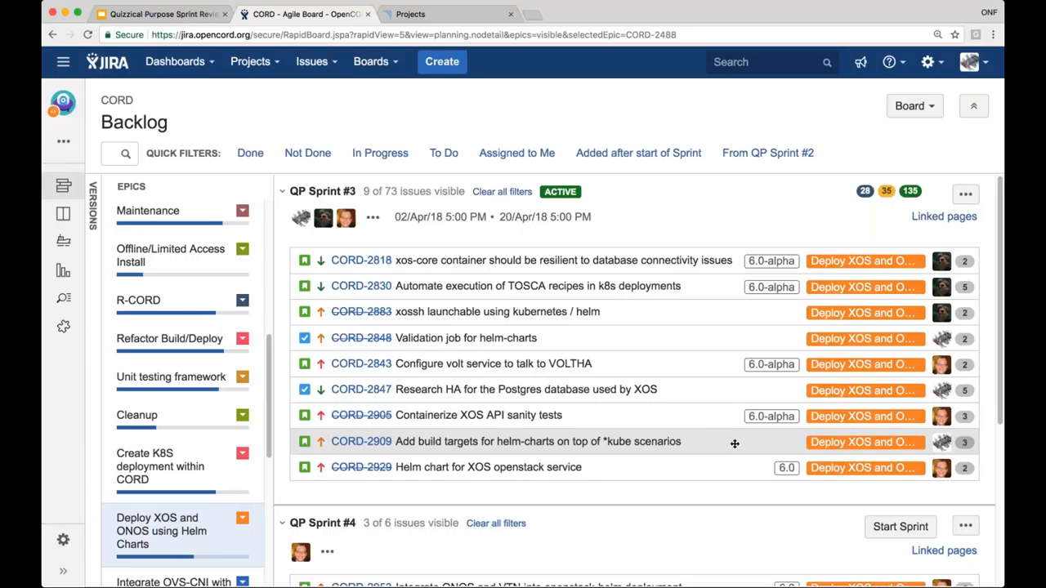
mouse_move(689, 364)
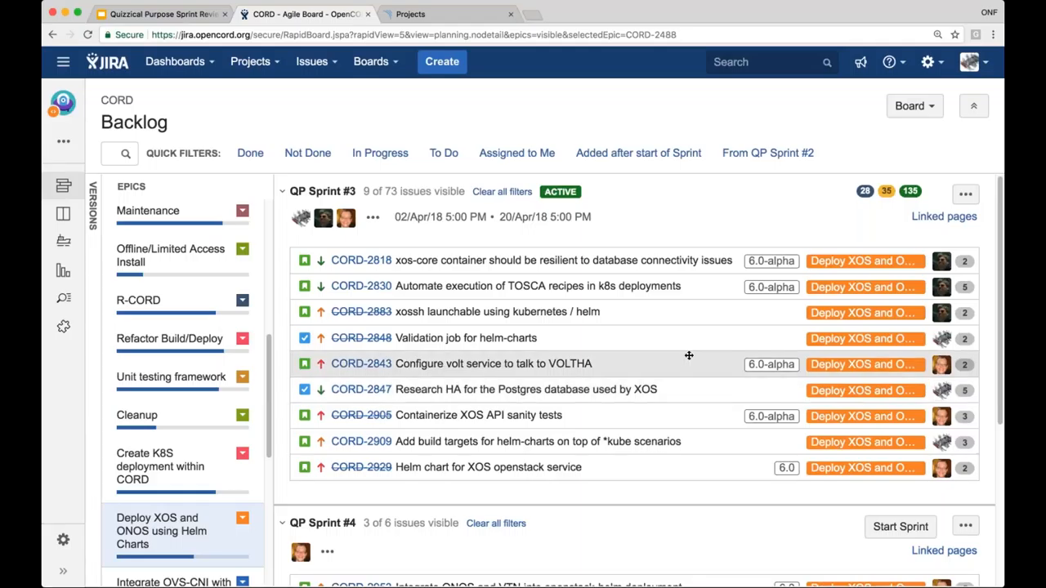
mouse_move(683, 369)
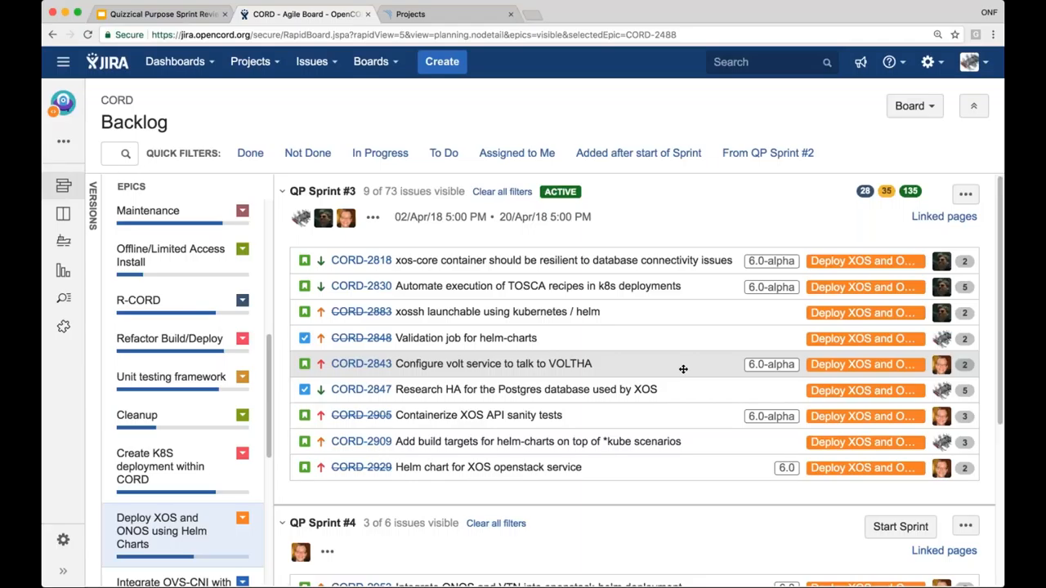
mouse_move(687, 366)
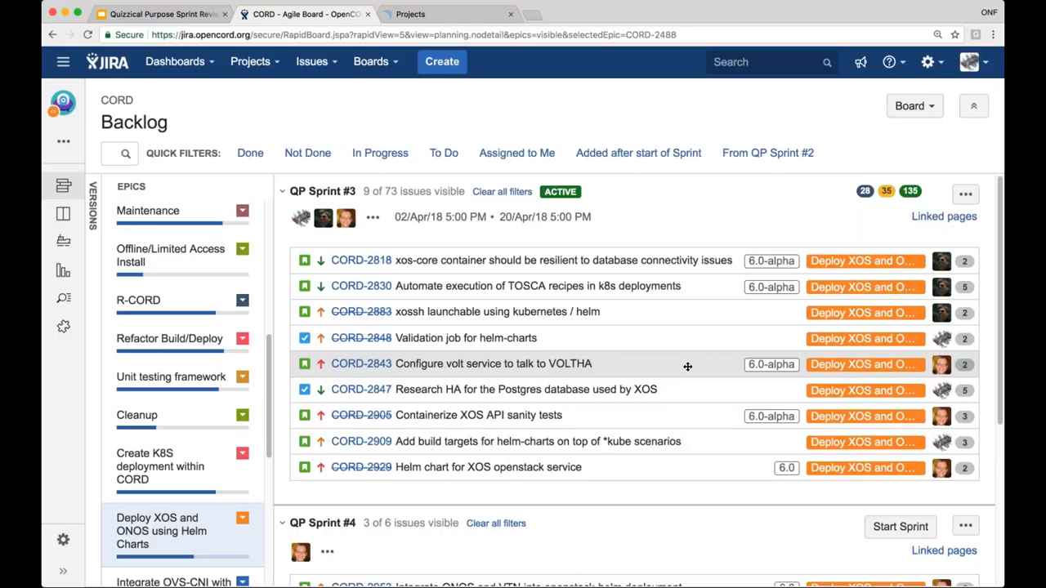
mouse_move(690, 421)
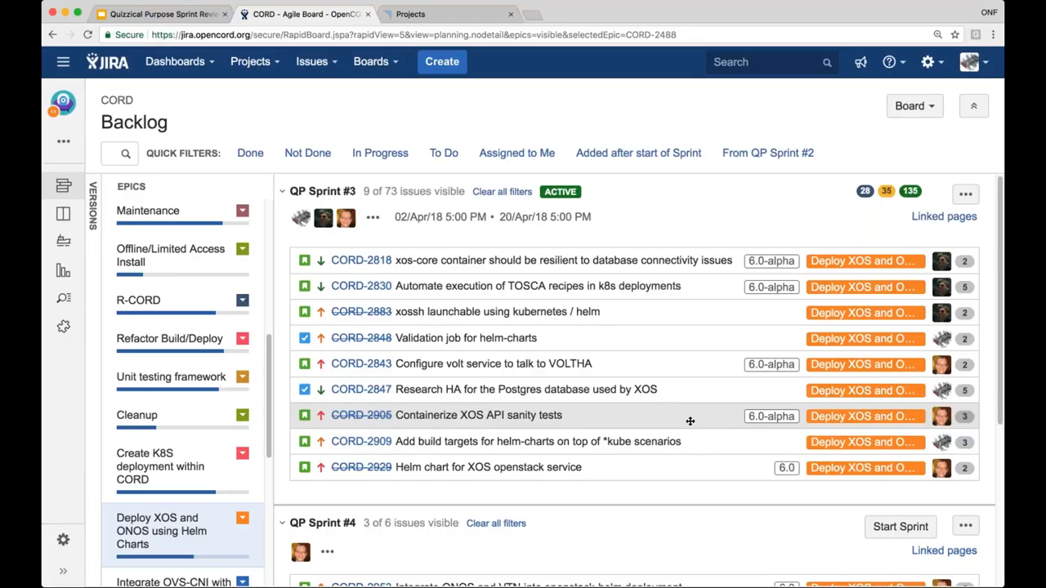
mouse_move(701, 466)
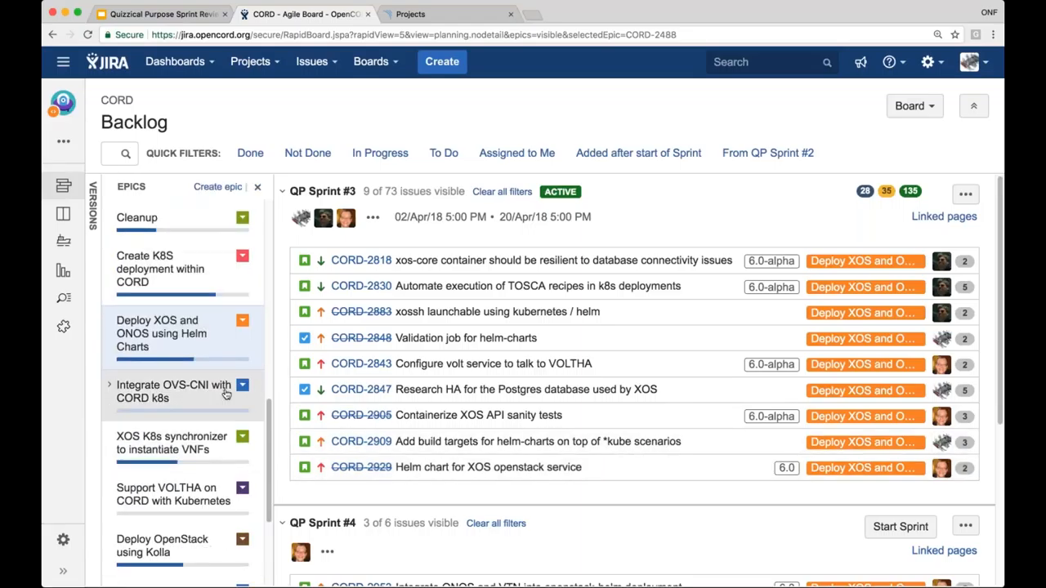
Filter the backlog to the 'Integrate OVS-CNI with CORD k8s' epic
click(173, 392)
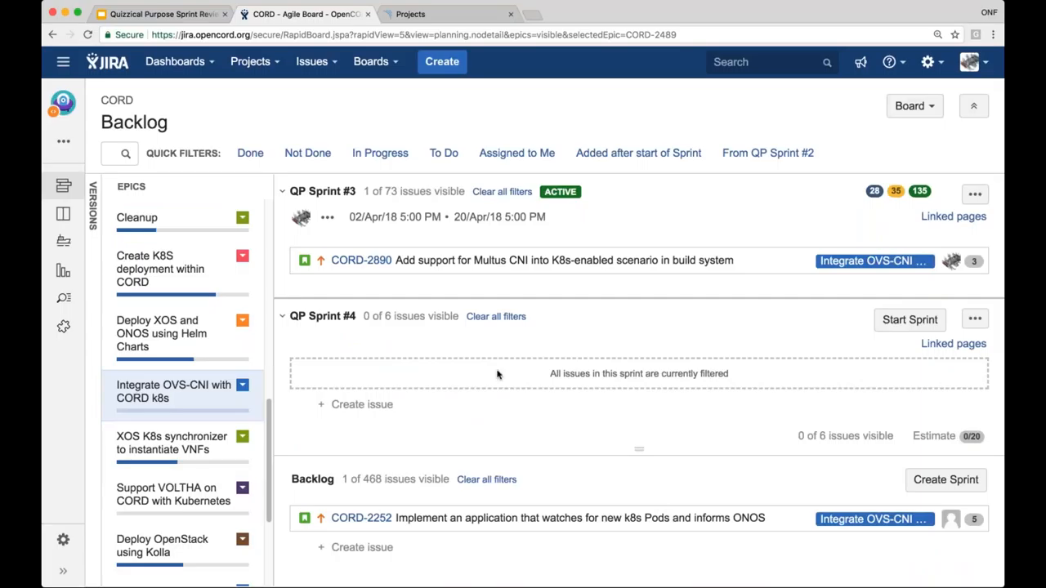
mouse_move(367, 369)
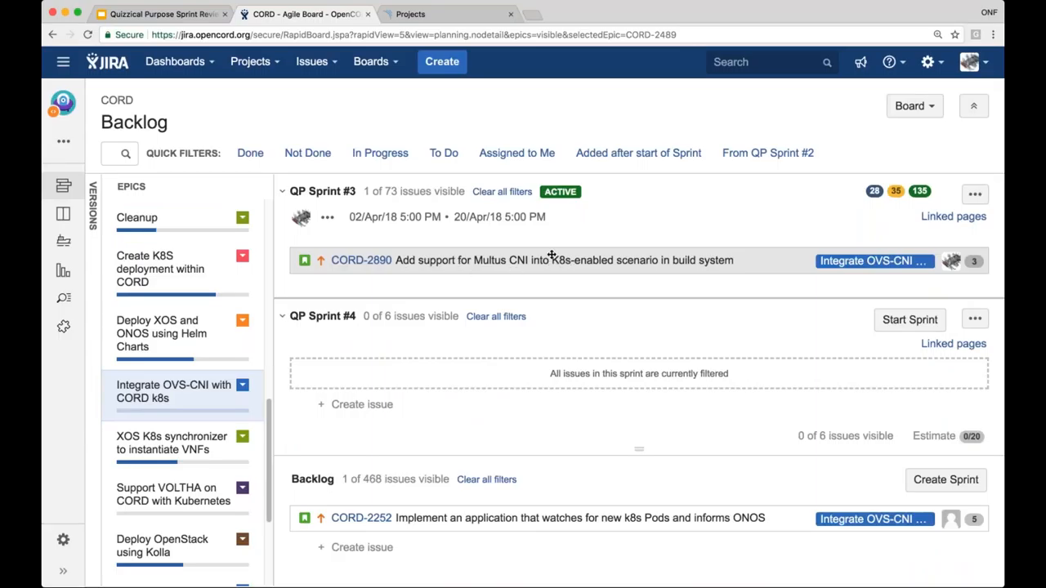
mouse_move(554, 260)
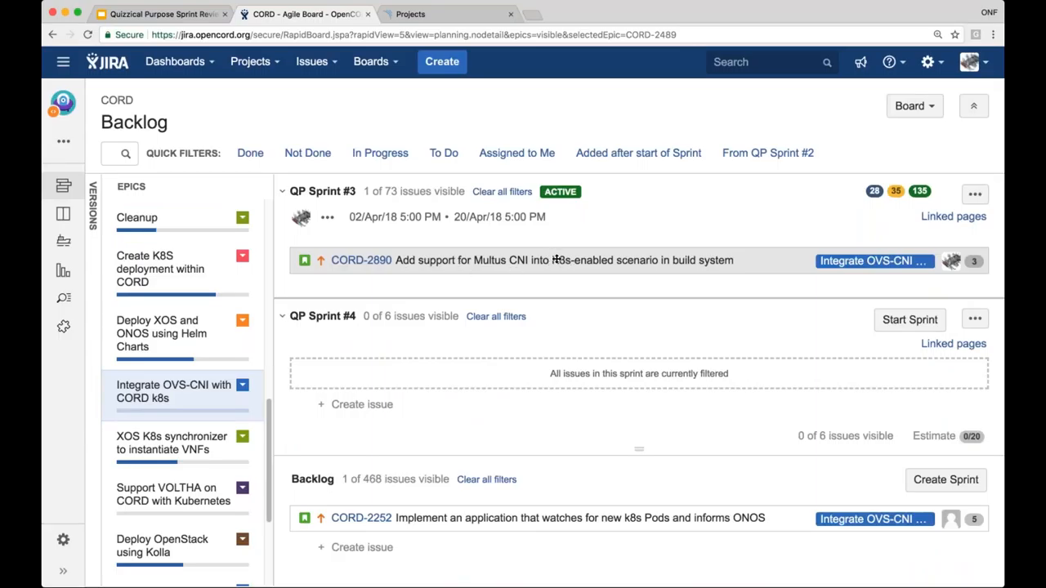
mouse_move(570, 294)
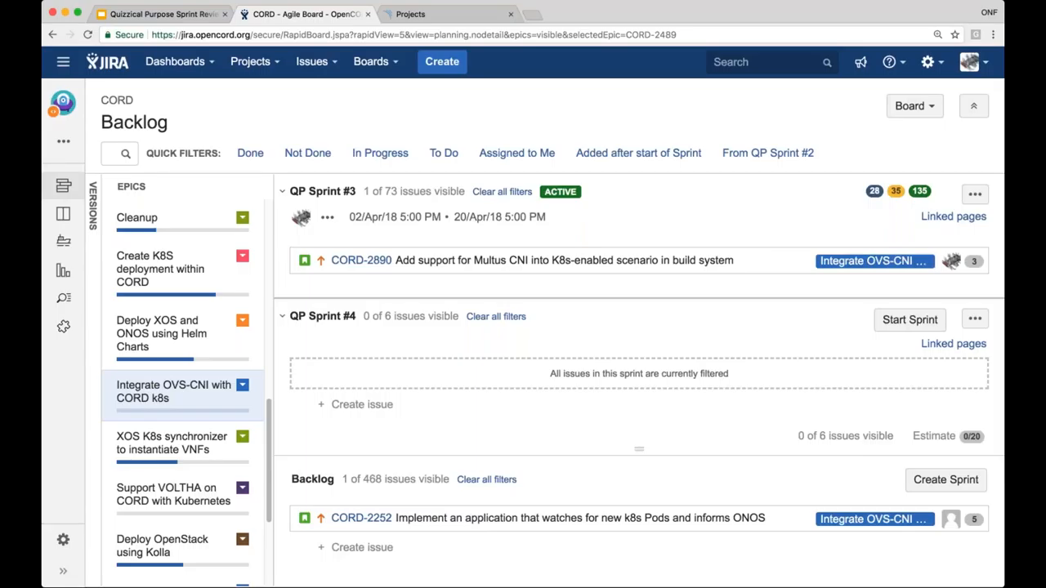
mouse_move(572, 283)
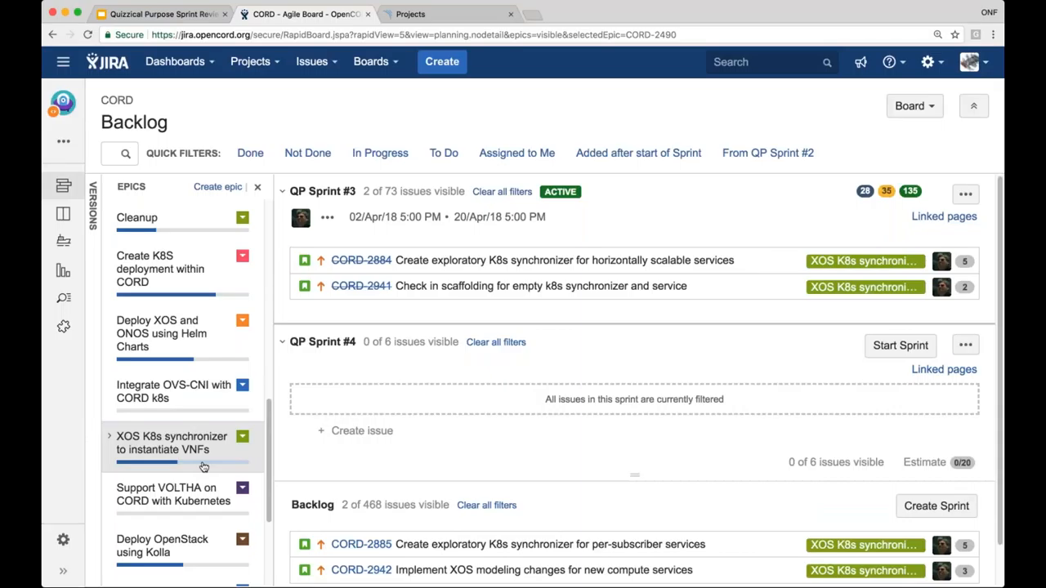
mouse_move(217, 458)
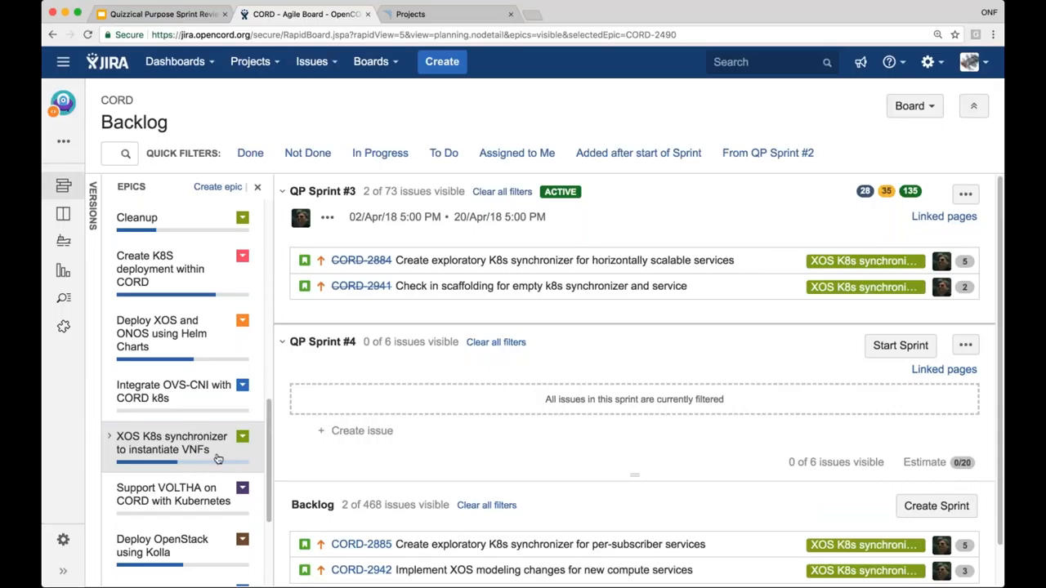
Filter the CORD backlog using the 'XOS K8s synchronizer to instantiate VNFs' epic in the Epics panel
click(171, 443)
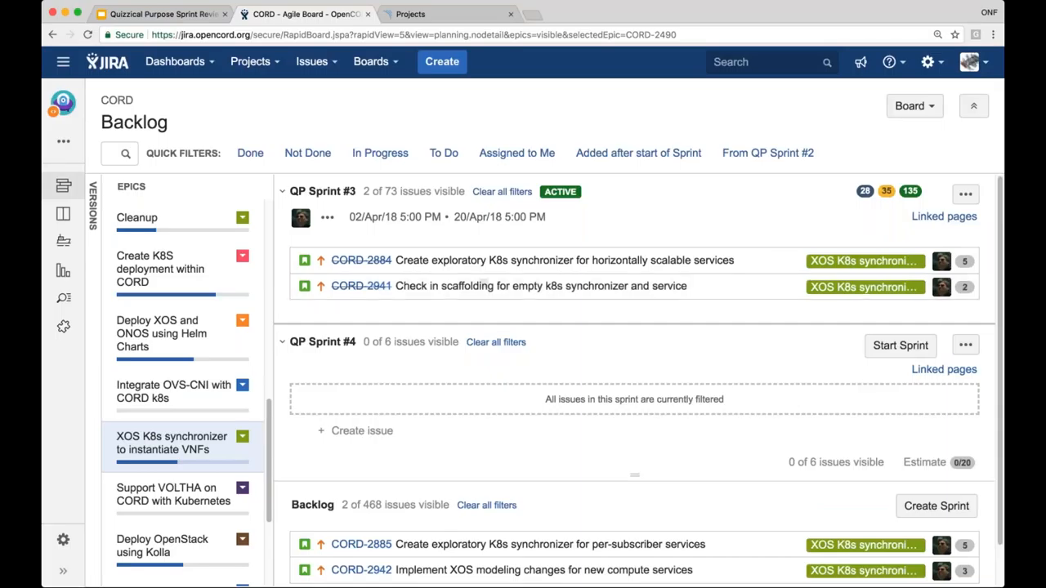
mouse_move(766, 305)
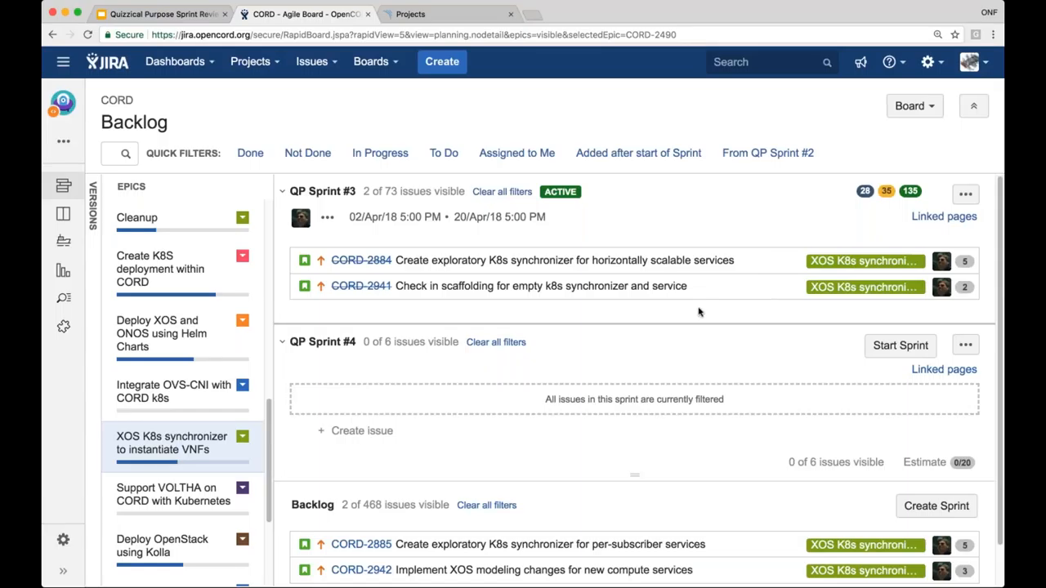
mouse_move(566, 309)
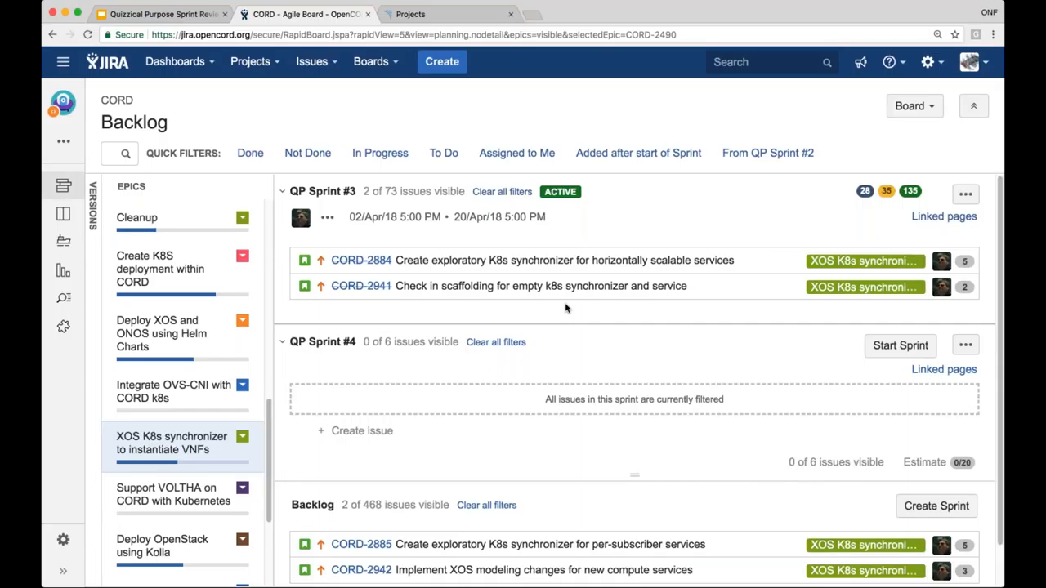
mouse_move(505, 335)
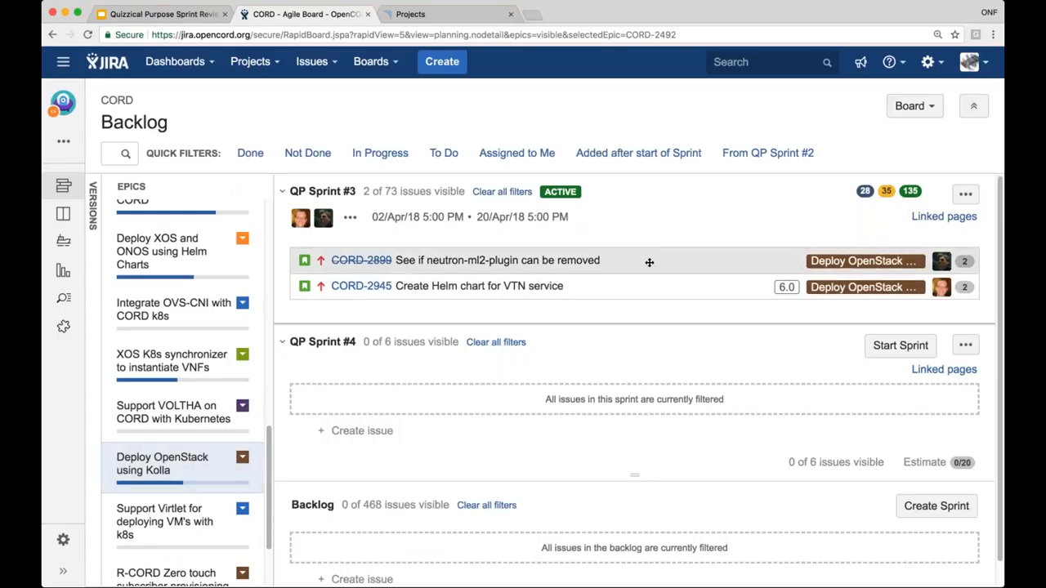
mouse_move(680, 263)
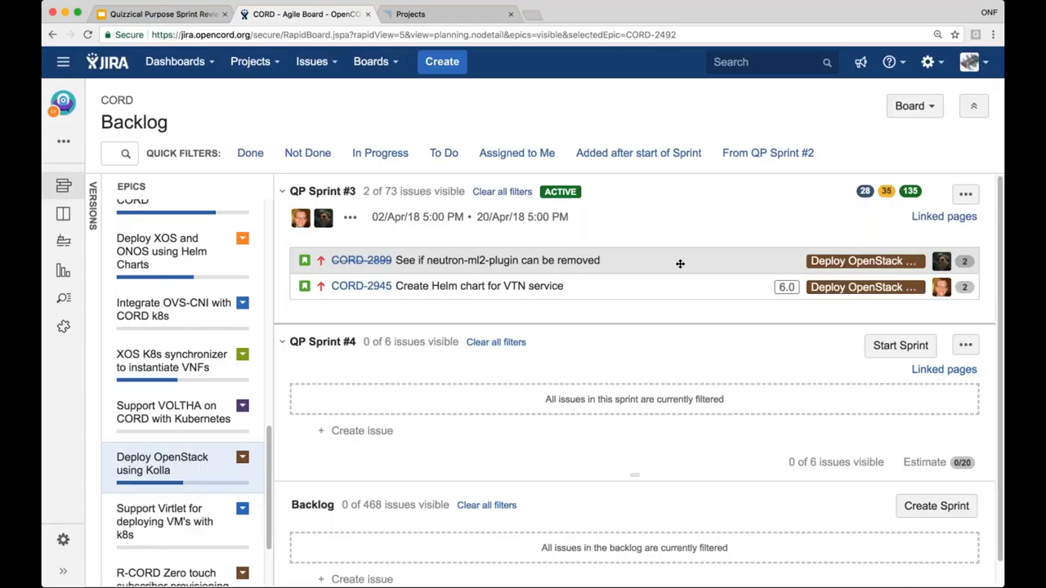
mouse_move(692, 296)
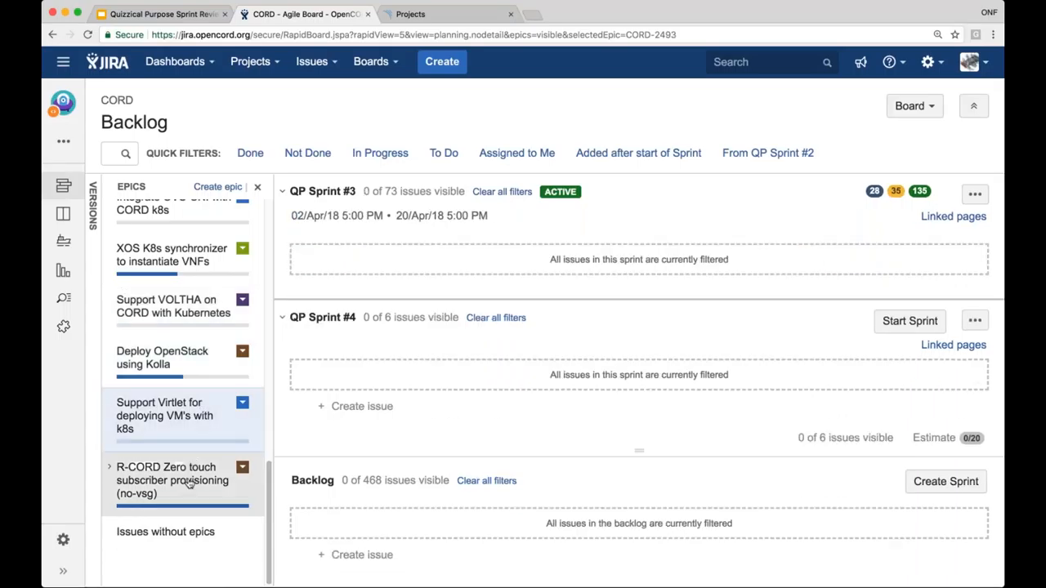
click(172, 479)
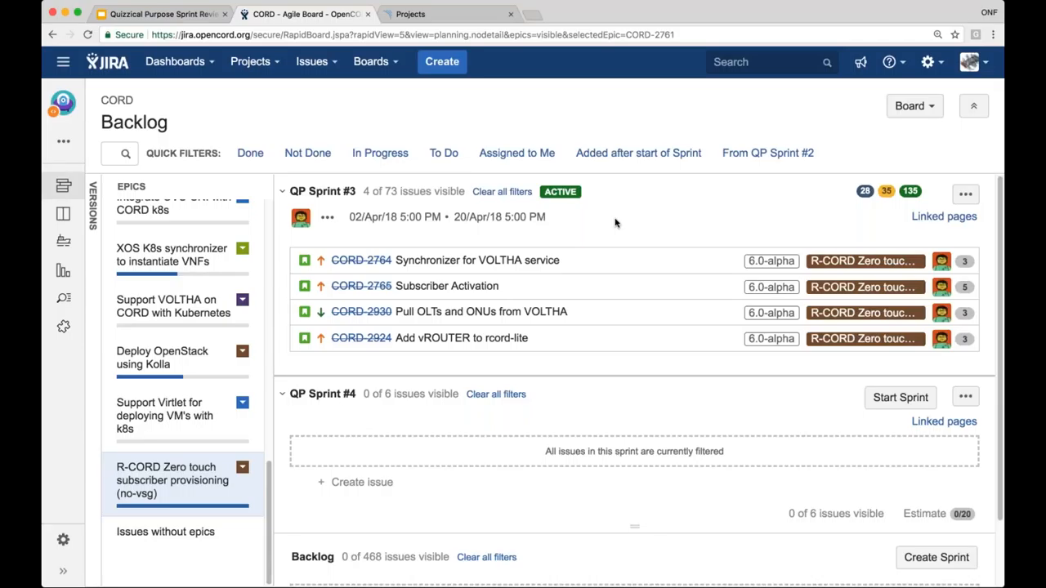
mouse_move(671, 235)
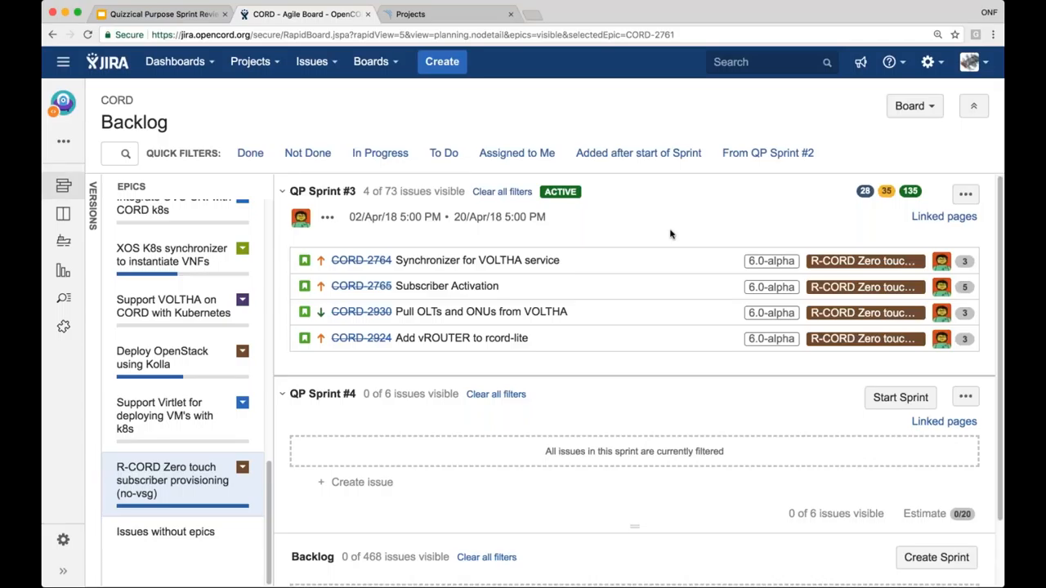
scroll(down, 3)
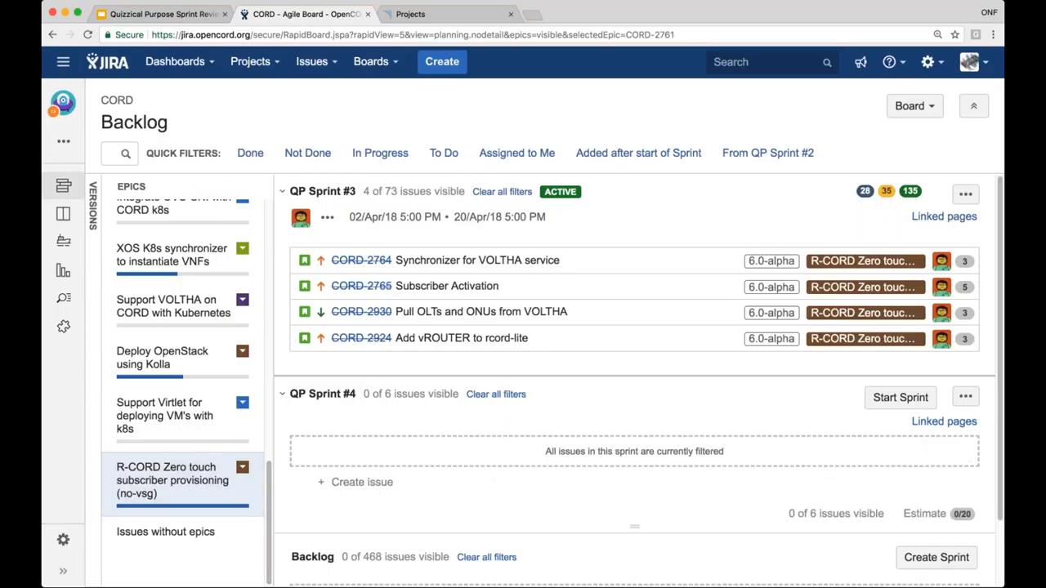
mouse_move(628, 400)
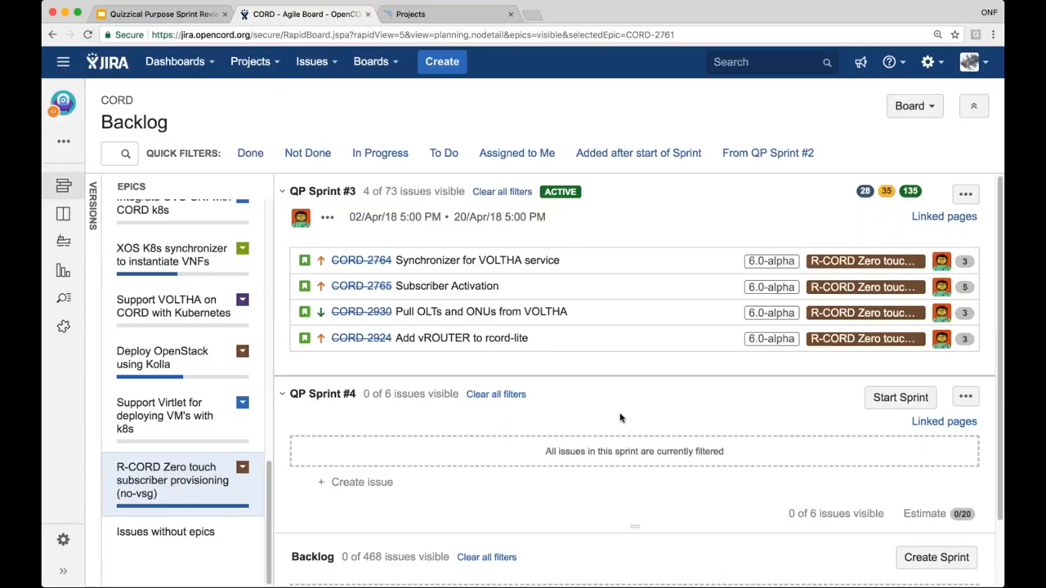
mouse_move(339, 526)
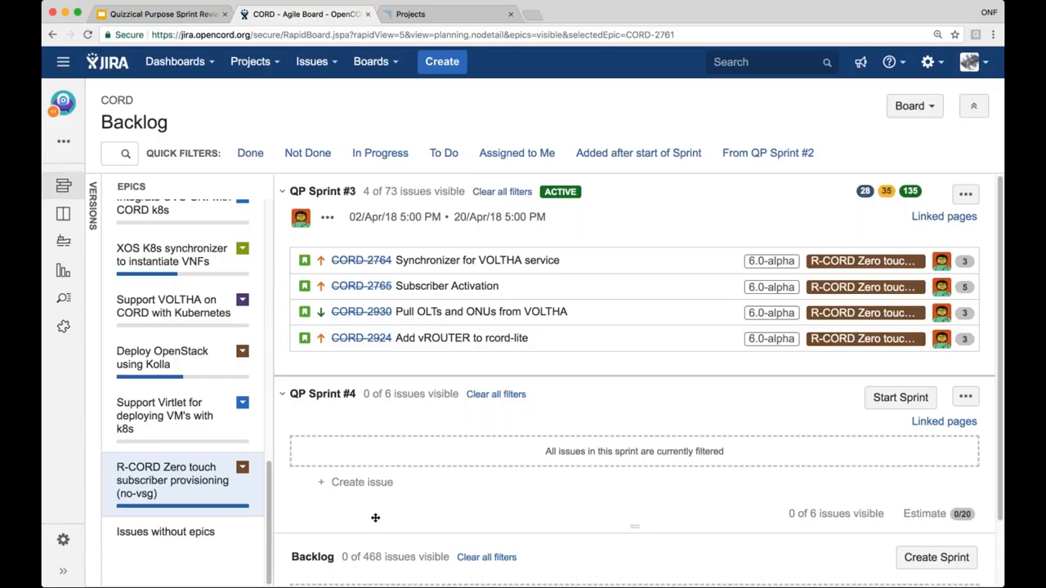
click(242, 466)
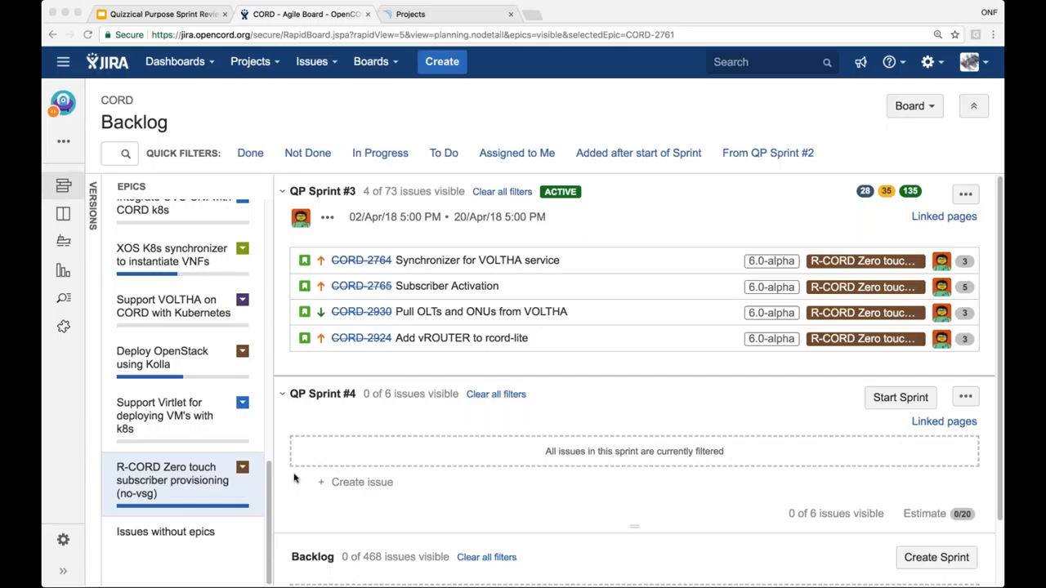
mouse_move(282, 474)
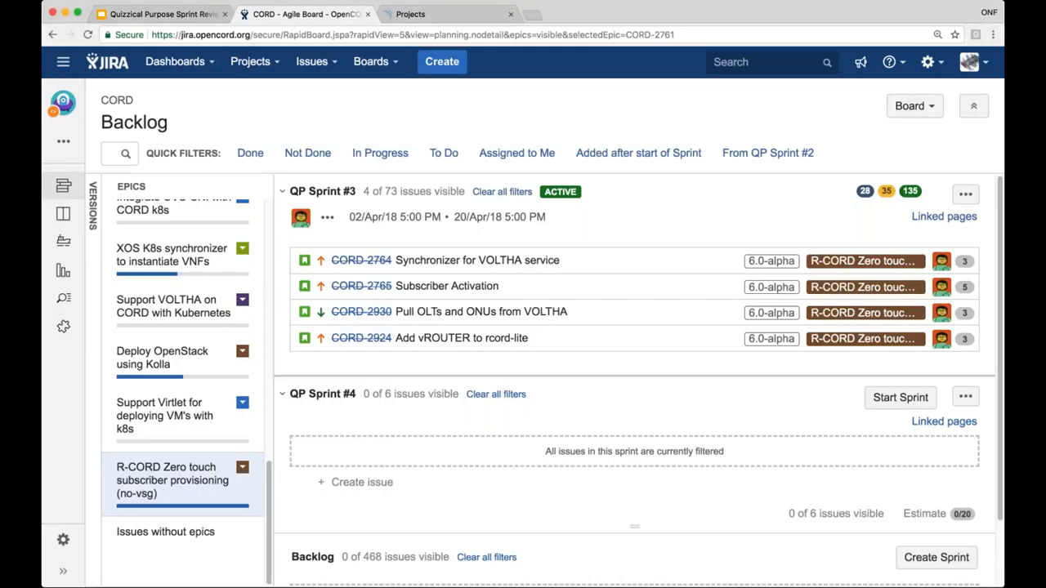
Mark the R-CORD Zero touch subscriber provisioning (no-vsg) epic as Done and confirm
click(243, 467)
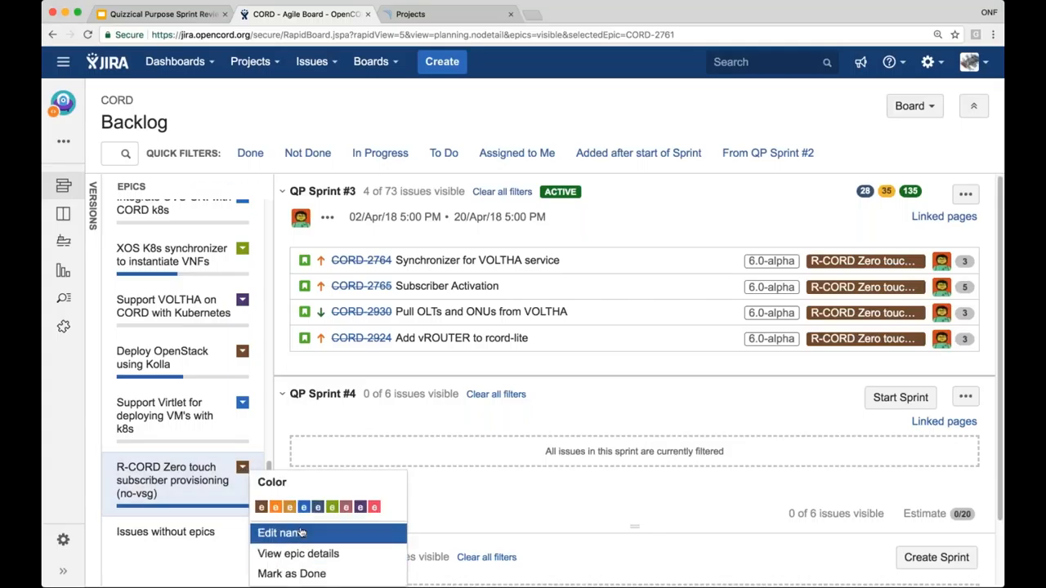
click(292, 573)
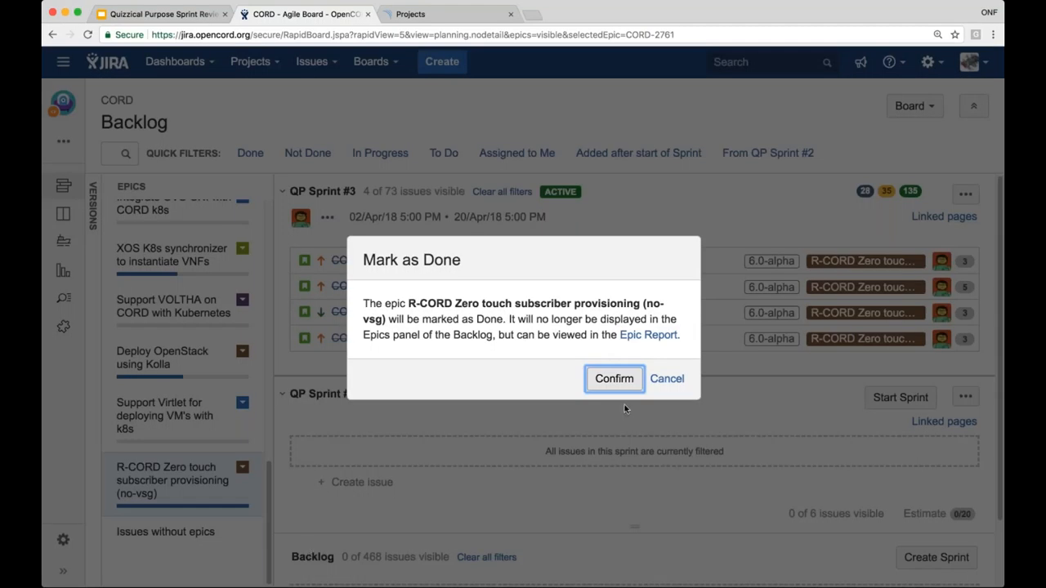
click(613, 378)
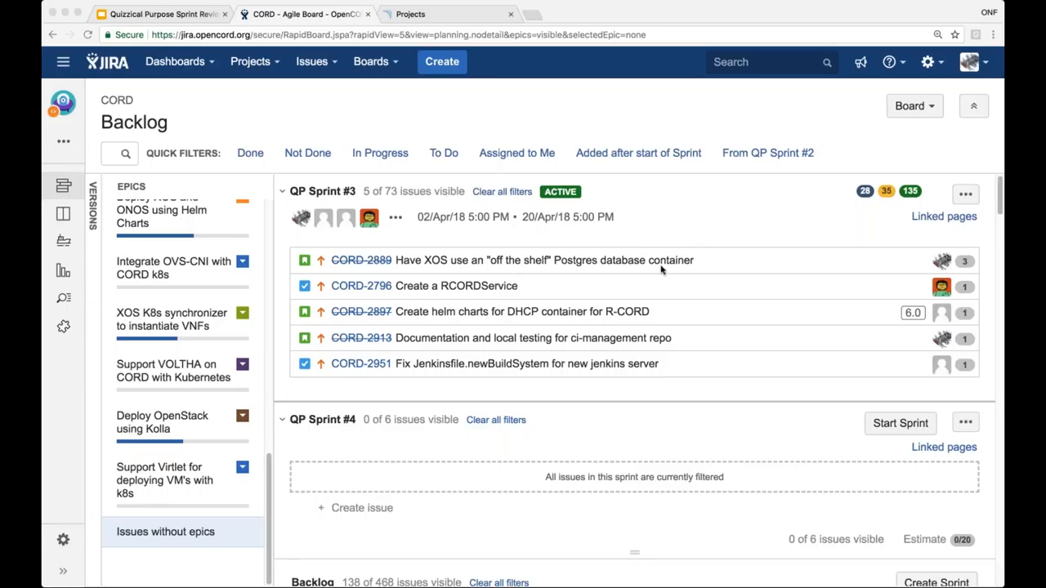
mouse_move(684, 267)
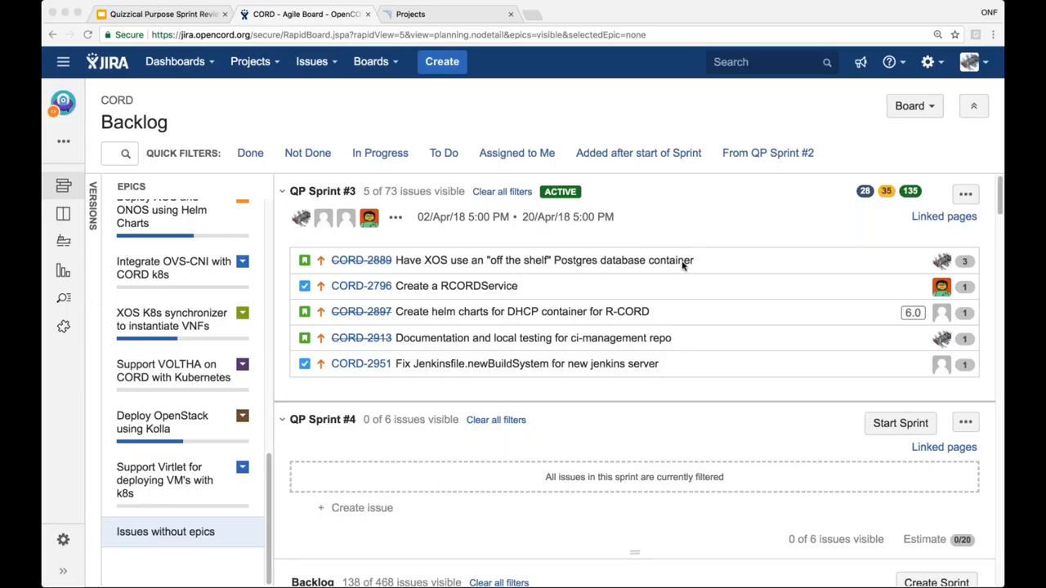
mouse_move(602, 264)
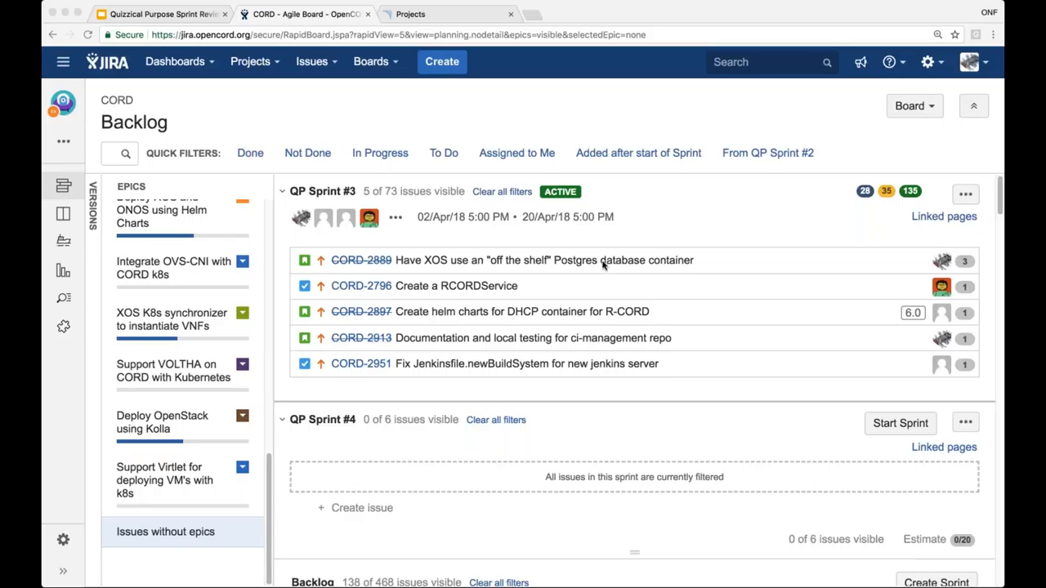
mouse_move(652, 234)
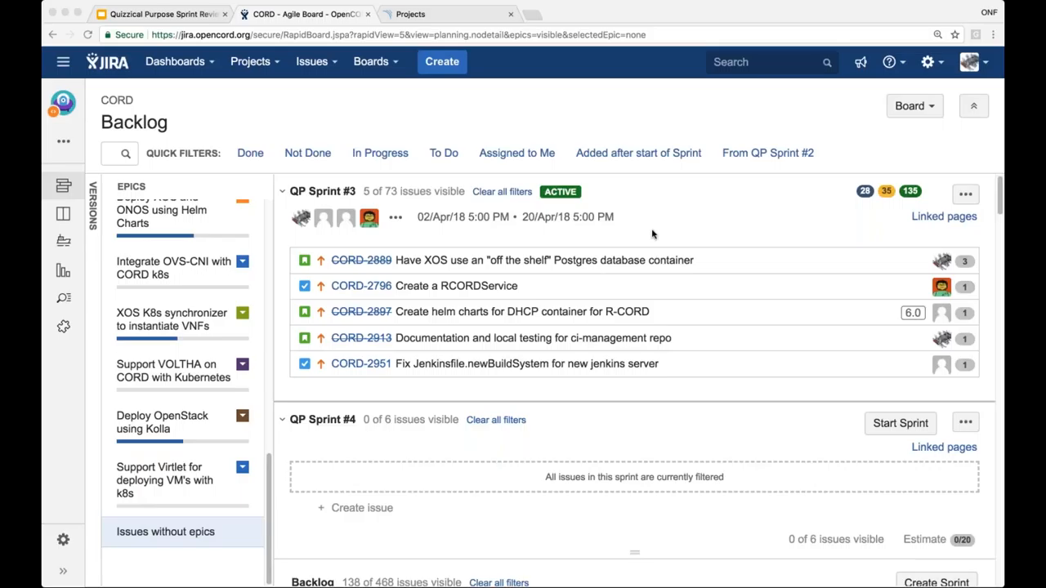
mouse_move(612, 274)
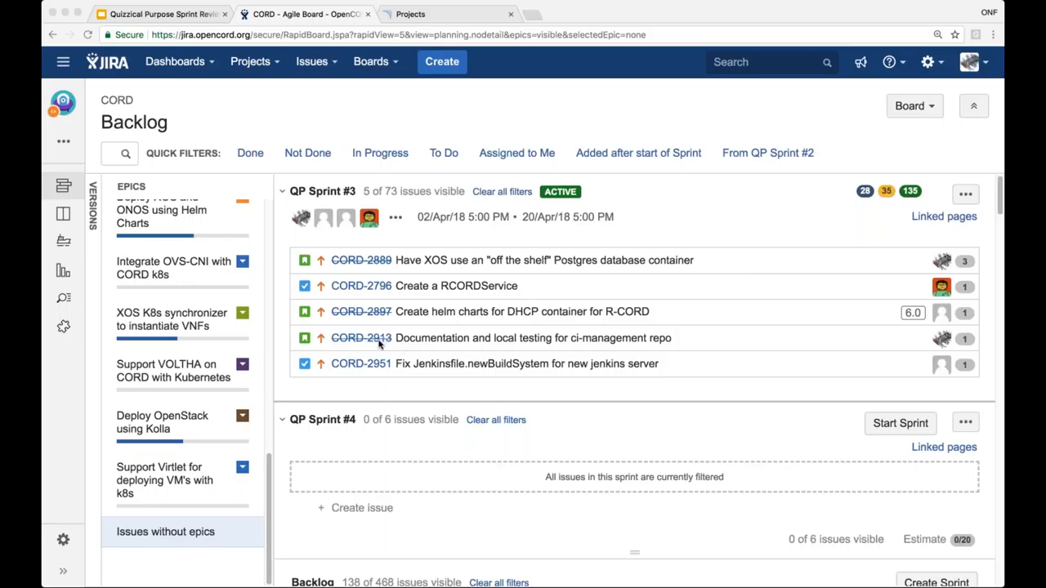
click(361, 337)
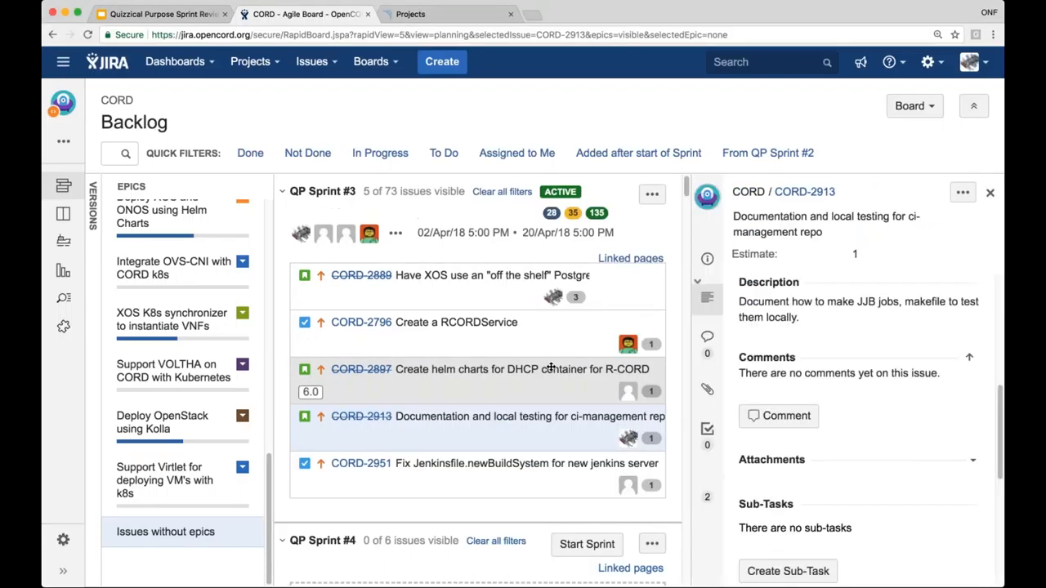
click(989, 193)
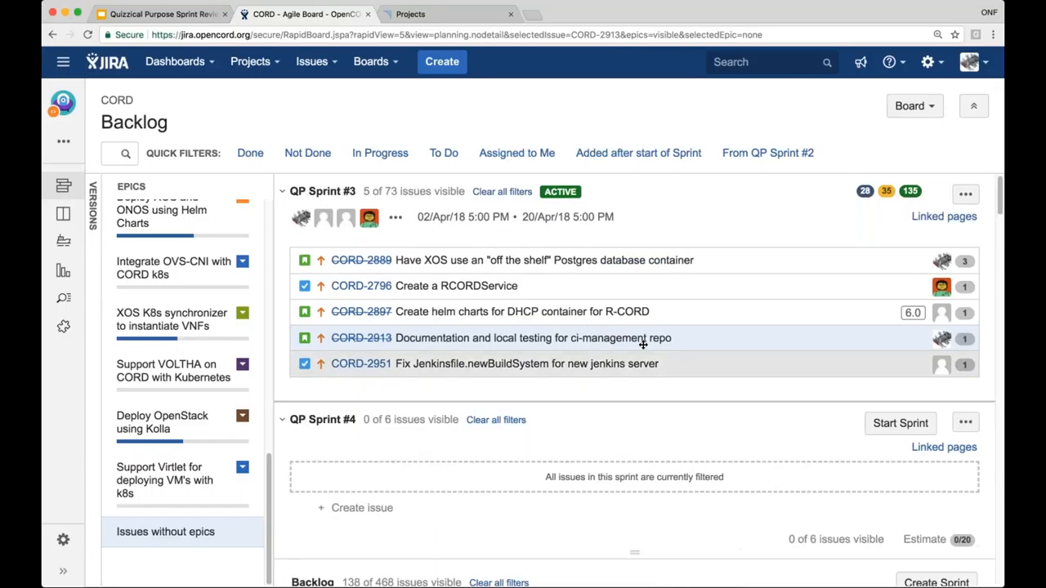
mouse_move(739, 346)
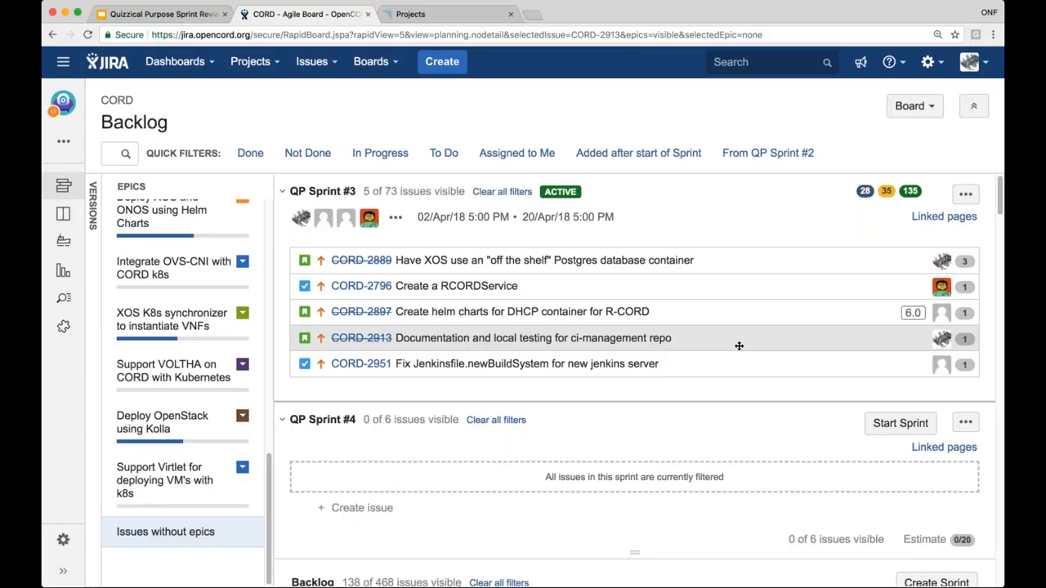
mouse_move(708, 312)
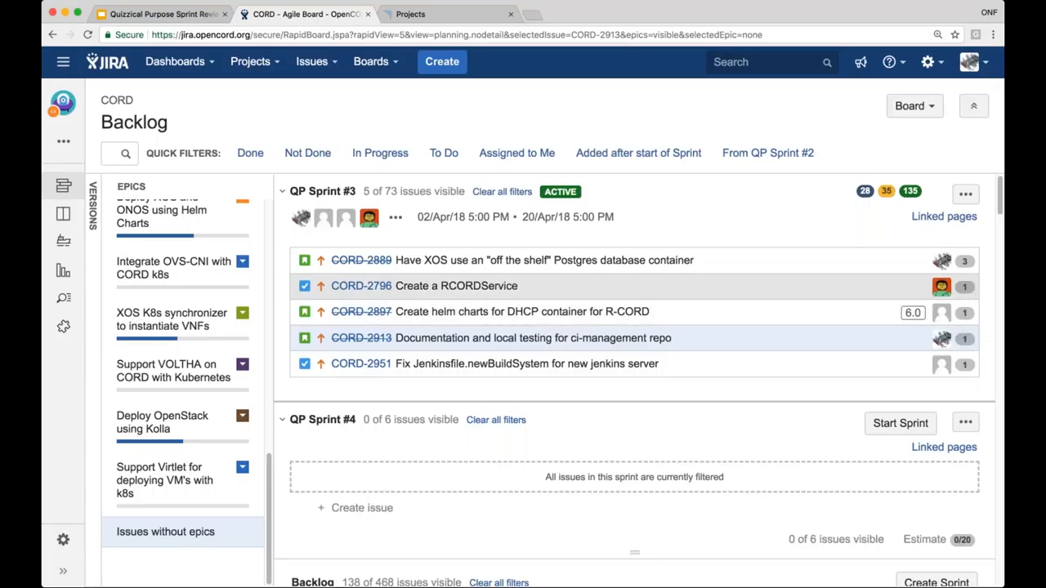
mouse_move(910, 285)
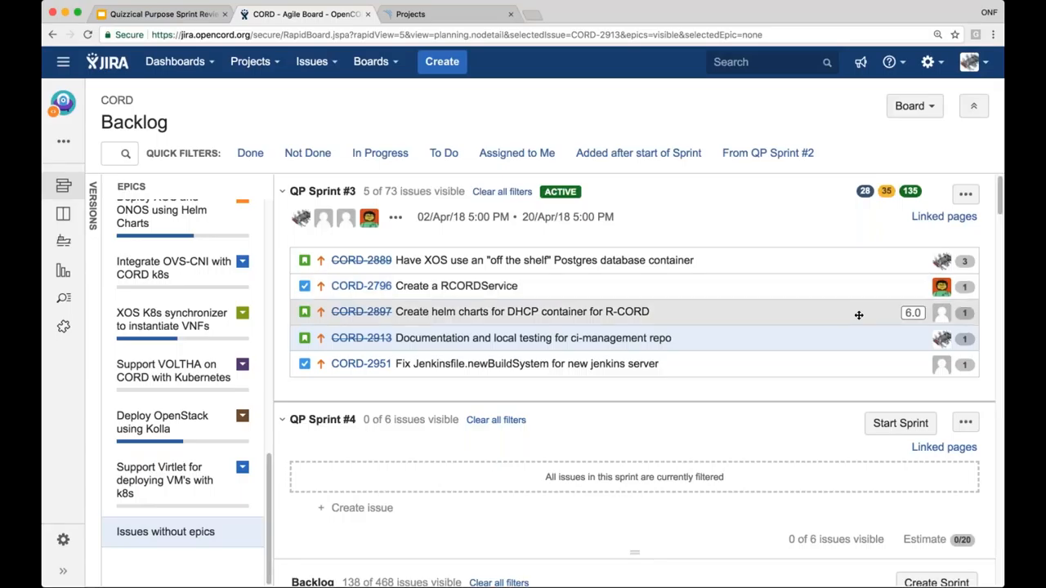
mouse_move(941, 313)
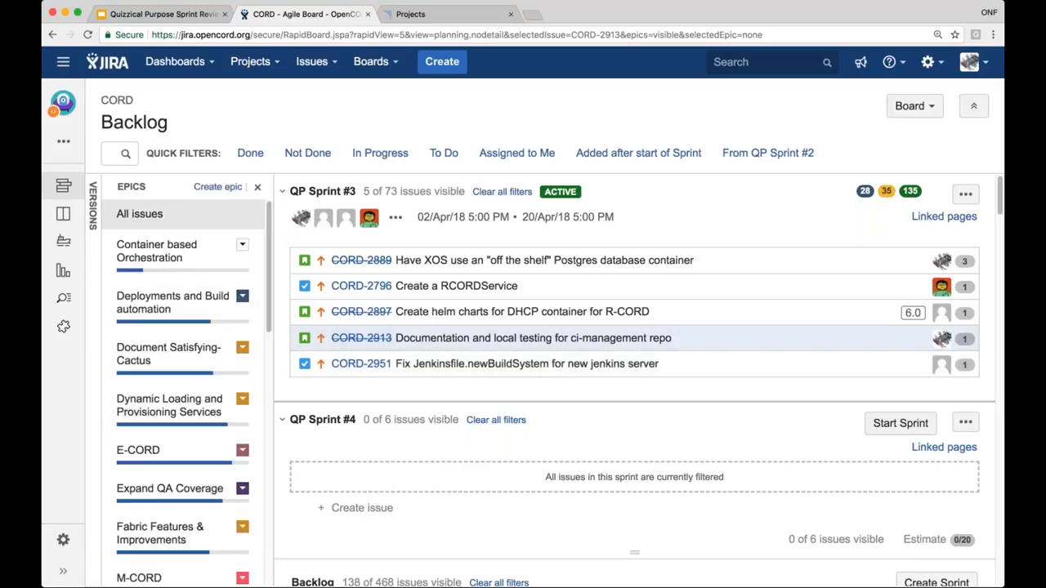
mouse_move(63, 213)
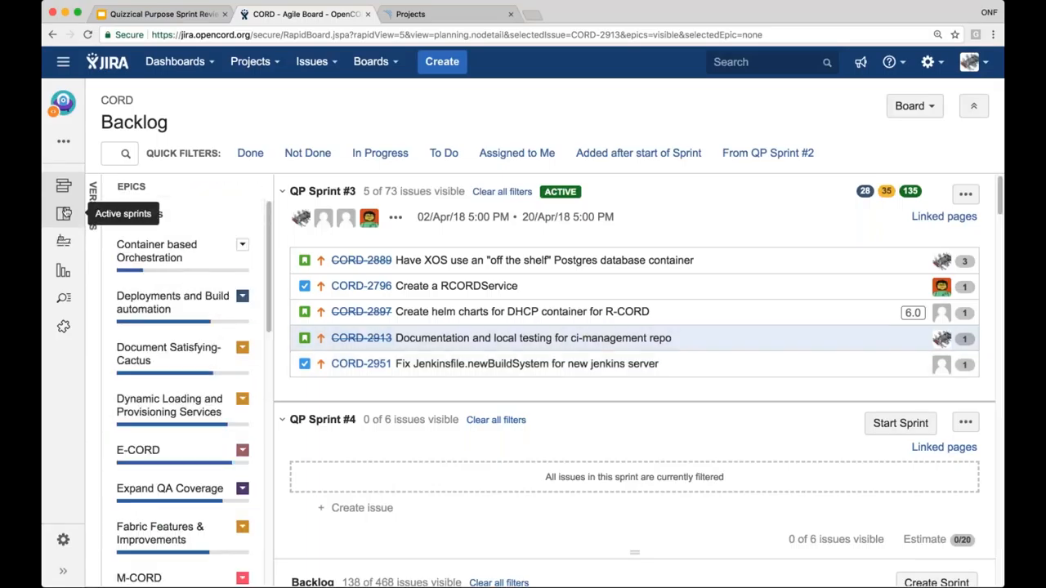
Review the QP Sprint #3 burndown chart in Reports, then return to Google Slides
click(63, 270)
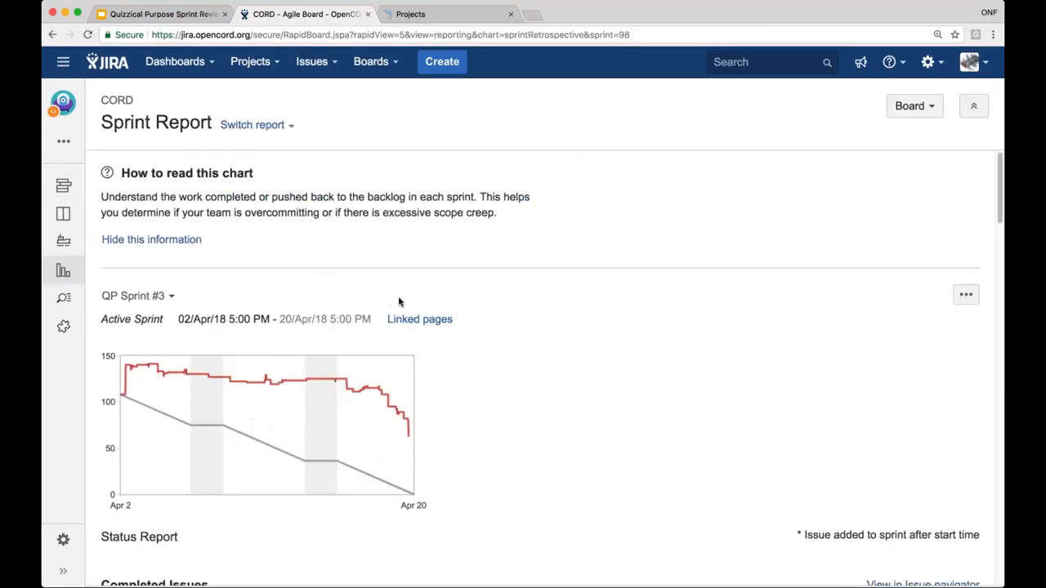
scroll(down, 3)
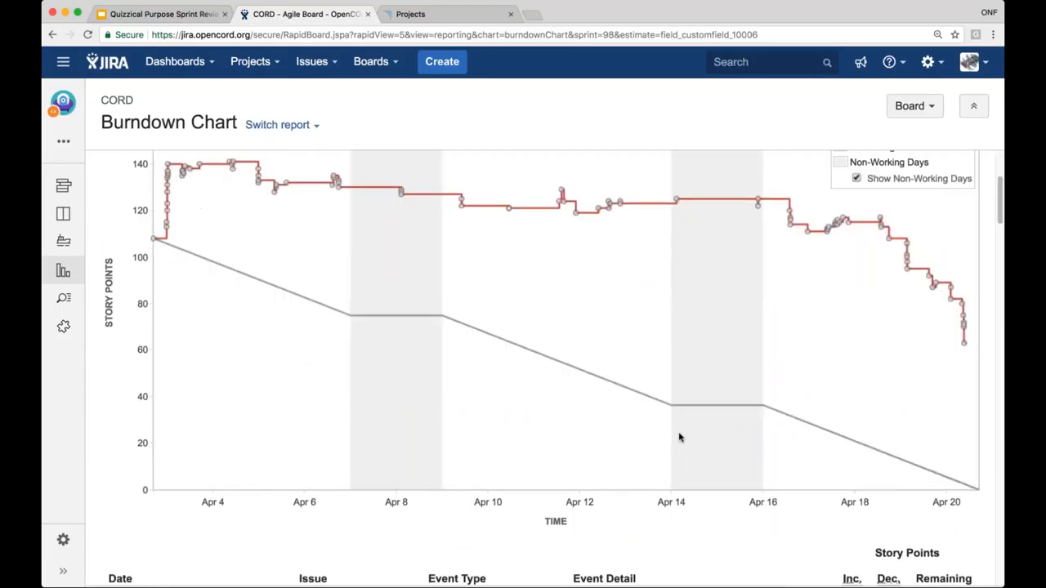
scroll(down, 3)
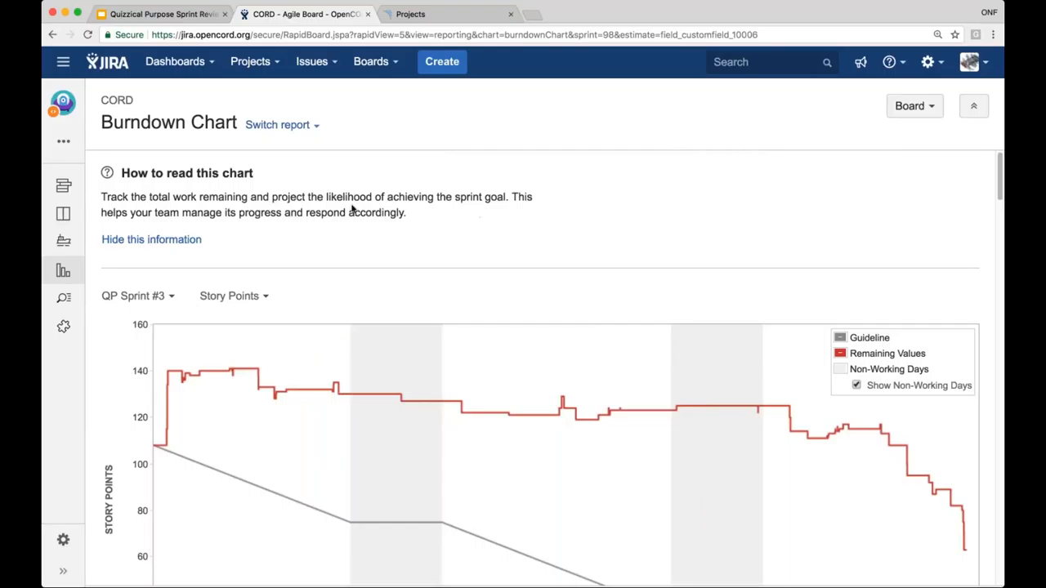
click(159, 14)
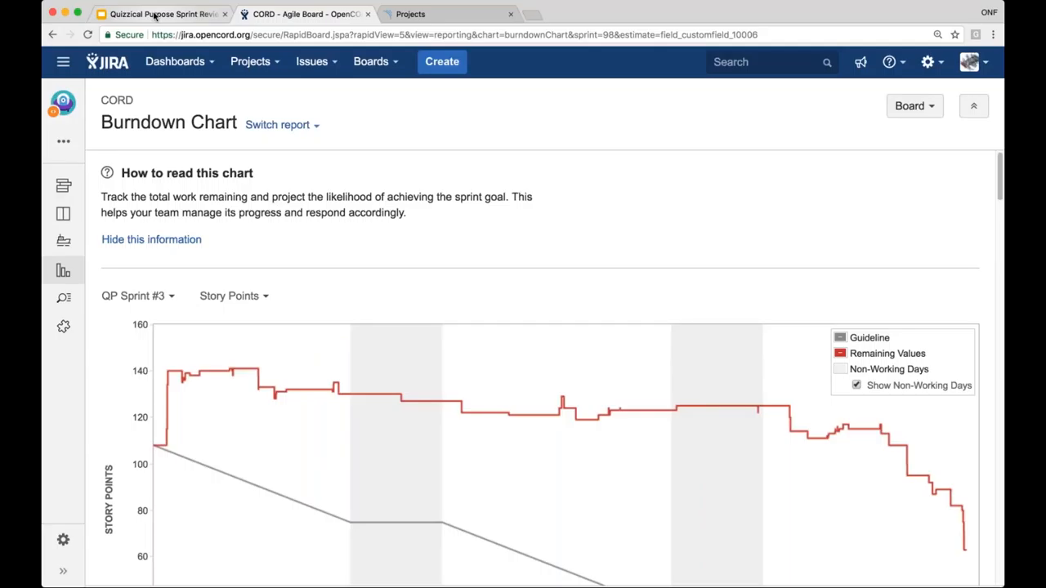
click(159, 14)
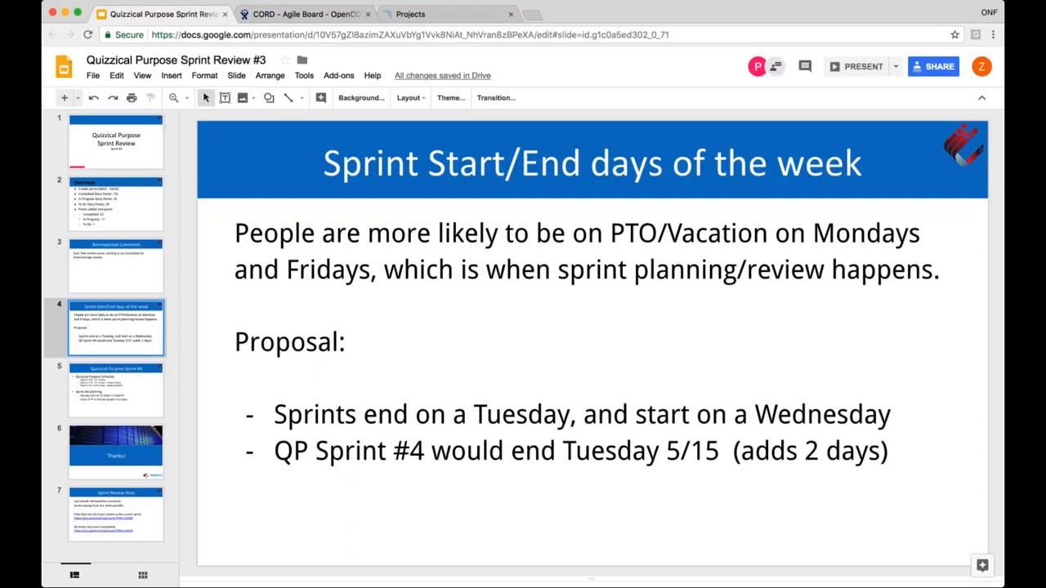
click(116, 202)
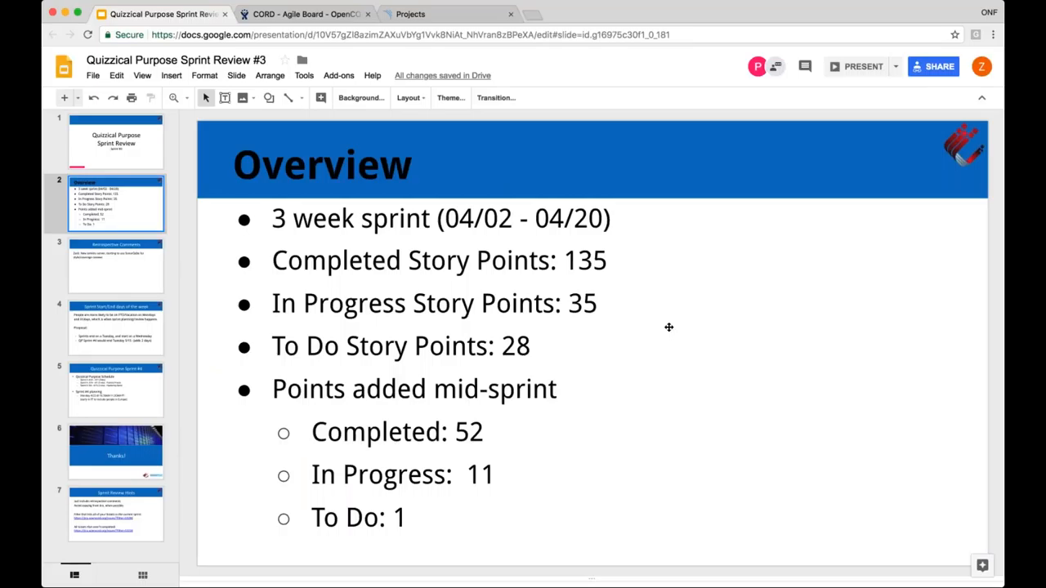
click(115, 390)
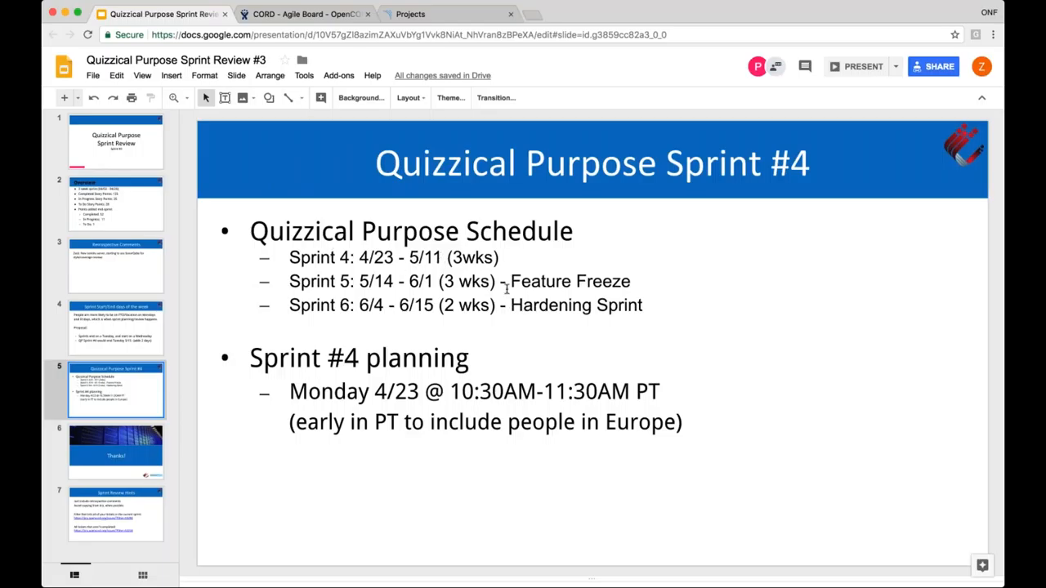
mouse_move(447, 298)
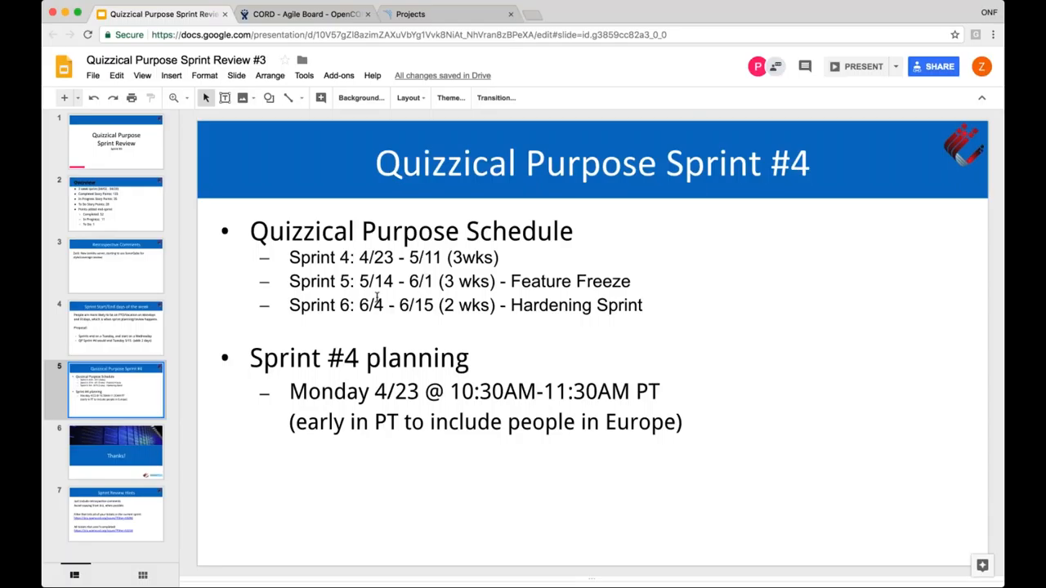
mouse_move(486, 366)
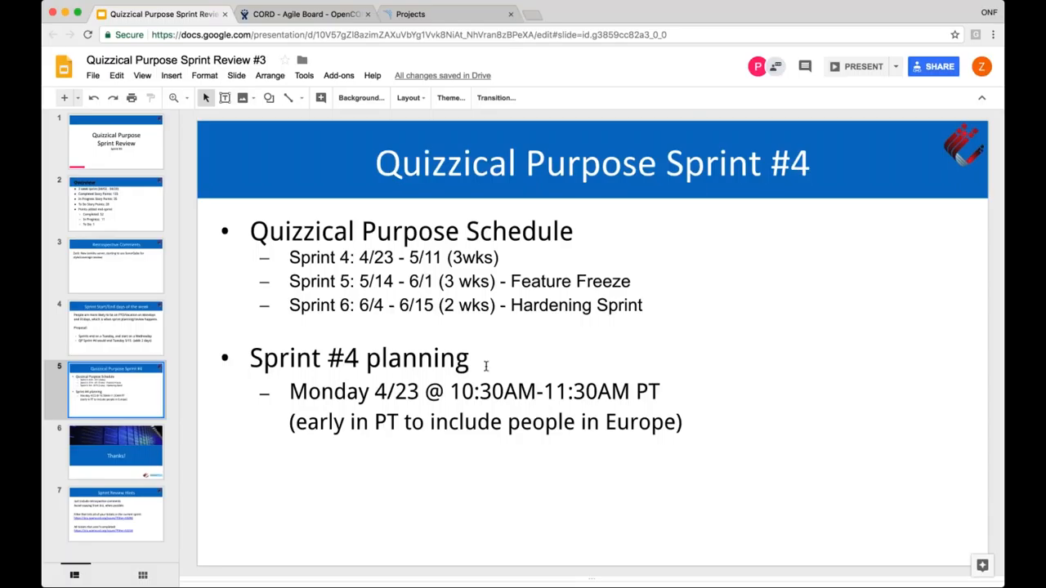
mouse_move(419, 327)
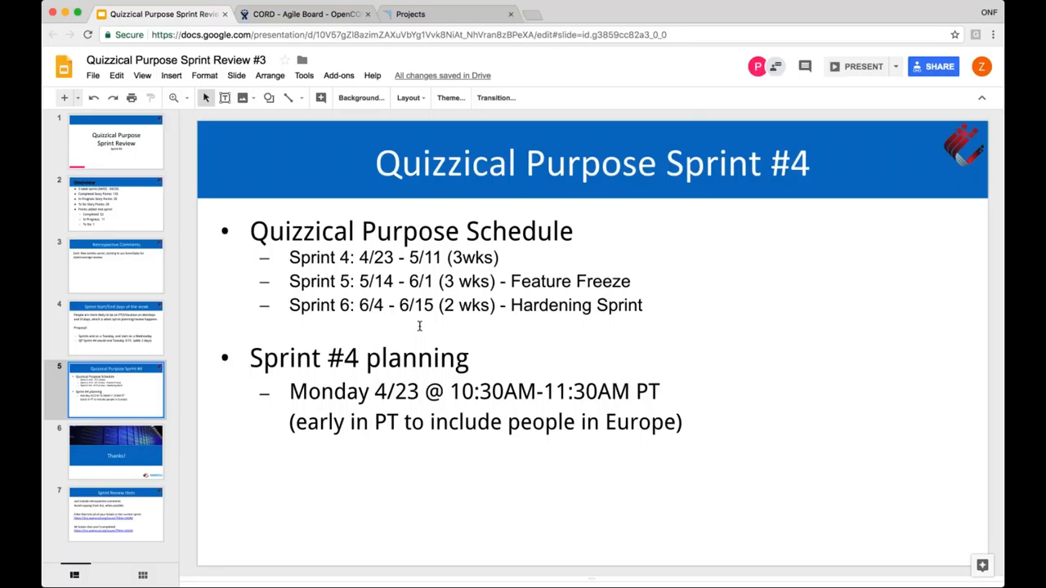
mouse_move(505, 365)
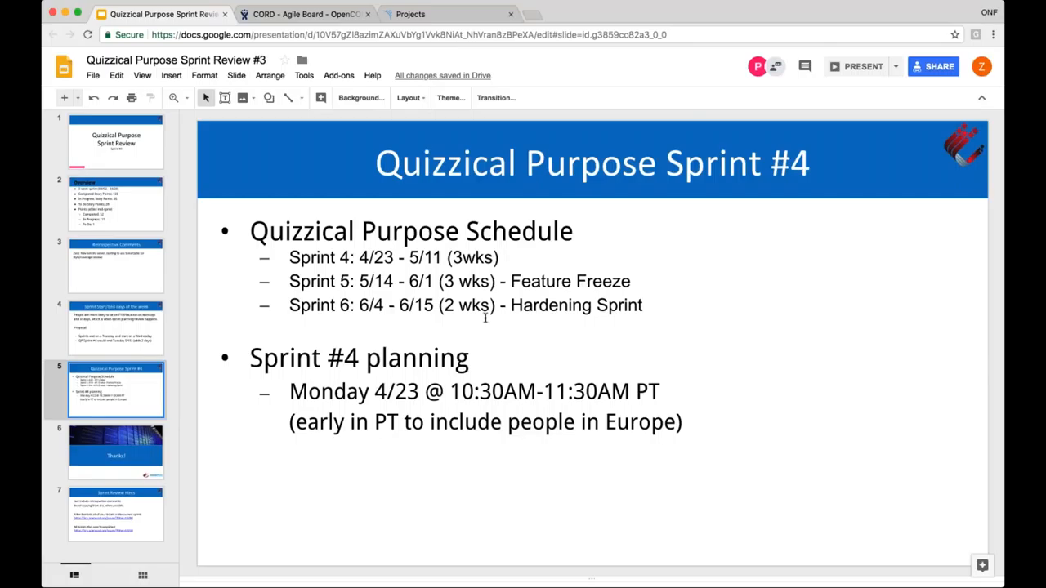
mouse_move(502, 330)
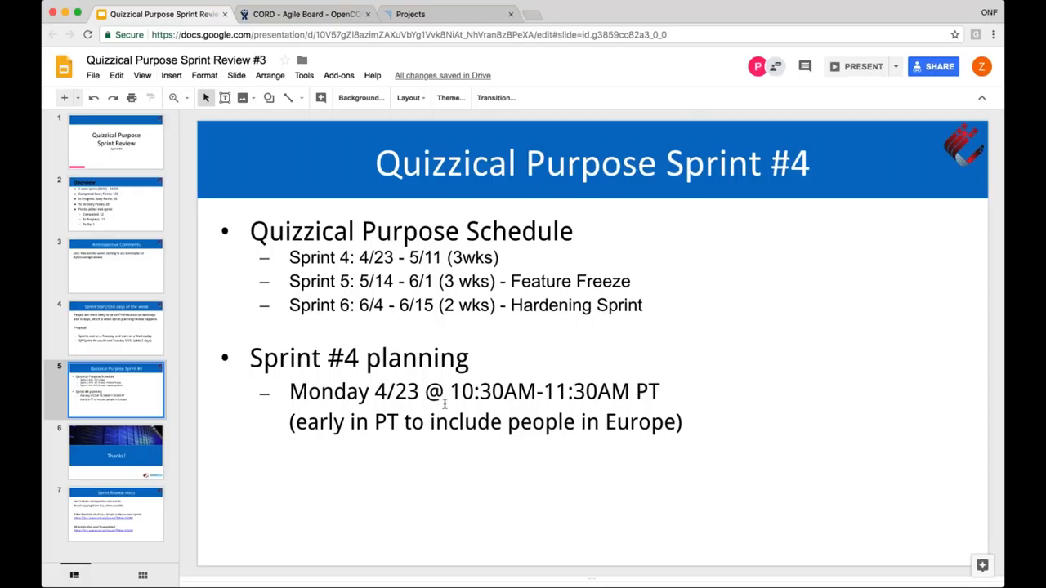
mouse_move(564, 447)
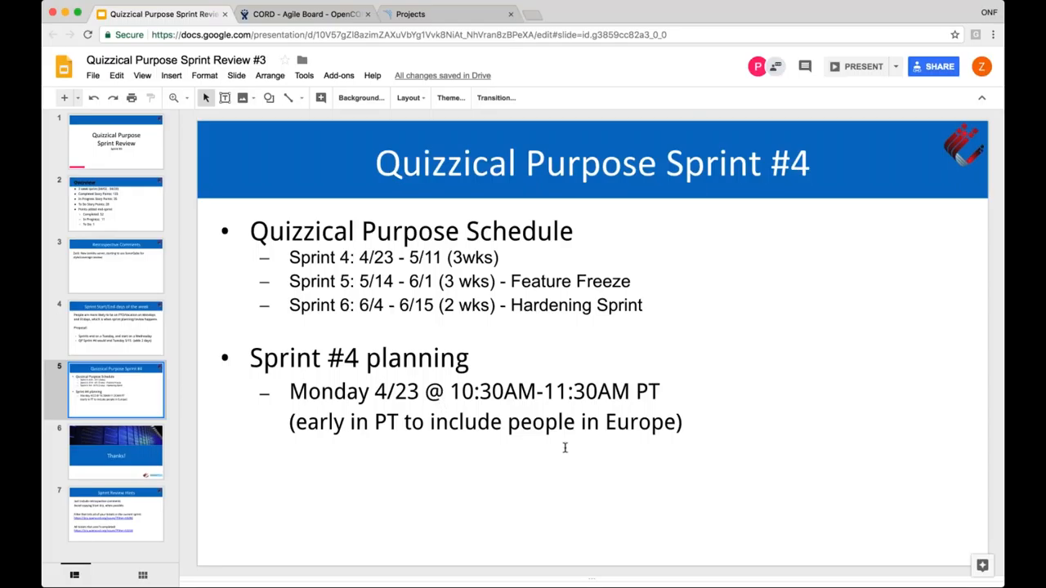
mouse_move(327, 411)
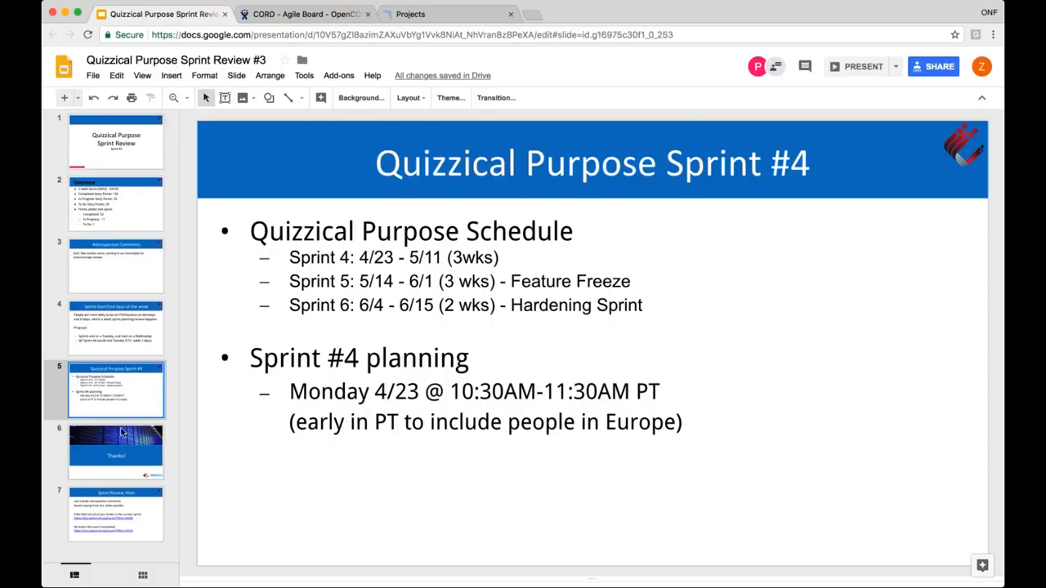
click(116, 451)
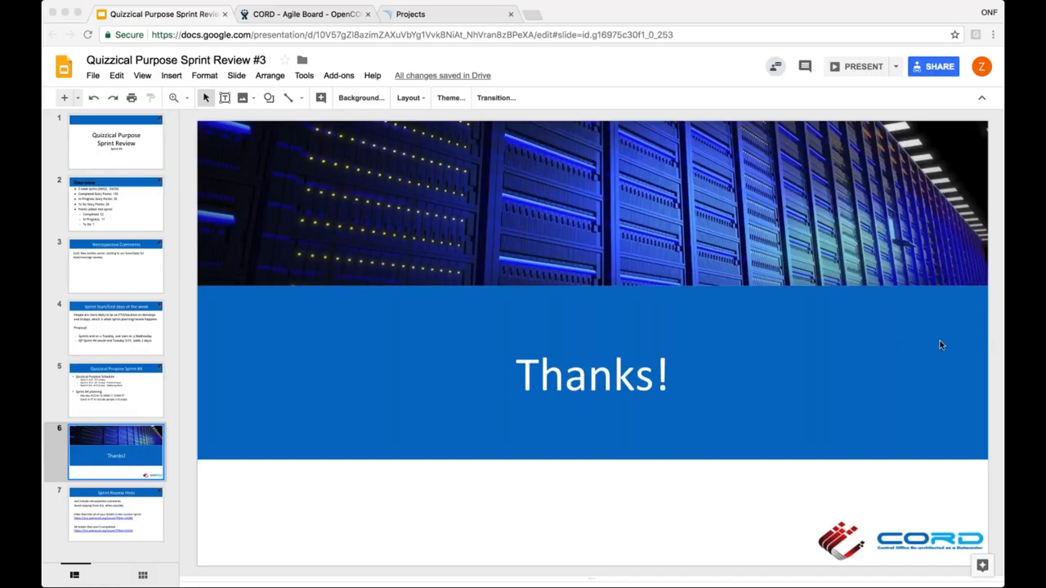
mouse_move(935, 395)
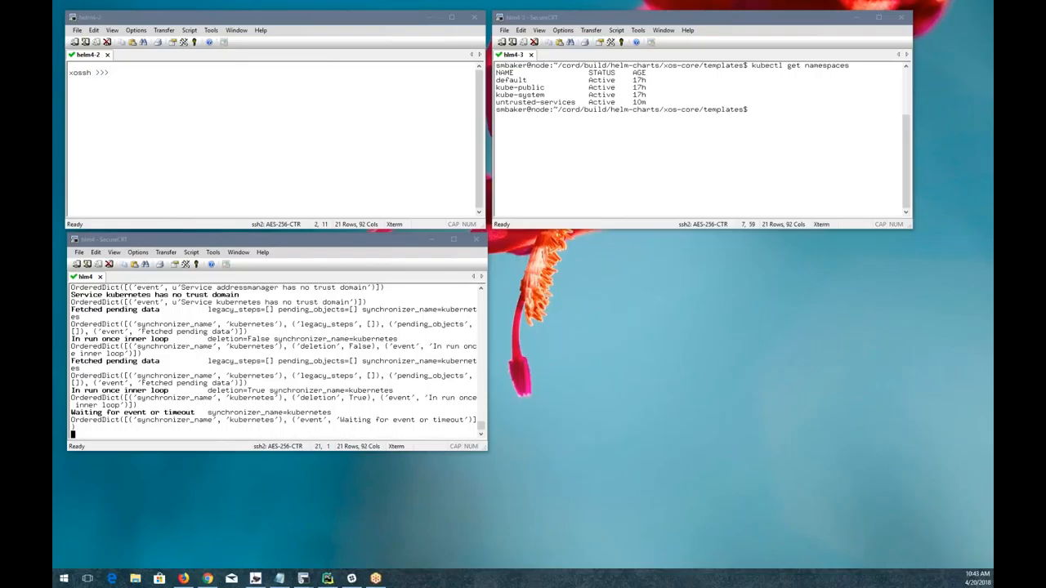
mouse_move(322, 123)
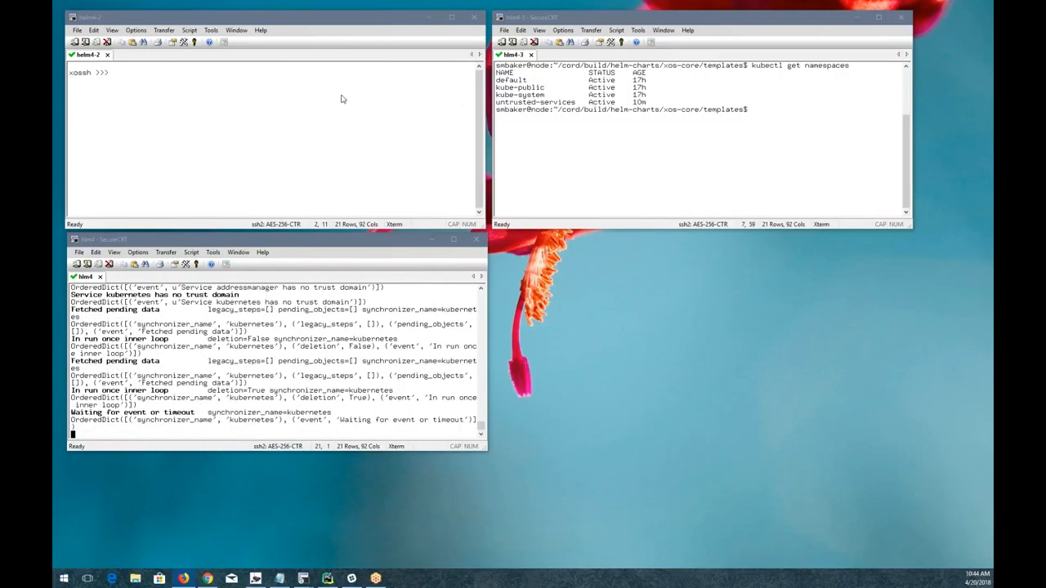
Run KubernetesServiceInstance.objects.all() in the xossh shell
text(KubernetesServiceInstance.objects.all()[0)
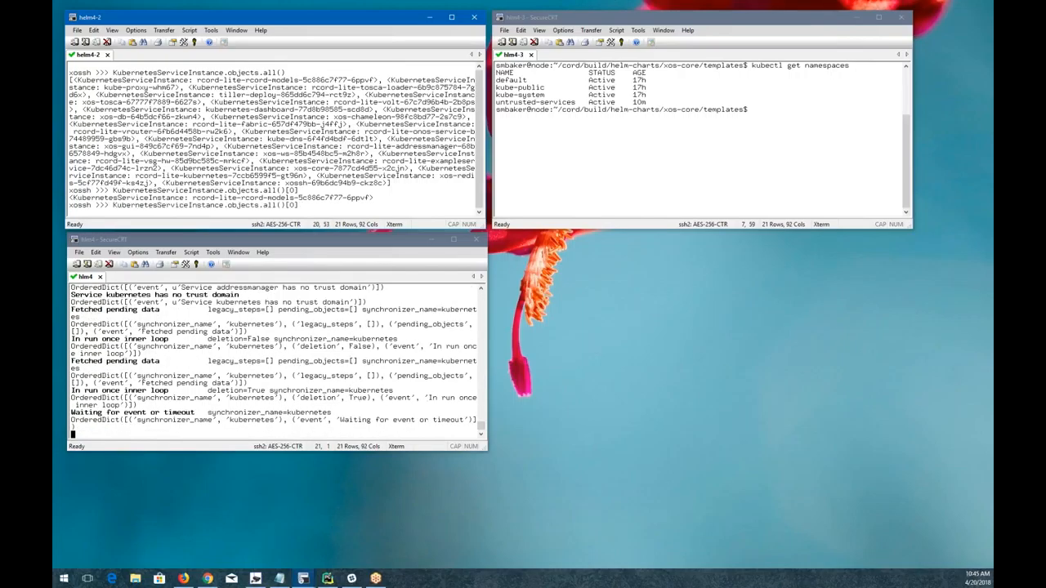
Dump the first instance's slice and print its trust domain and principal
text(.0)
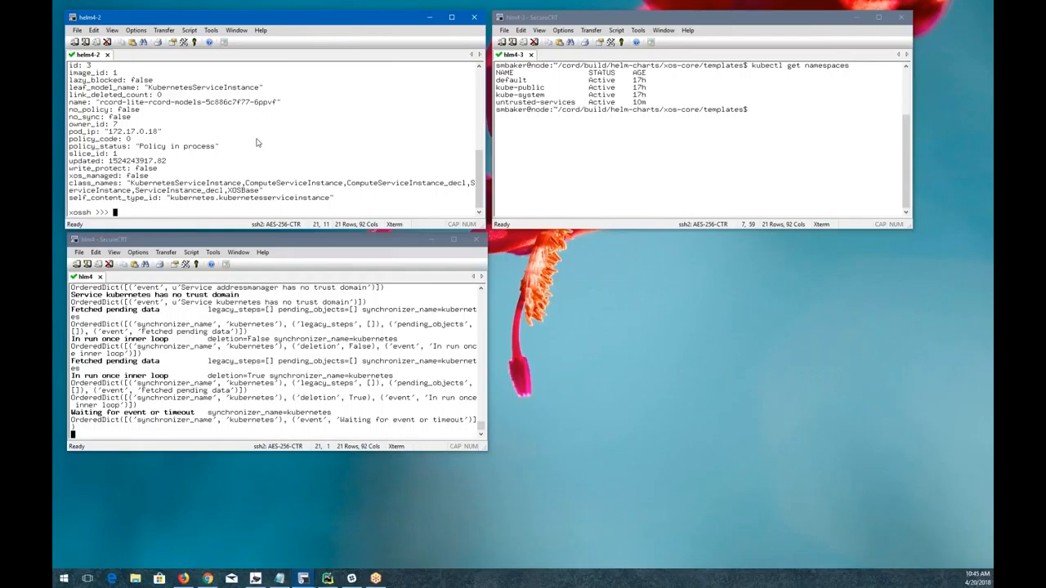
text(KubernetesServiceInstance.objects.all()[0].slice.dump()
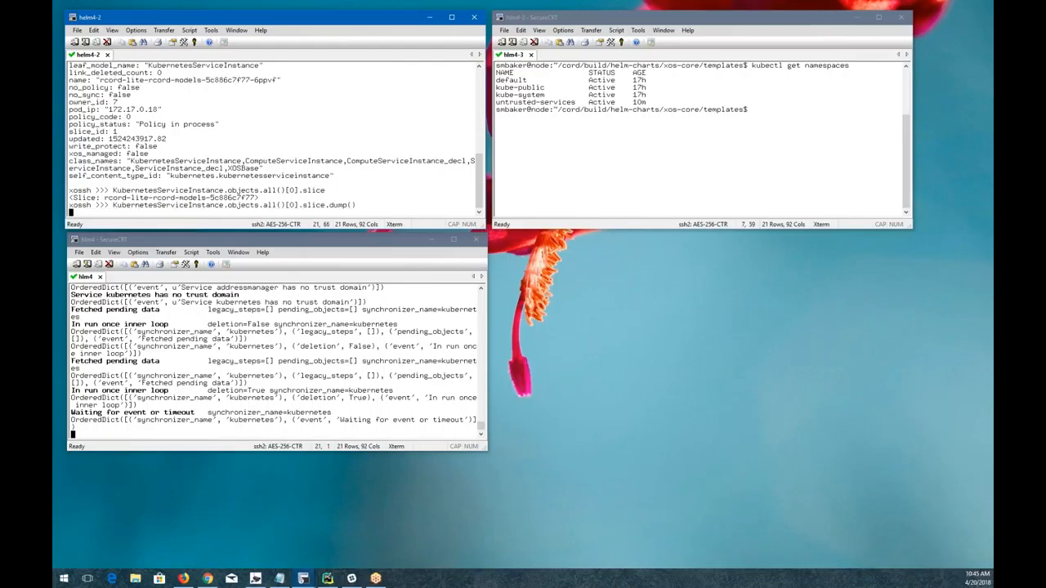
key(Return)
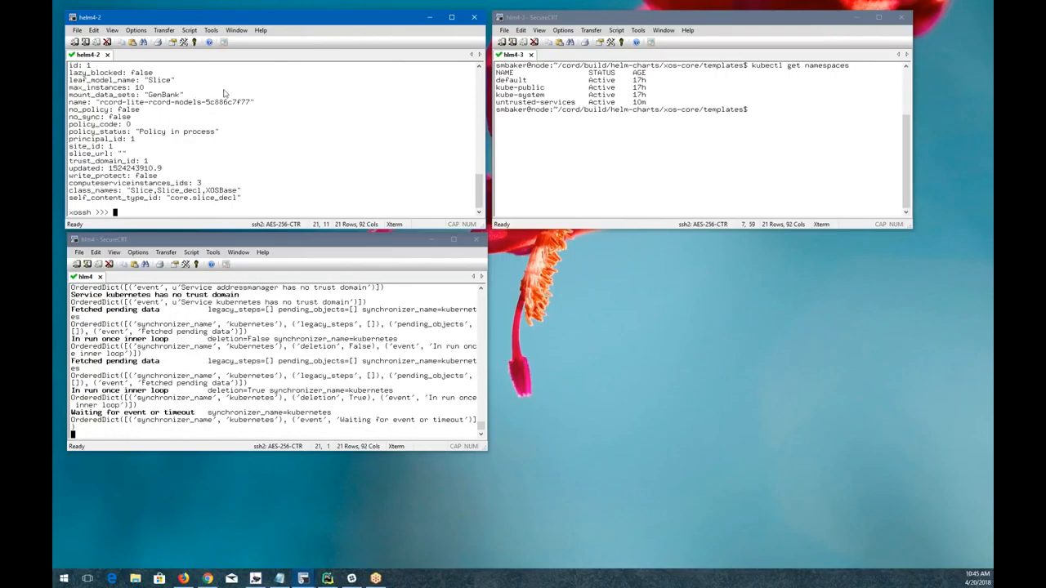
text(KubernetesServiceInstance.objects.all()[0].slice.dump())
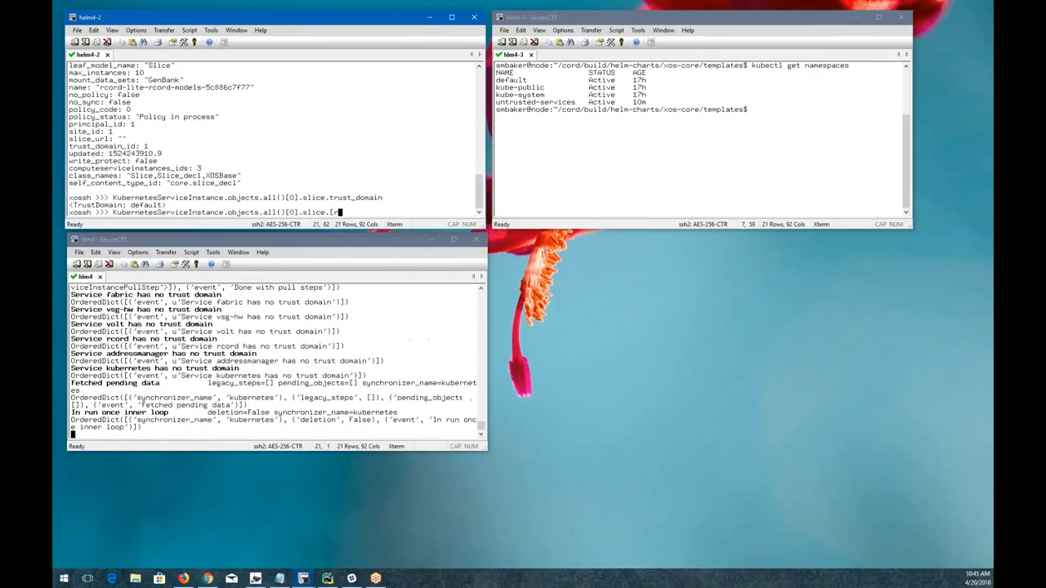
text(principal)
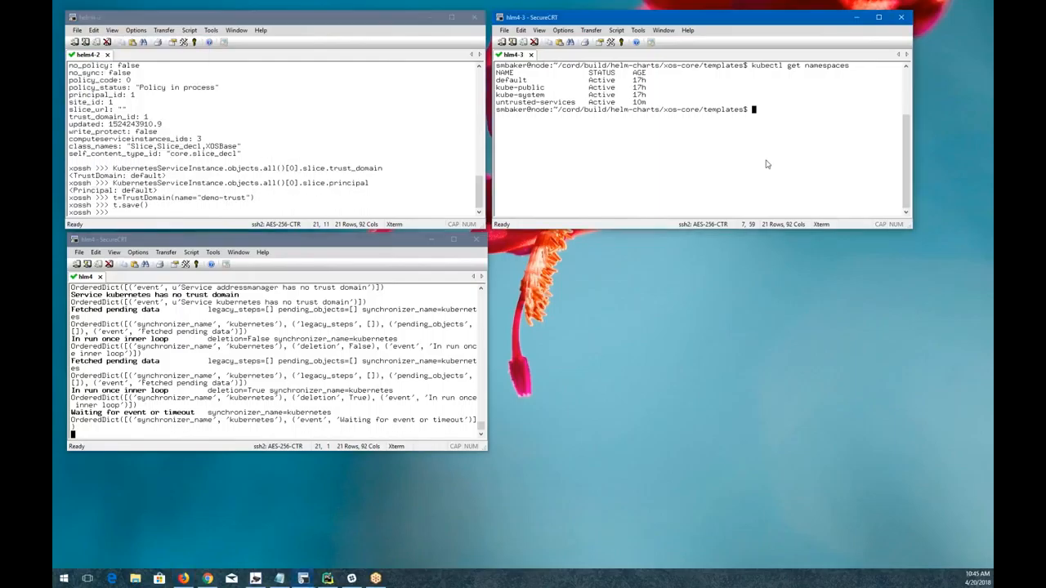
List Kubernetes namespaces, then the service accounts in the demo-trust namespace
text(kubectl get namespaces)
click(275, 211)
text(p=Principal(name="demo-account", trust_domain=t)
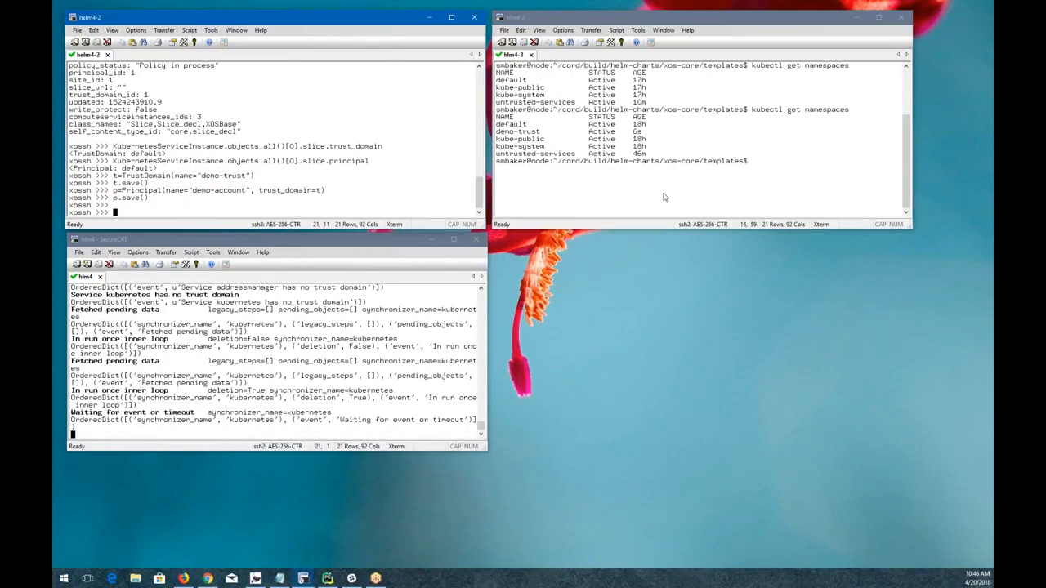
text(kubectl get nam)
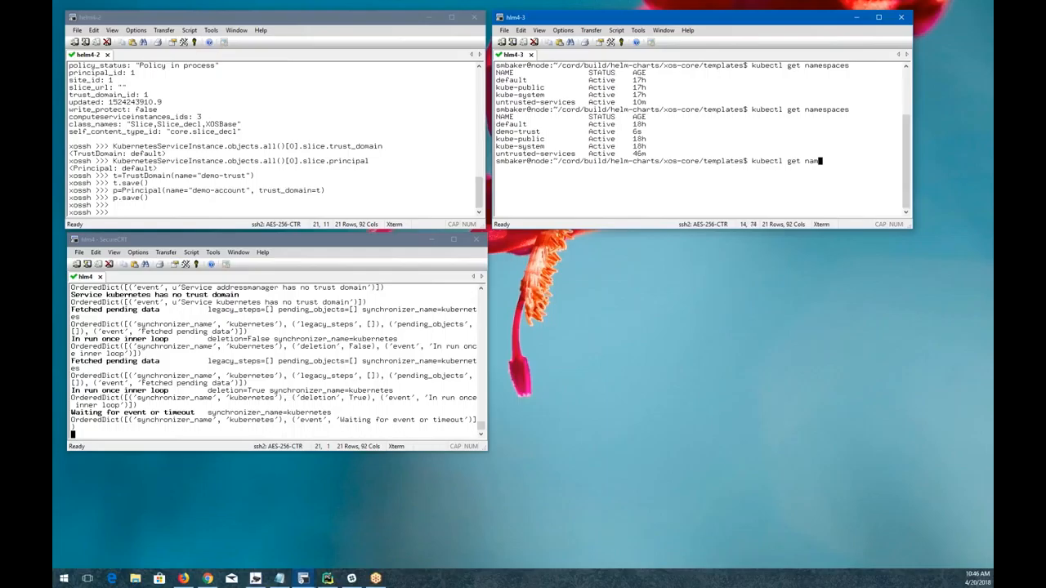
text(--namespace=demo-trust)
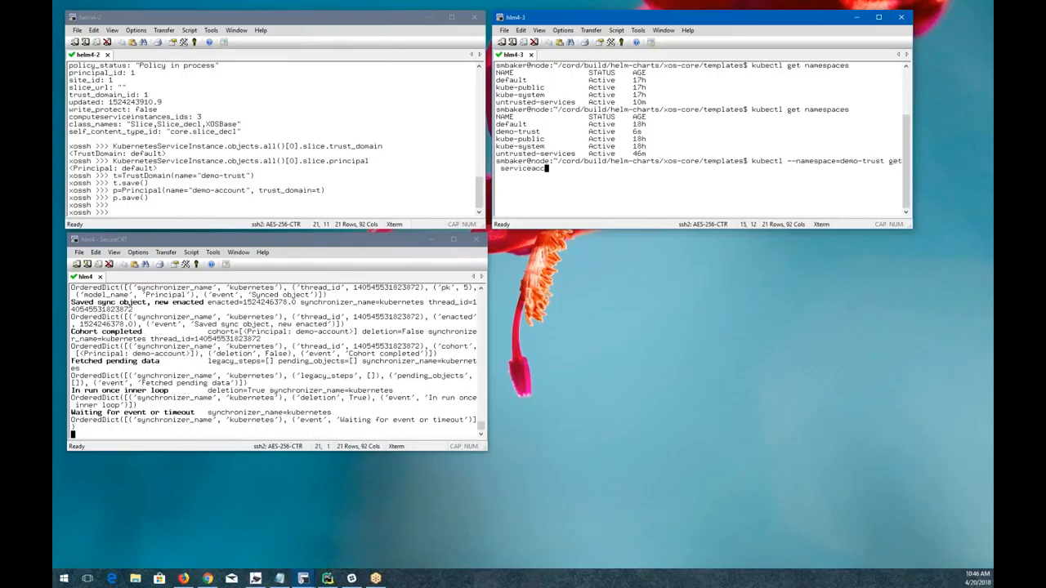
key(Return)
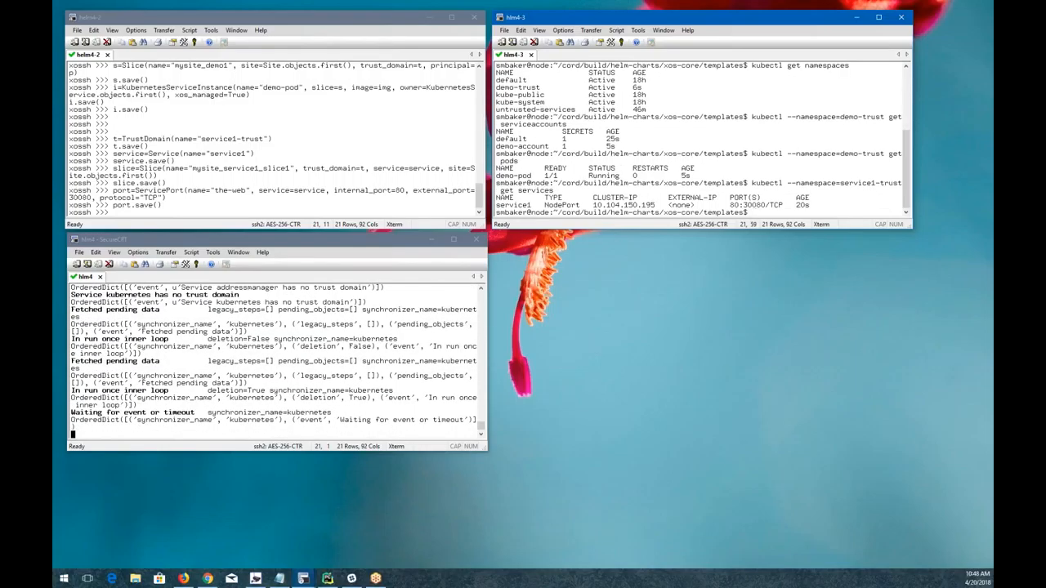
Scroll through the kubectl output describing service1 in service1-trust
scroll(down, 3)
text(kubectl --namespace=service1-trust describe service service1)
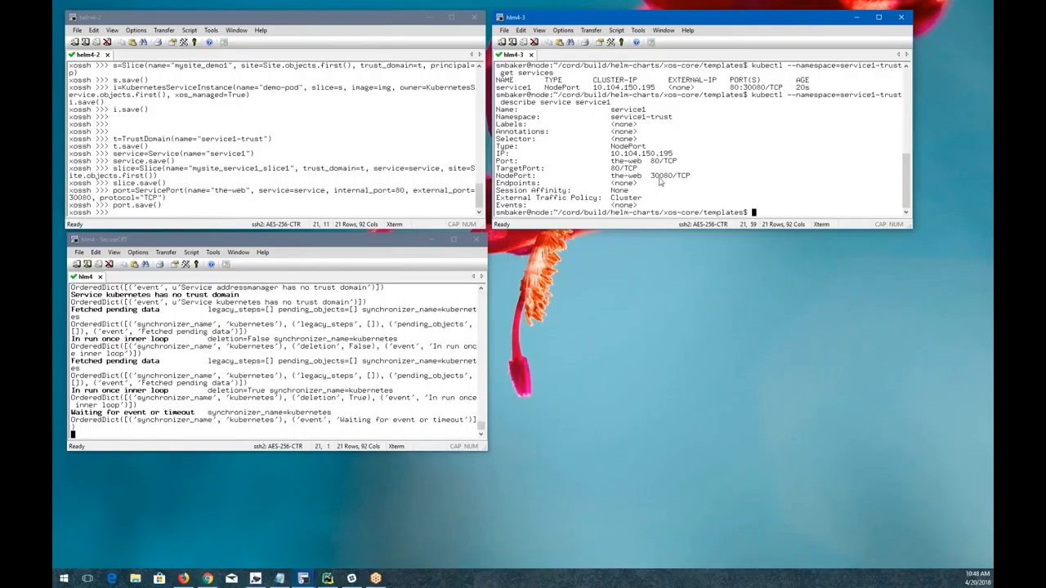
mouse_move(660, 181)
text(t.save()
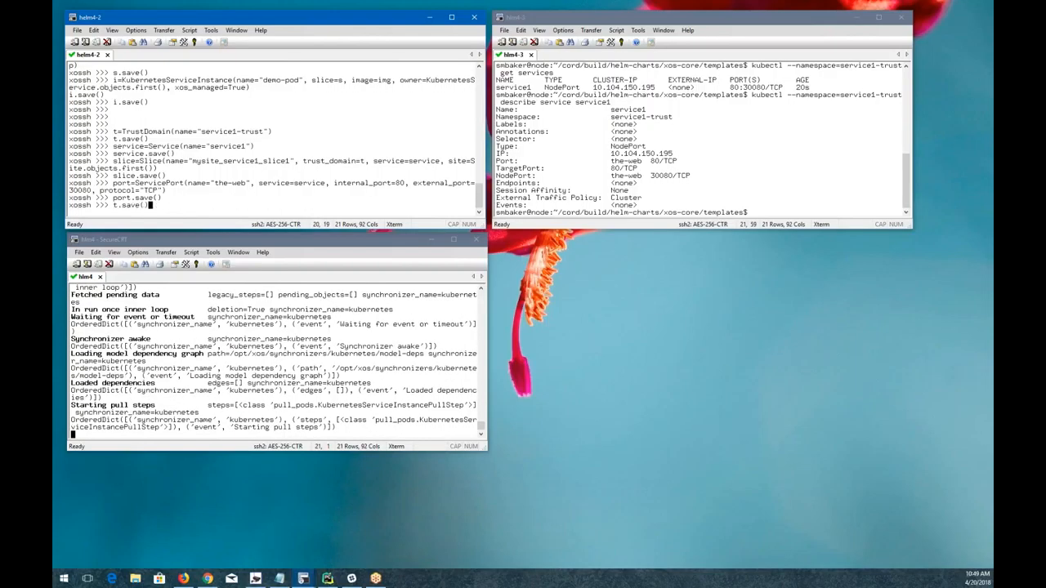
Enter KubernetesServiceInstance.objects.all()[0].slice at the xossh prompt
text(KubernetesServiceInstance.objects.all()[0].slice)
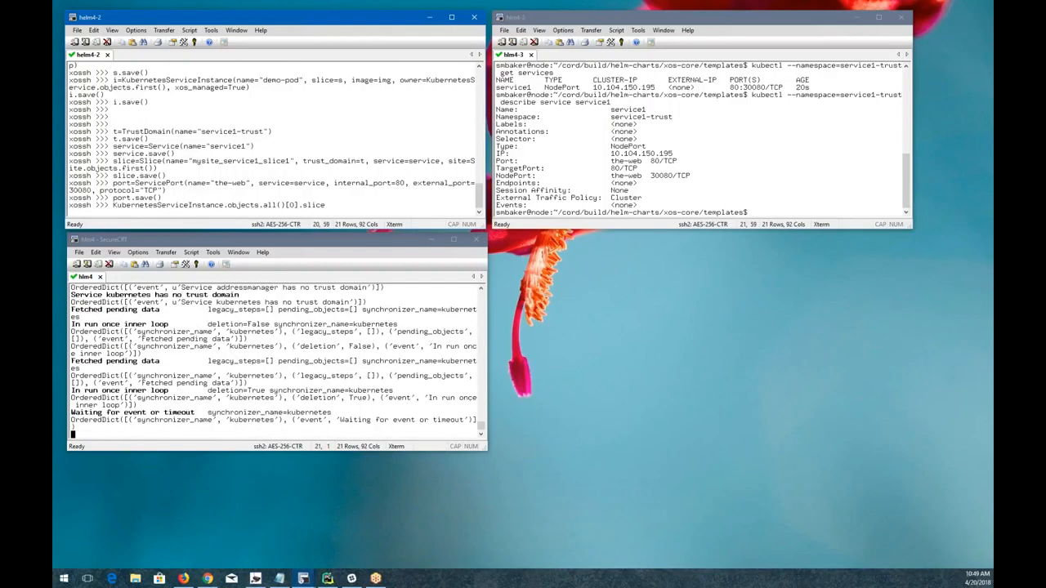